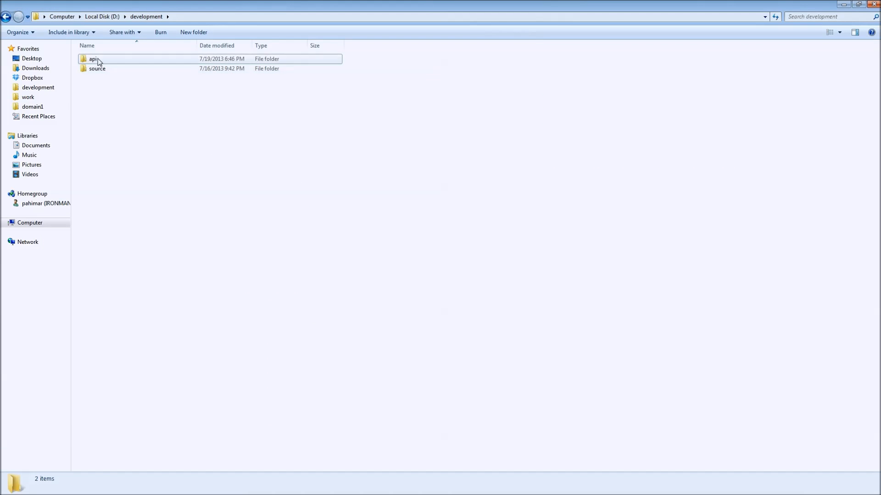
# - Add a new folder named 'eclipse' in development, next to api and source
pyautogui.click(97, 68)
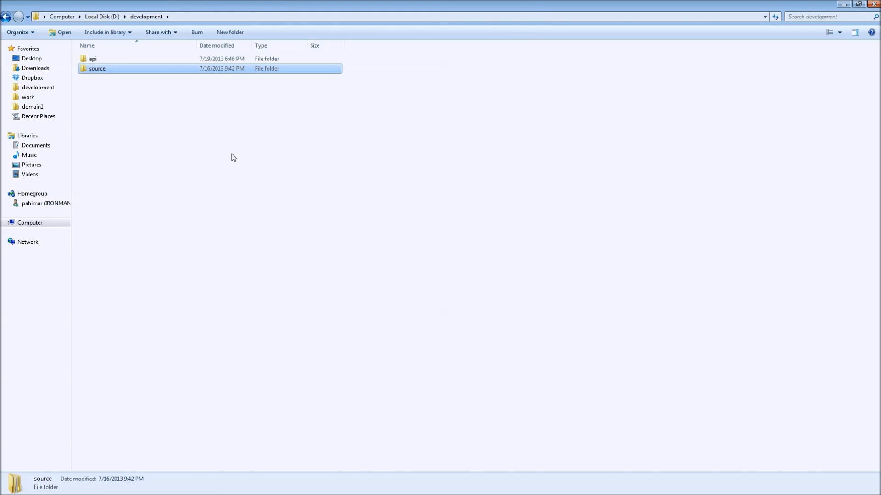
pyautogui.moveTo(311, 169)
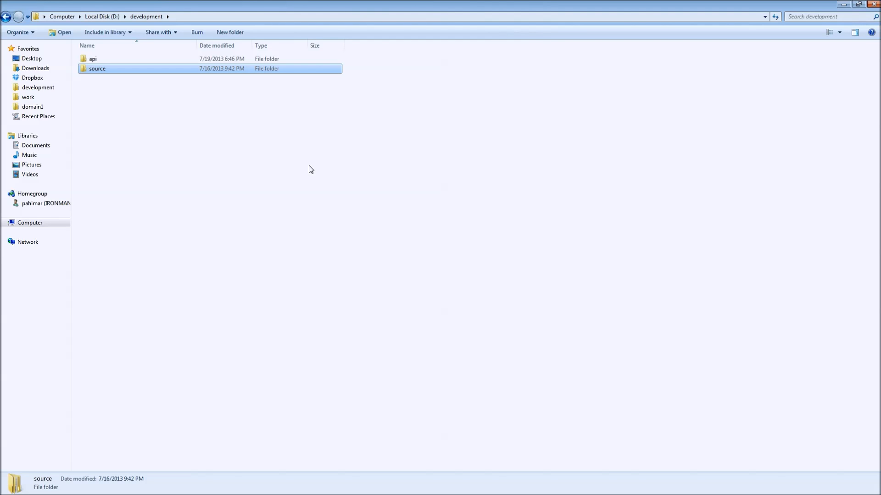
pyautogui.moveTo(300, 69)
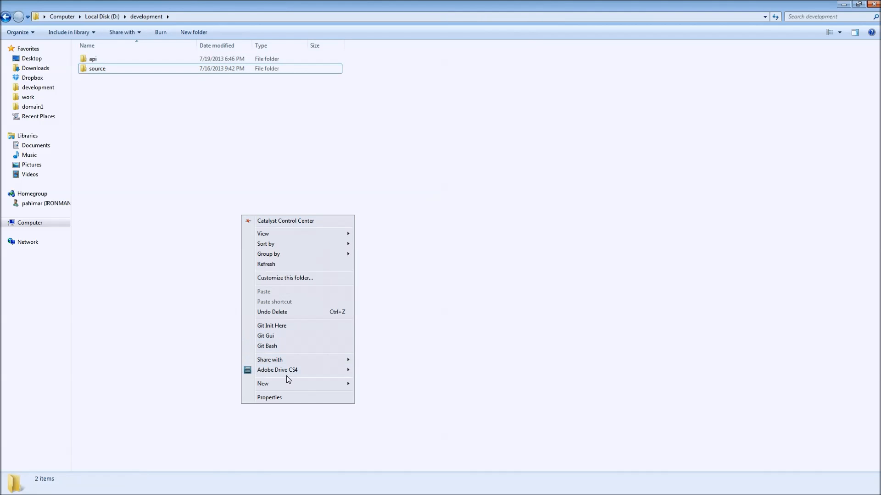
pyautogui.click(263, 384)
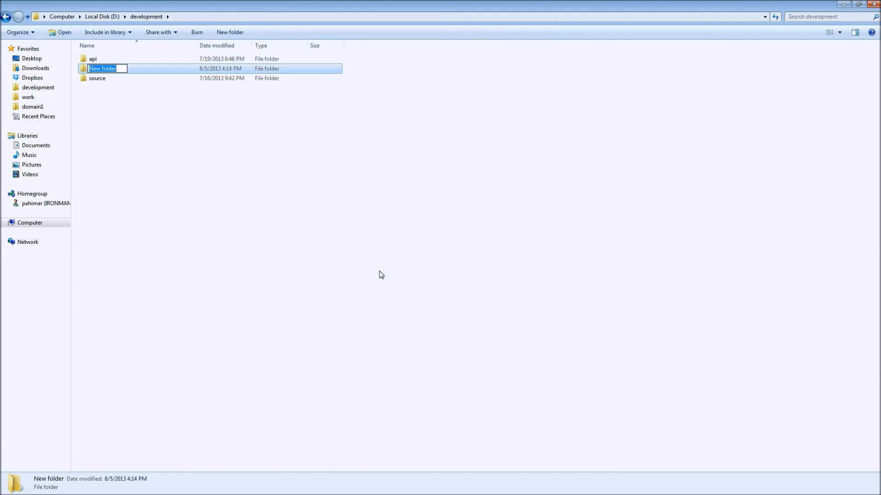
pyautogui.write('eclipse')
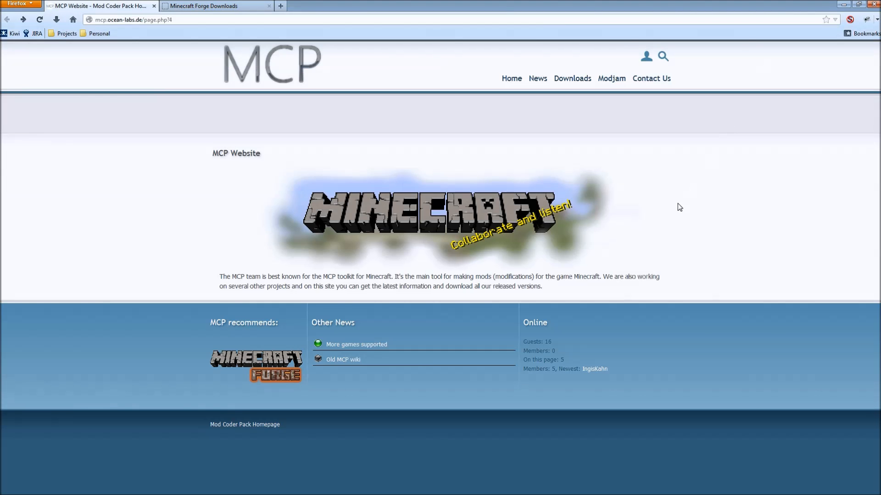
pyautogui.moveTo(667, 219)
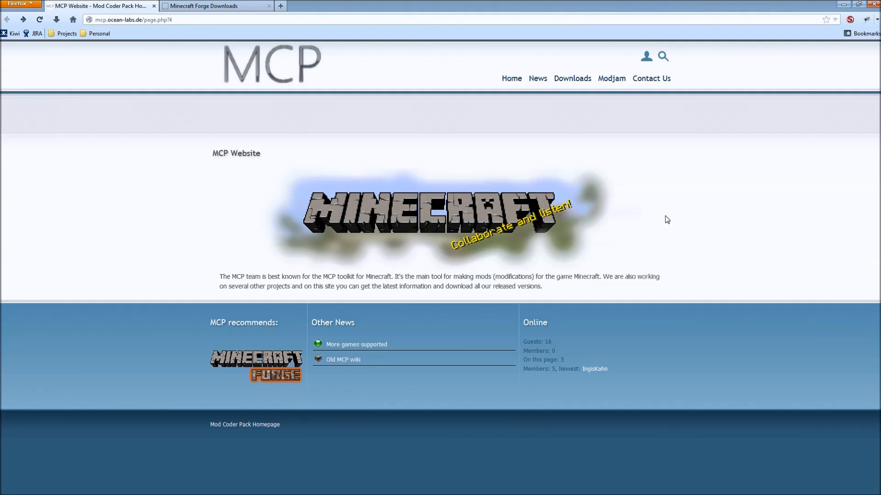
pyautogui.moveTo(462, 140)
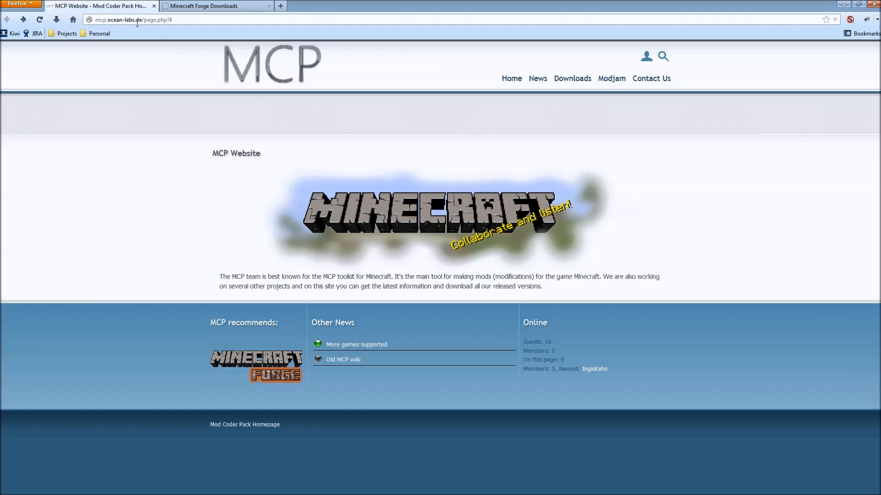
pyautogui.moveTo(574, 85)
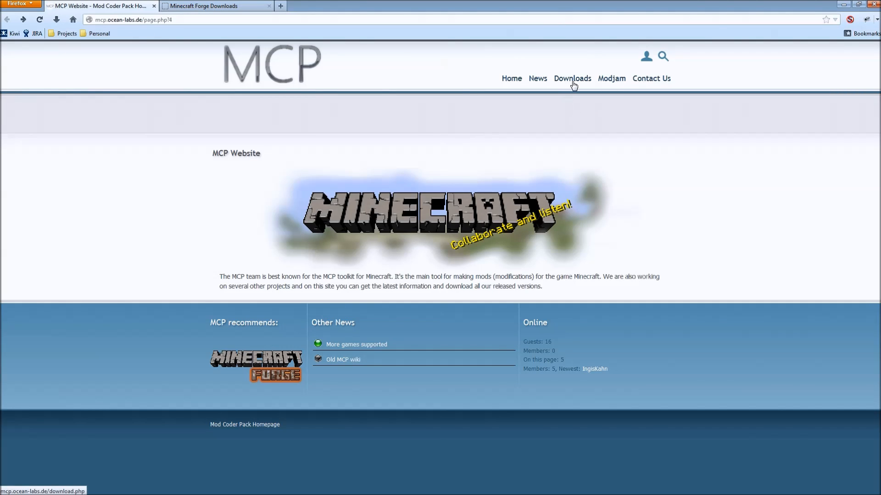
# - Download the MCP 8.05 archive from the MCP site's Minecraft downloads list
pyautogui.click(572, 79)
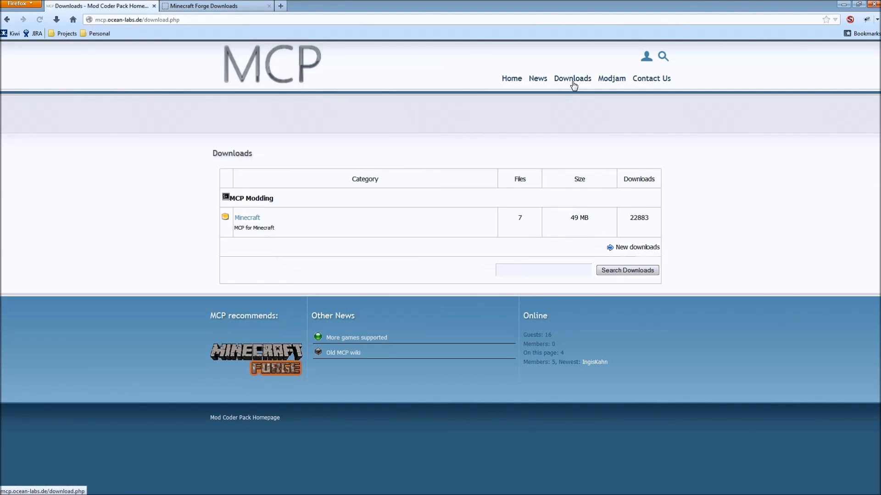
pyautogui.click(247, 217)
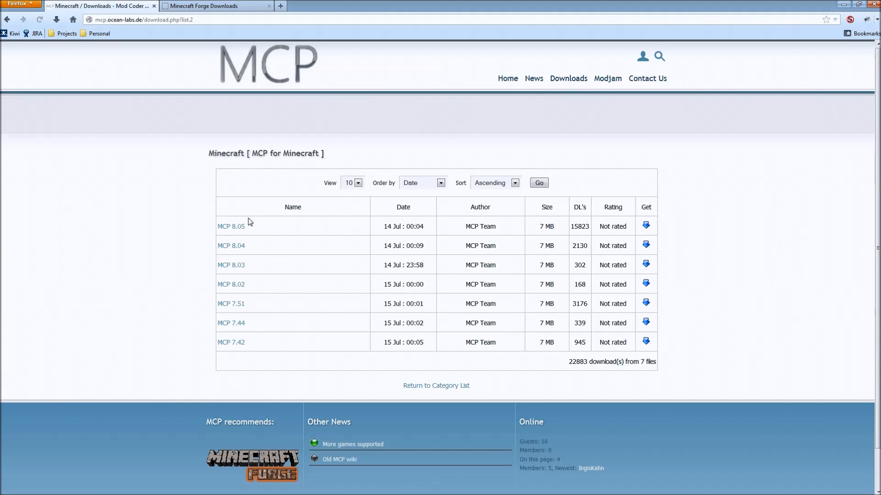
pyautogui.moveTo(233, 233)
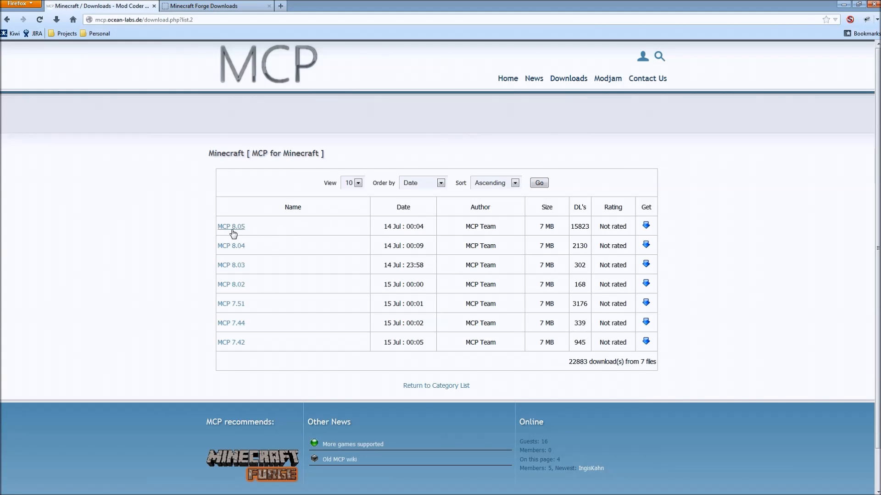
pyautogui.moveTo(245, 232)
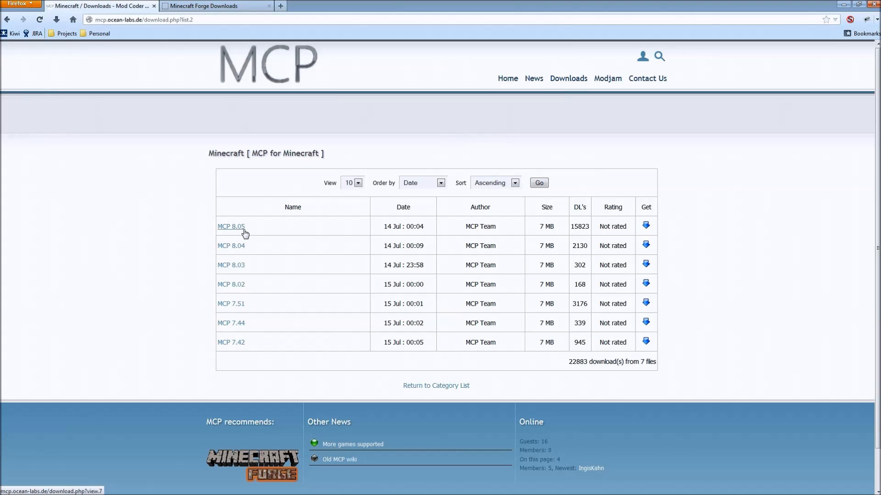
pyautogui.moveTo(659, 230)
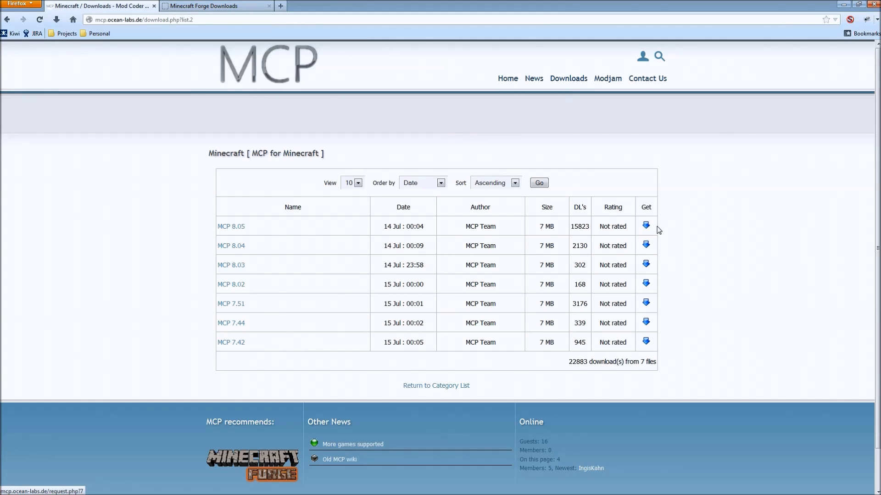
pyautogui.moveTo(655, 211)
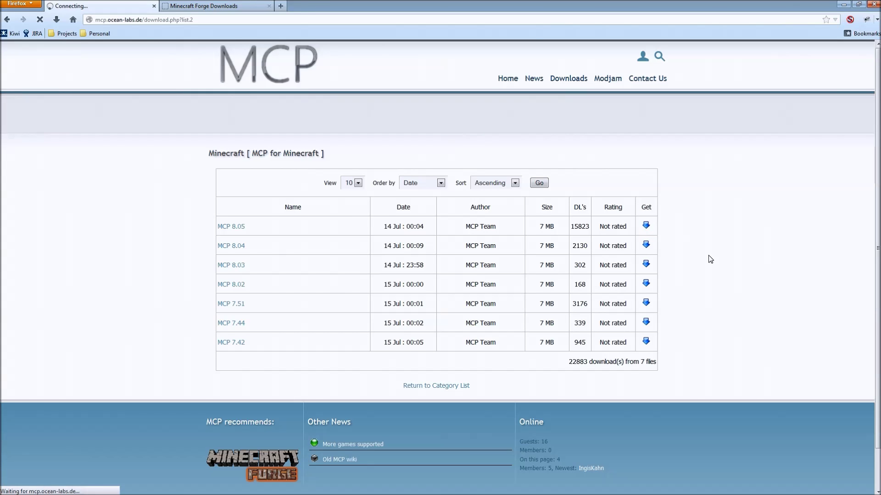
pyautogui.click(646, 226)
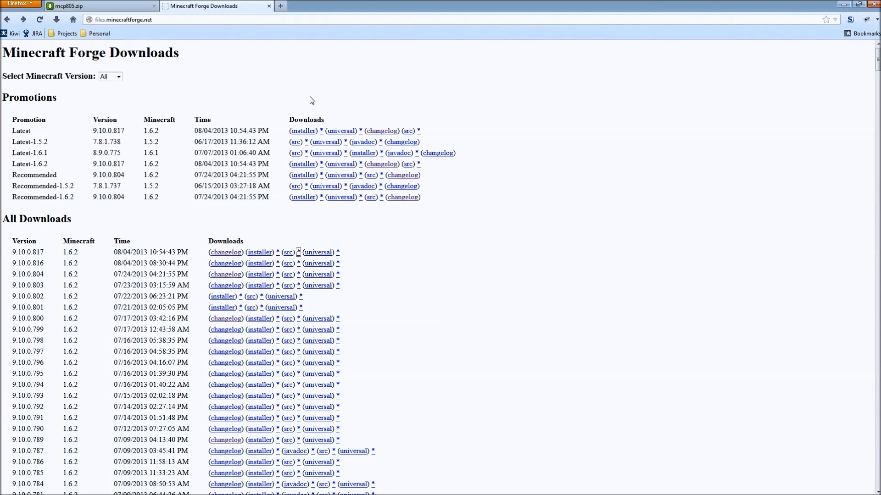
pyautogui.moveTo(367, 256)
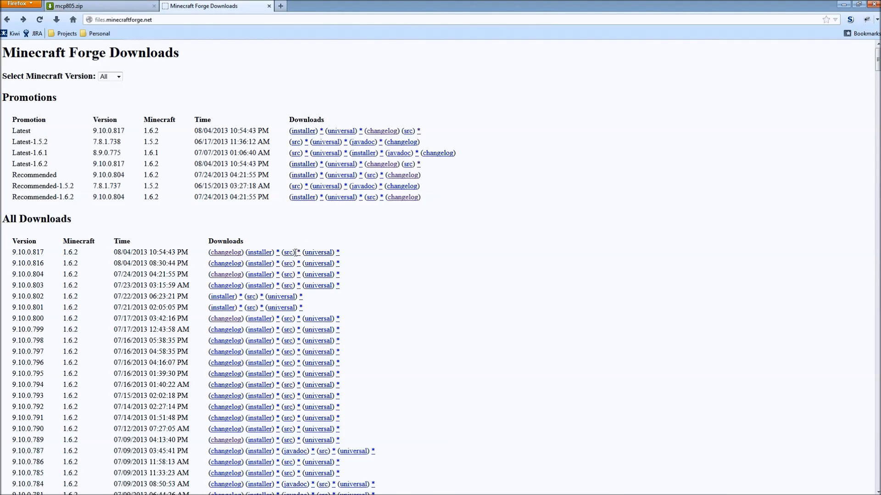
pyautogui.moveTo(260, 255)
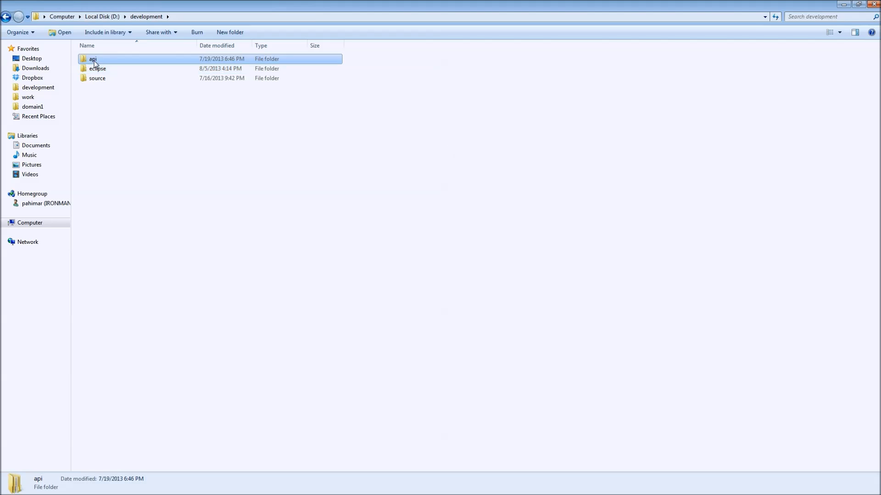
# - Delete mcp805.zip from api\MC 1.6.2 and select the Forge 1.6.2-9.10.0.817 source zip
pyautogui.doubleClick(93, 58)
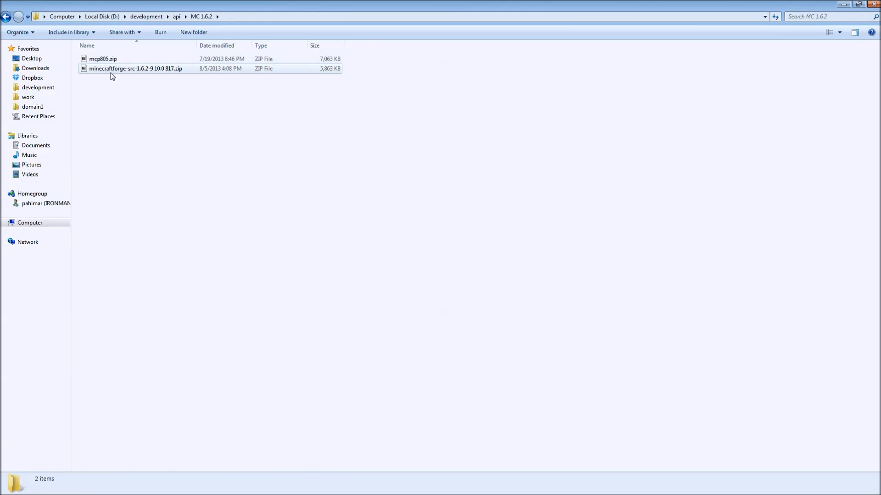
pyautogui.click(158, 56)
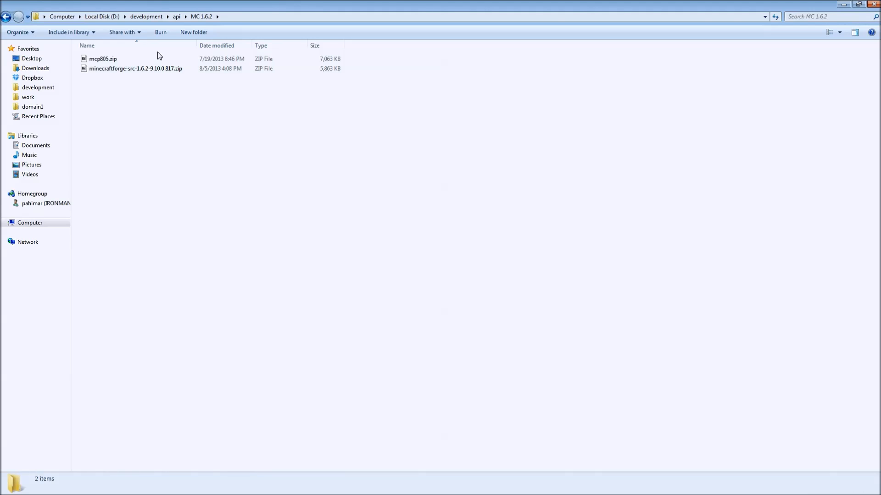
pyautogui.click(97, 60)
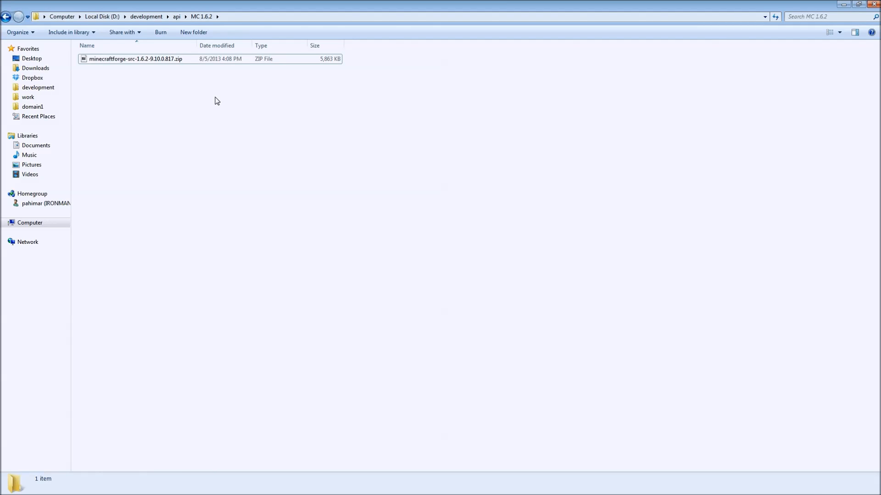
pyautogui.moveTo(192, 85)
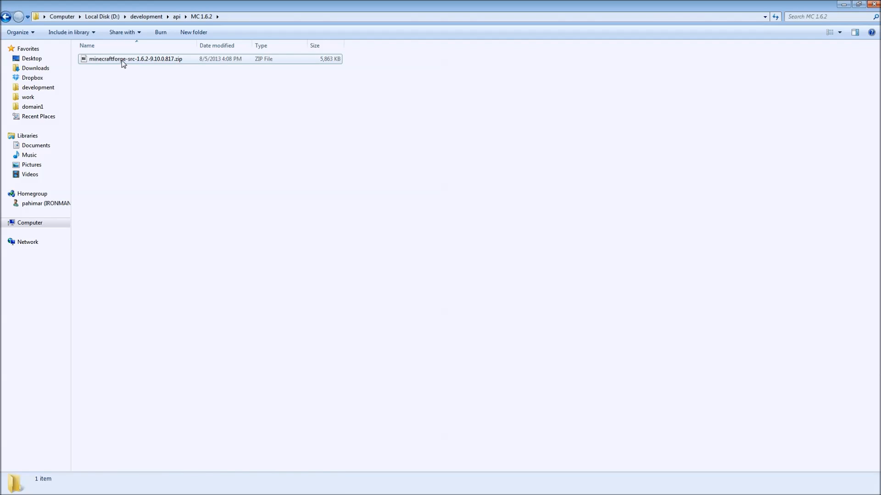
pyautogui.click(132, 59)
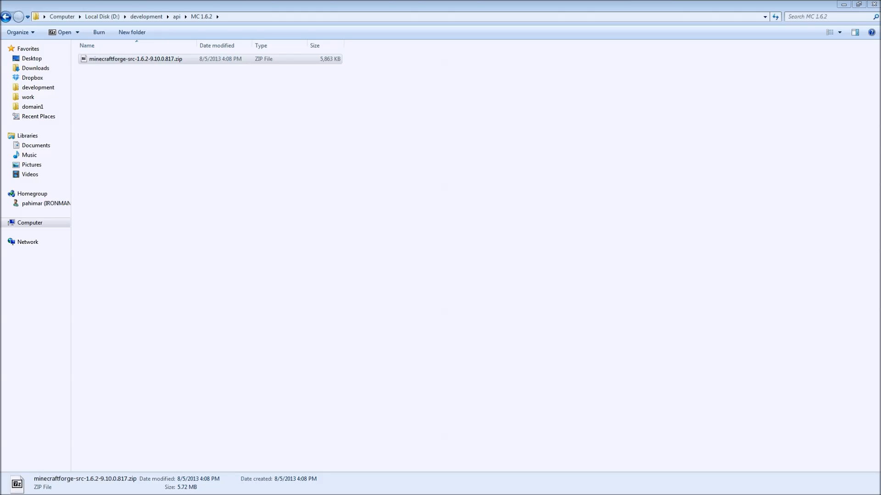
# - Extract the forge folder from the Forge source zip into development, then close 7-Zip
pyautogui.doubleClick(133, 59)
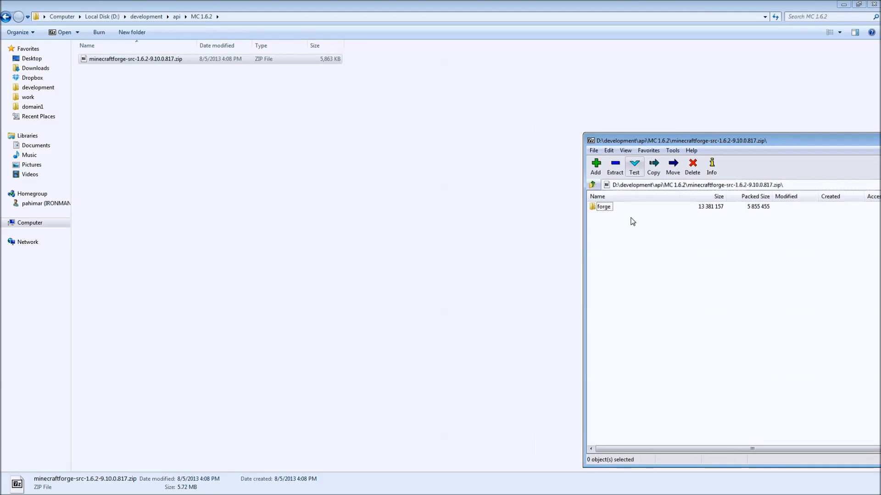
pyautogui.moveTo(187, 7)
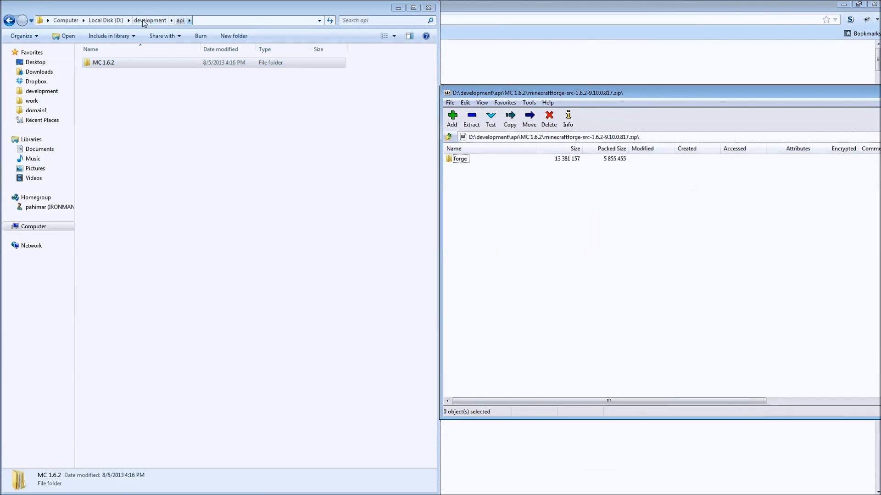
pyautogui.click(148, 20)
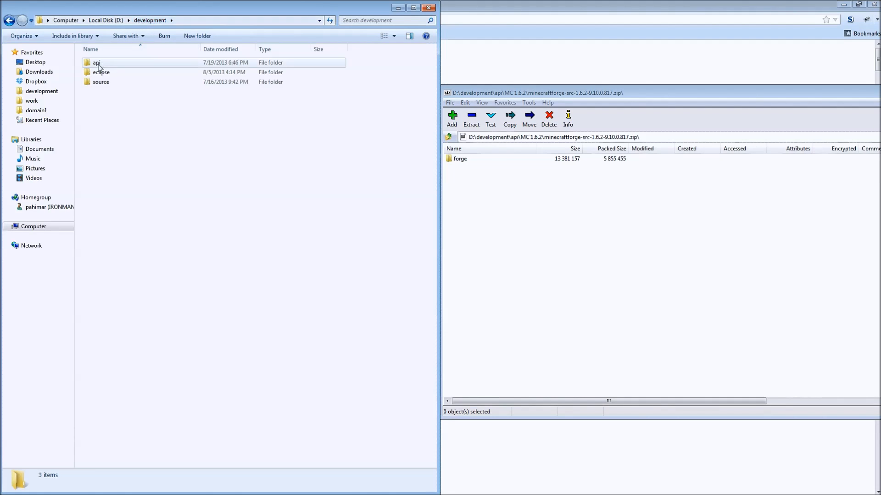
pyautogui.click(460, 159)
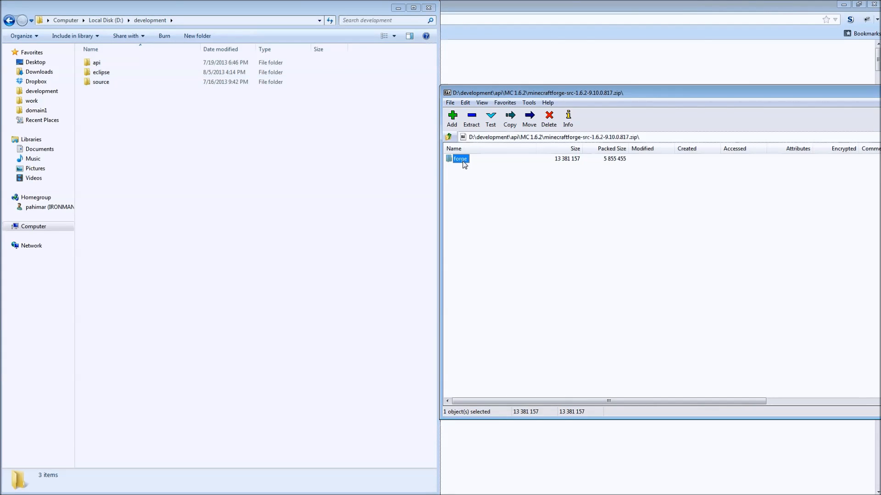
pyautogui.click(471, 117)
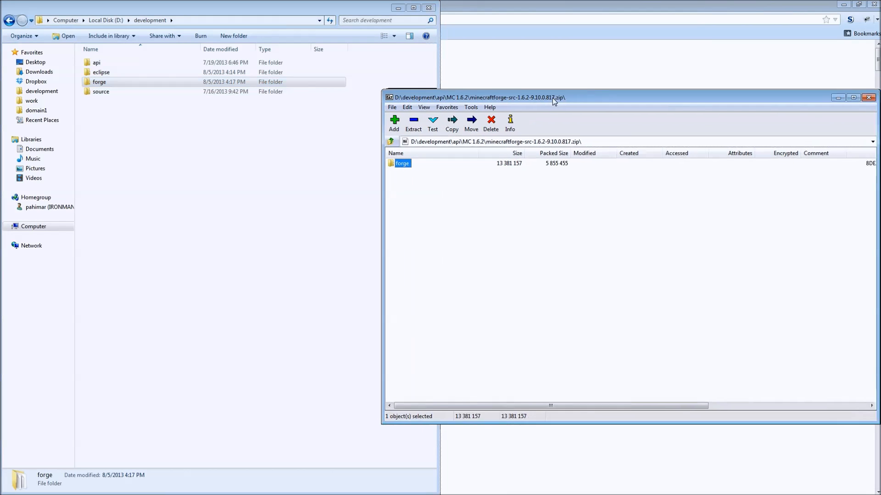
pyautogui.click(868, 98)
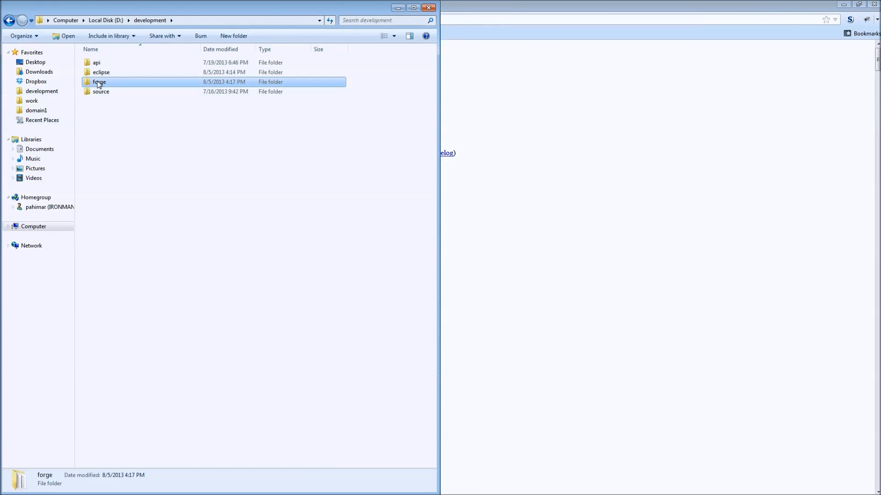
# - Run install.cmd from the extracted forge folder to start the Forge setup
pyautogui.doubleClick(99, 82)
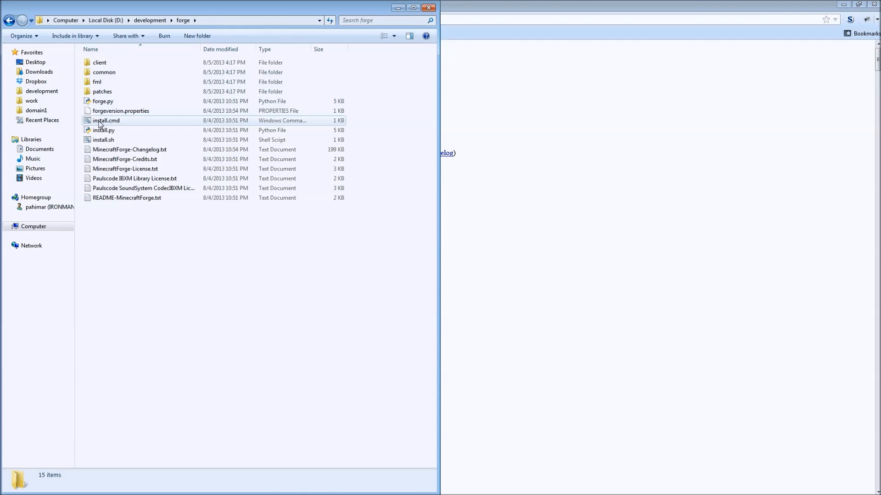
pyautogui.doubleClick(106, 120)
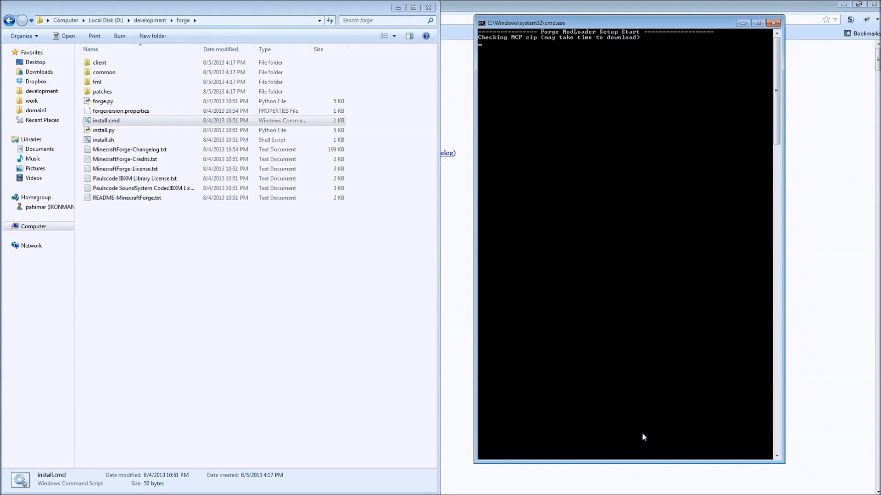
pyautogui.moveTo(697, 460)
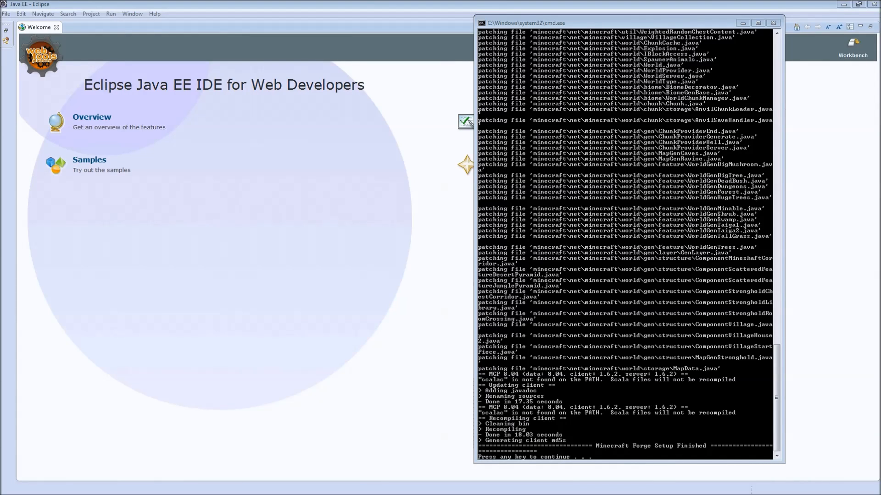
pyautogui.moveTo(598, 316)
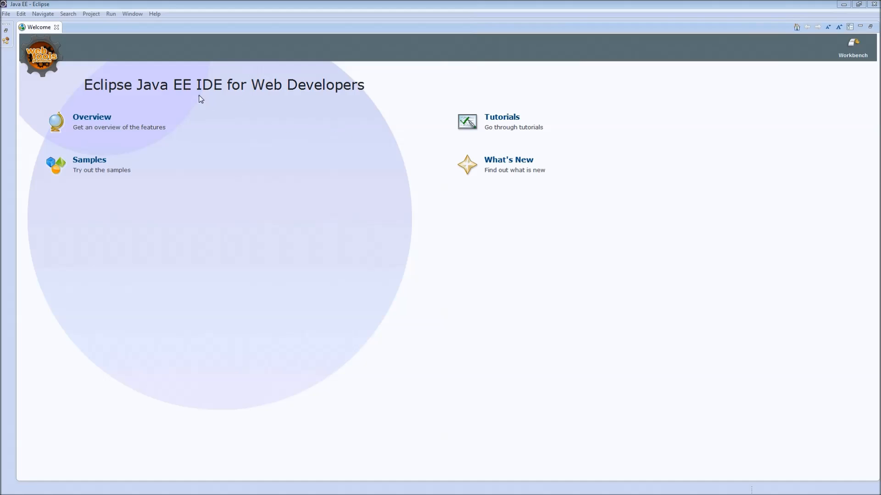
pyautogui.moveTo(442, 164)
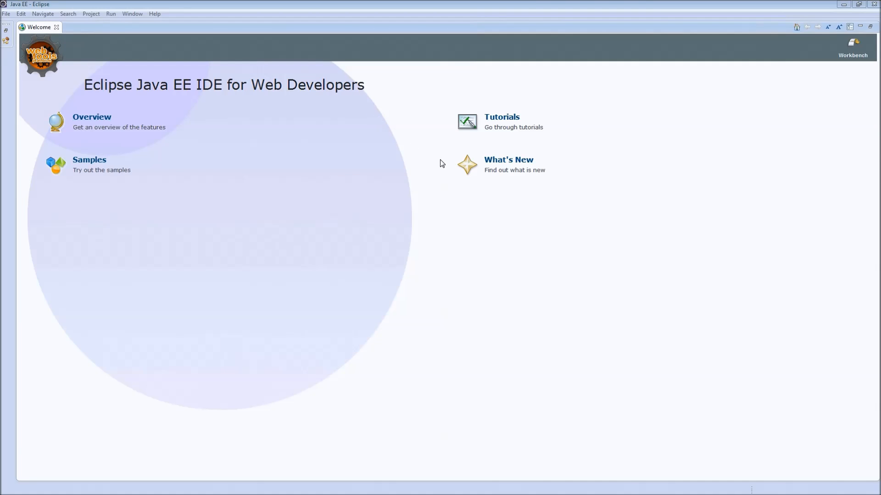
pyautogui.moveTo(445, 163)
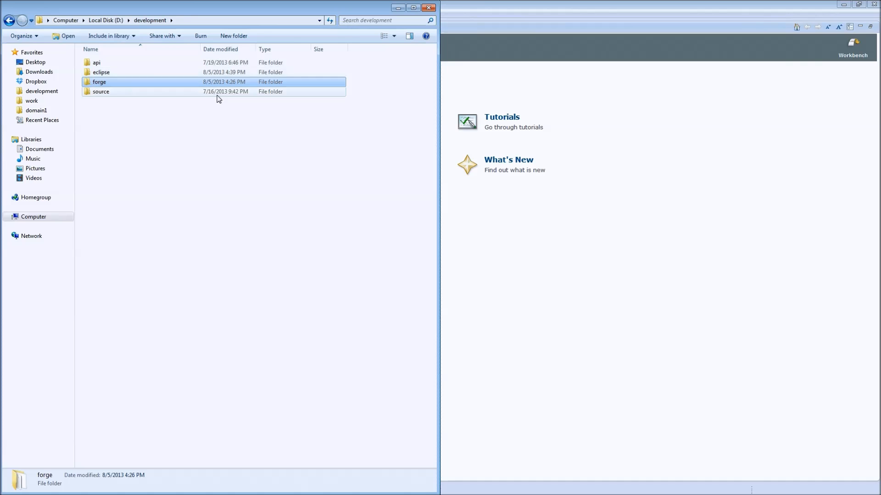
# - Close the Eclipse Welcome tab
pyautogui.click(852, 44)
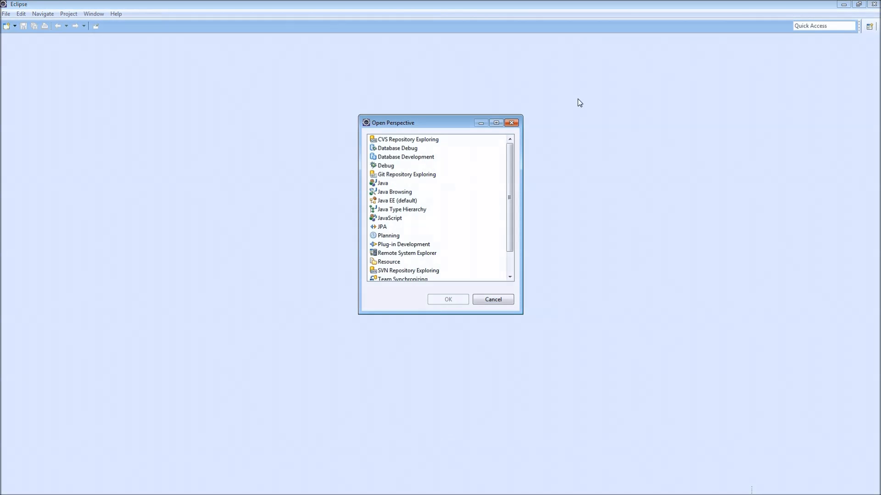
# - Switch to the Java perspective and create the 'Minecraft' Java project using JavaSE-1.7
pyautogui.click(493, 299)
pyautogui.write('Mine')
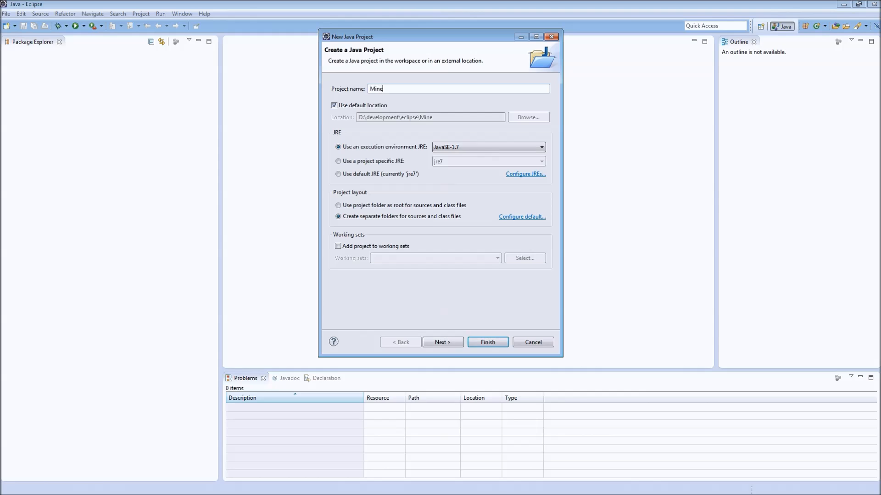
pyautogui.write('craft')
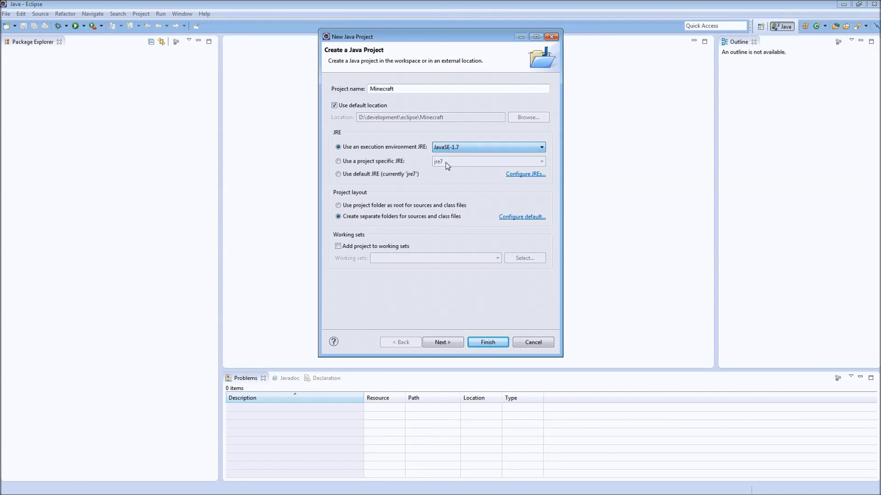
pyautogui.click(338, 161)
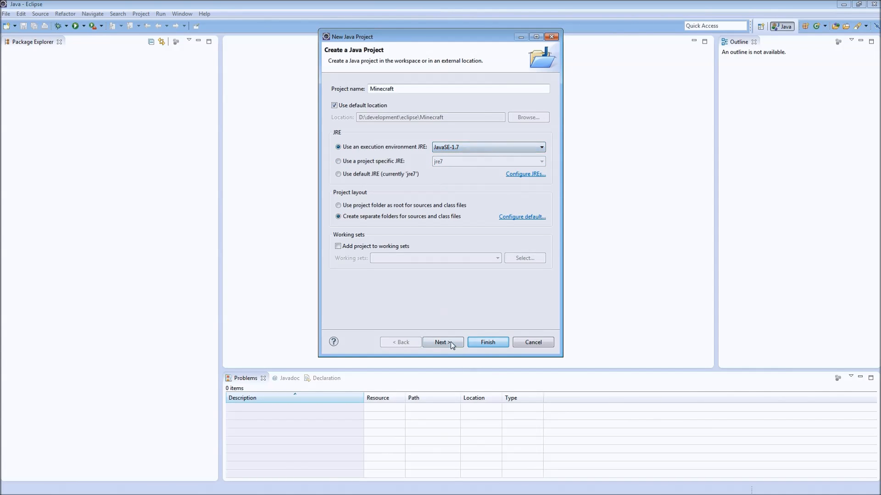
pyautogui.click(442, 342)
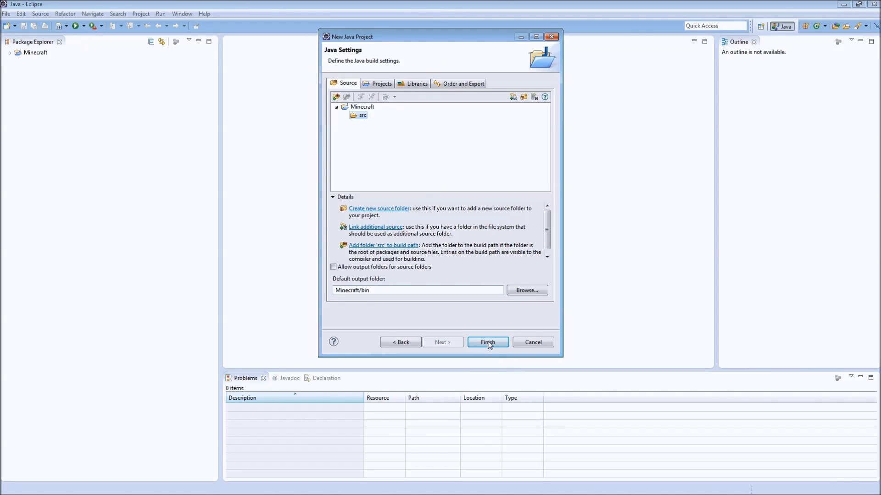
pyautogui.click(488, 342)
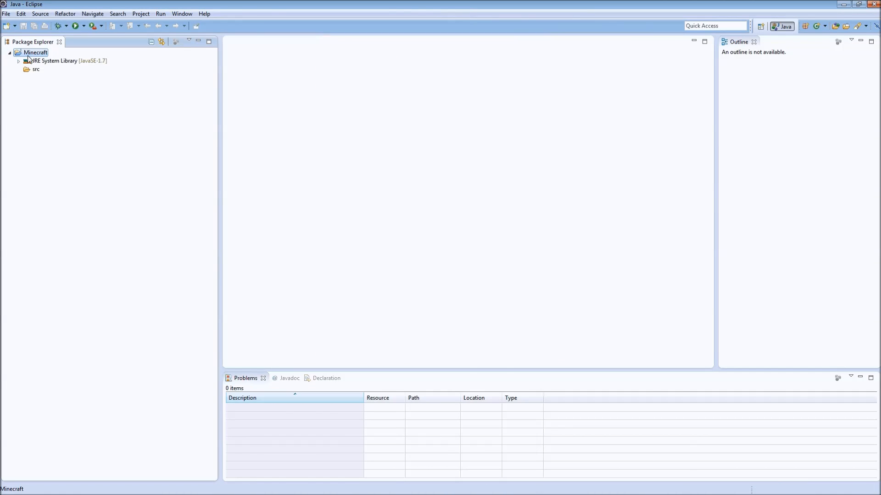
# - Delete src and add a 'minecraft' folder linked to D:\development\forge\mcp\src\minecraft
pyautogui.click(33, 70)
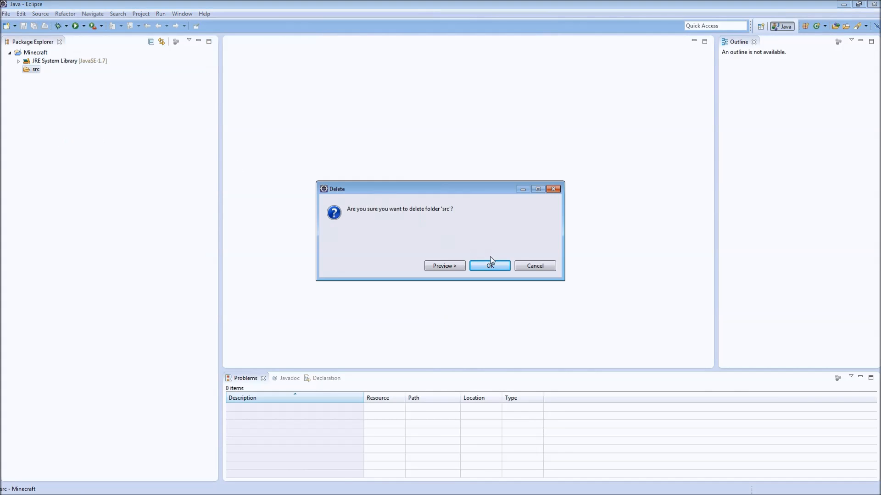
pyautogui.click(490, 266)
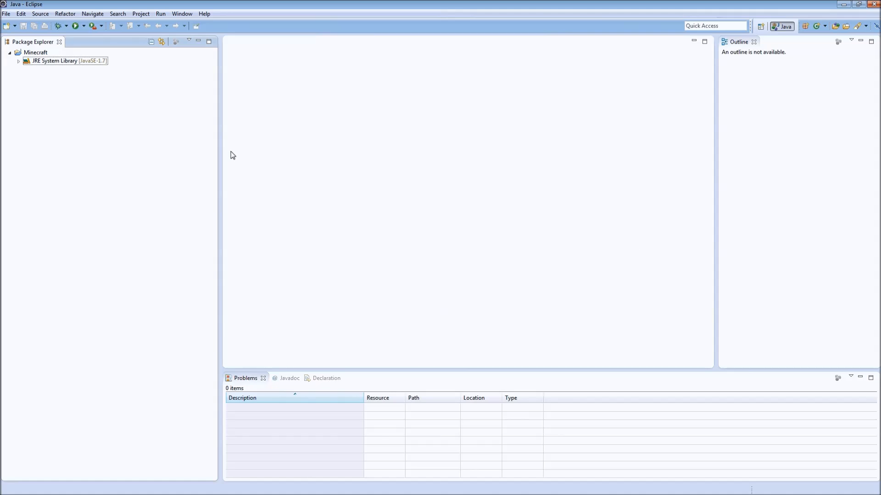
pyautogui.rightClick(30, 52)
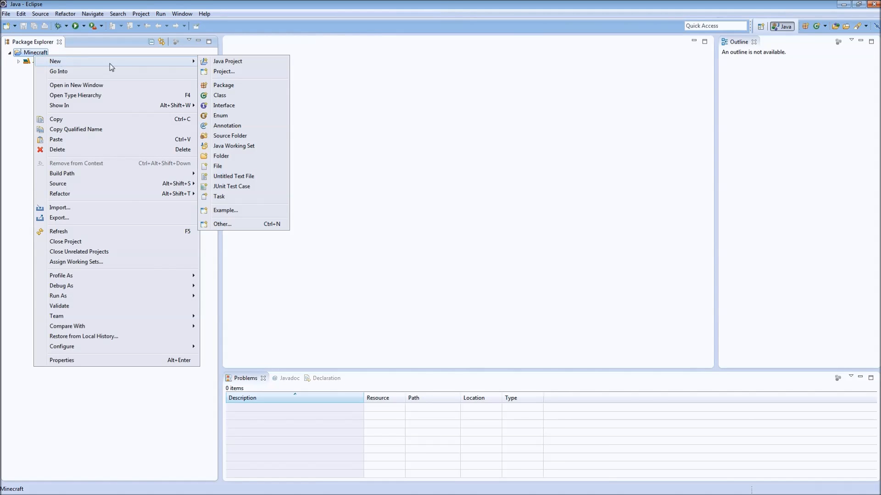
pyautogui.click(220, 156)
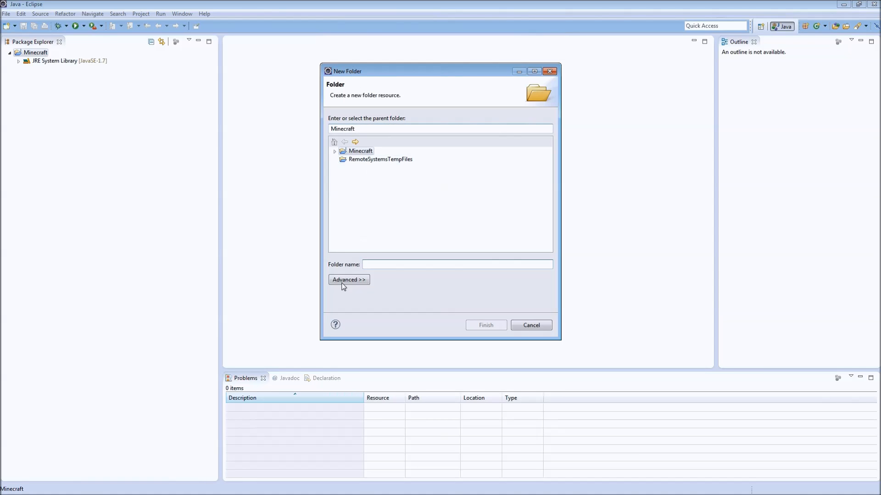
pyautogui.click(348, 280)
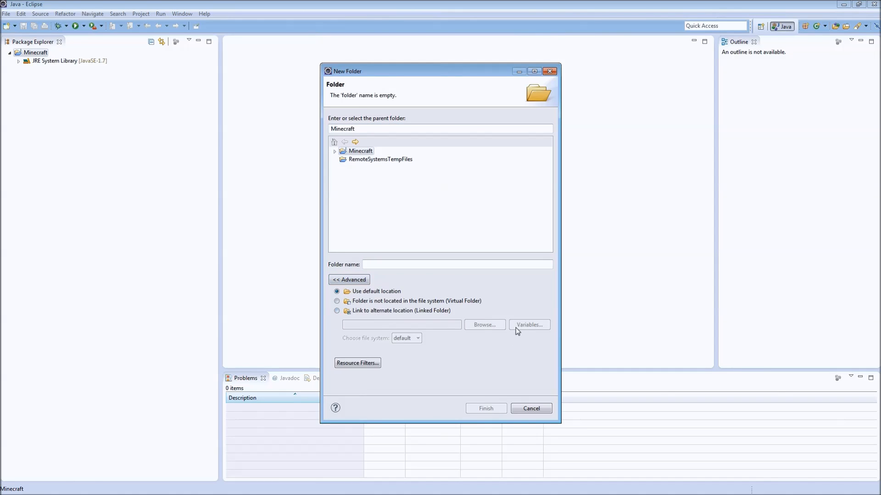
pyautogui.moveTo(421, 319)
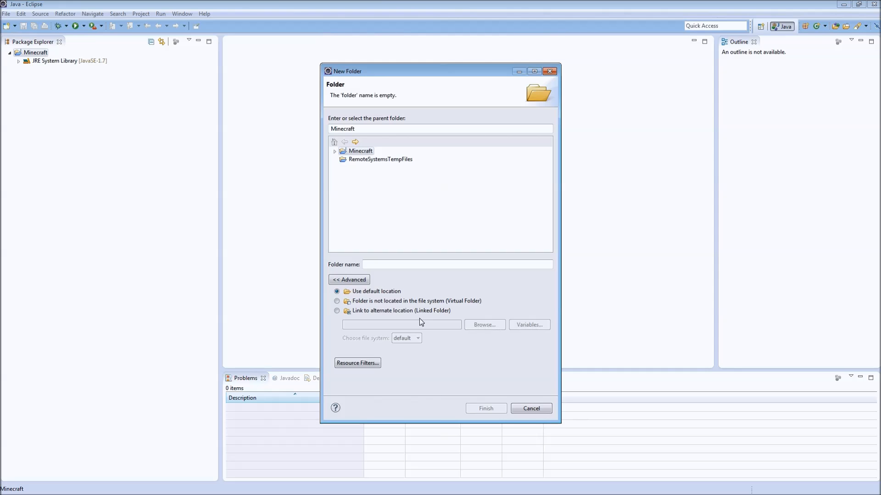
pyautogui.click(336, 311)
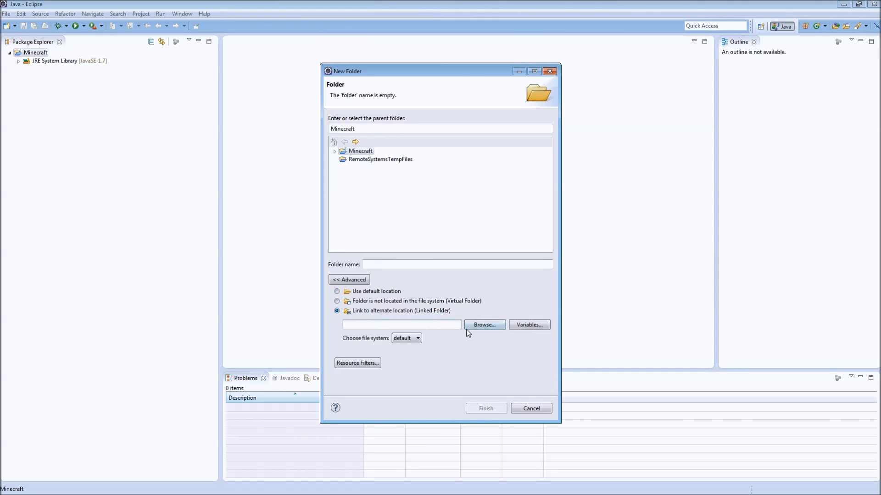
pyautogui.click(484, 325)
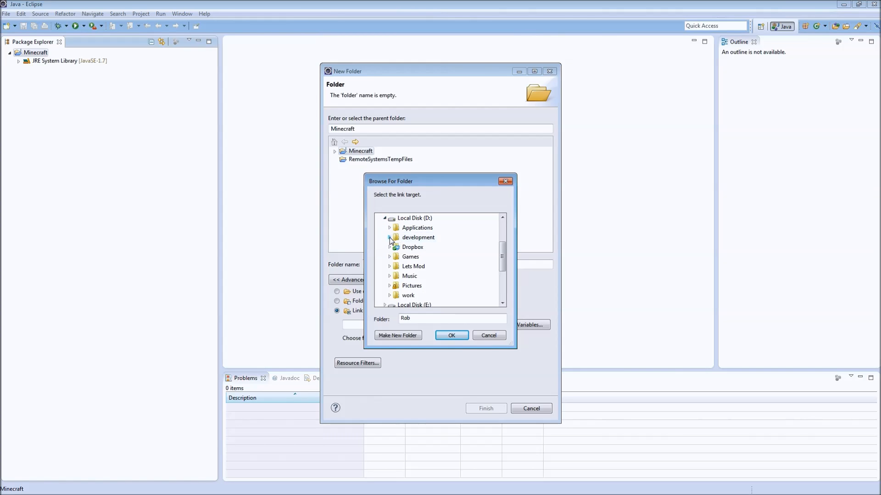
pyautogui.click(389, 237)
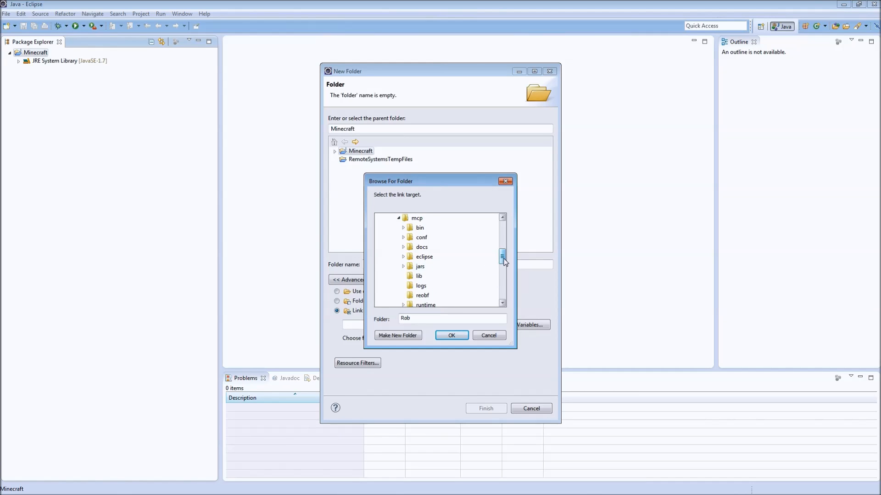
pyautogui.scroll(-3)
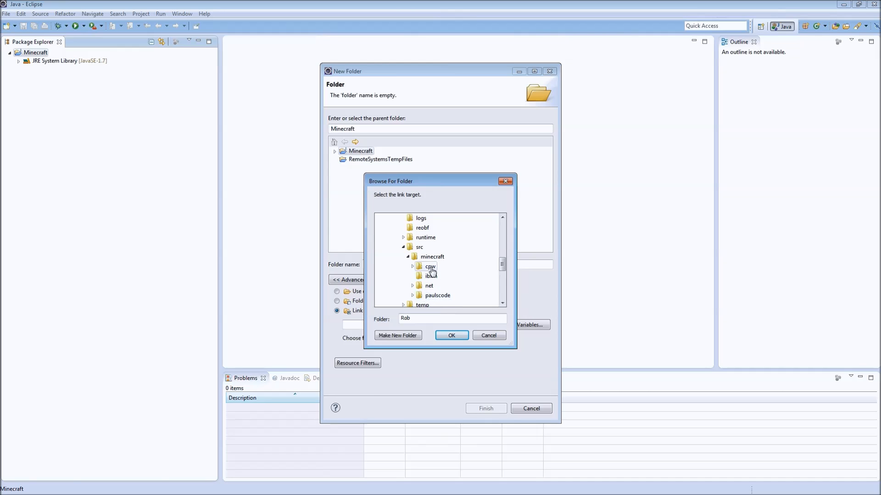
pyautogui.click(452, 335)
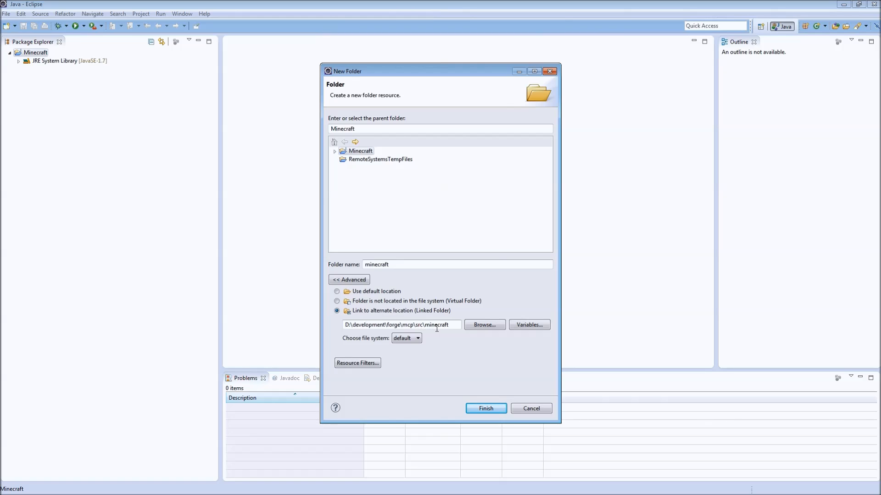
pyautogui.click(486, 409)
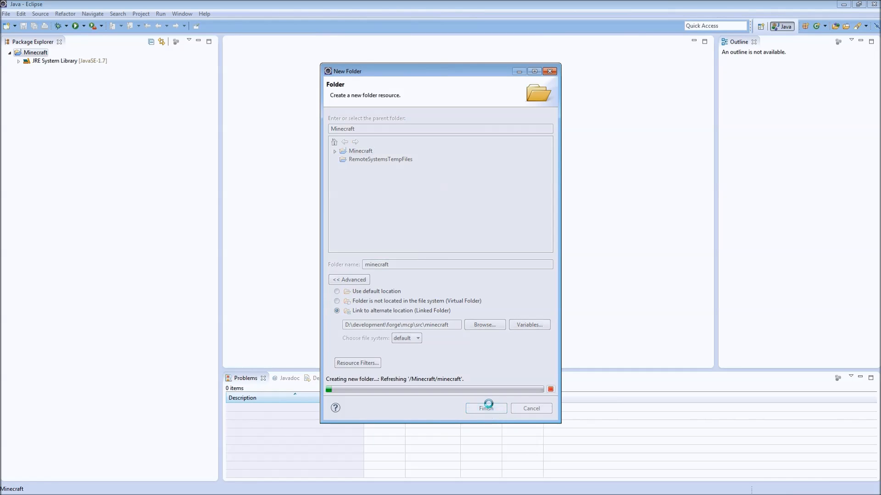
# - Mark the linked minecraft folder as a source folder via Build Path > Use as Source Folder
pyautogui.click(486, 409)
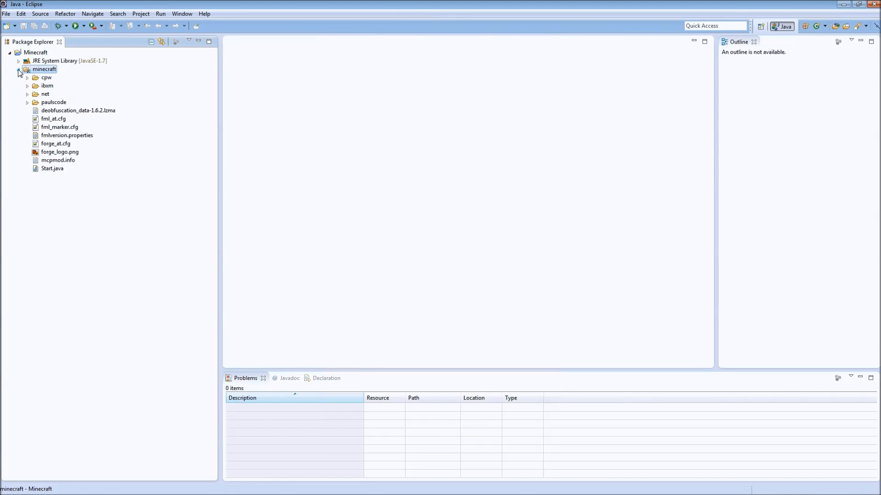
pyautogui.rightClick(44, 69)
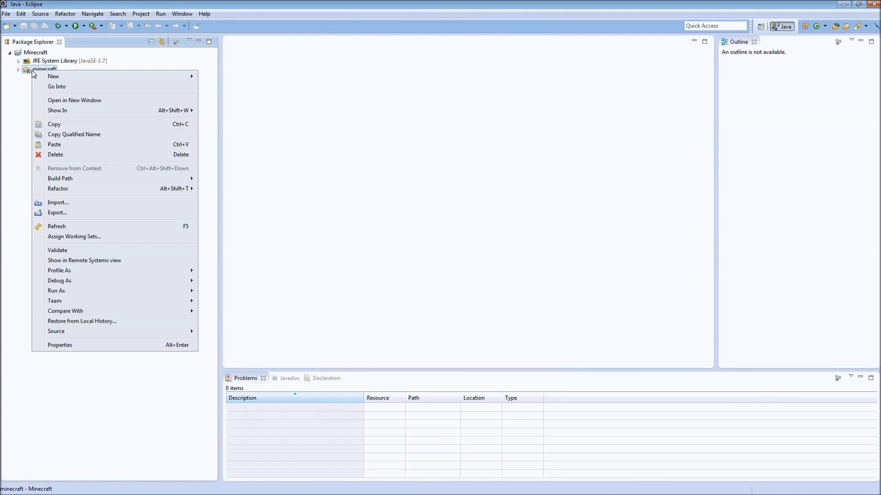
pyautogui.moveTo(60, 179)
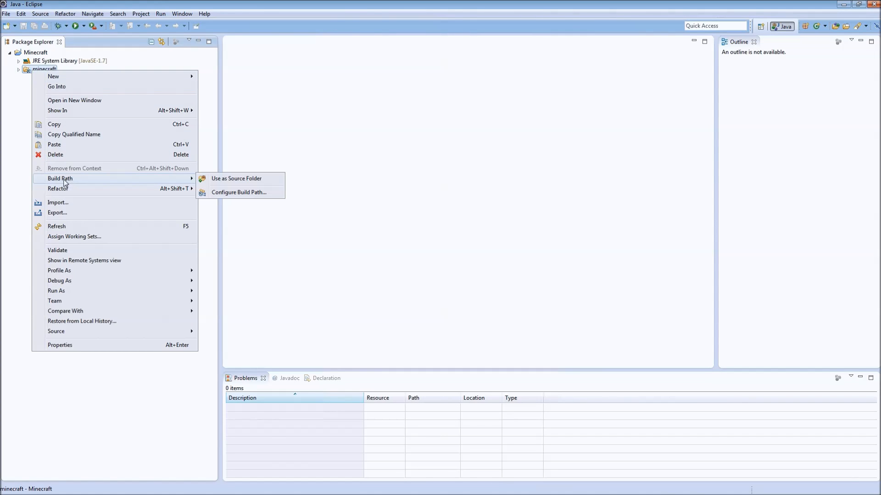
pyautogui.click(236, 178)
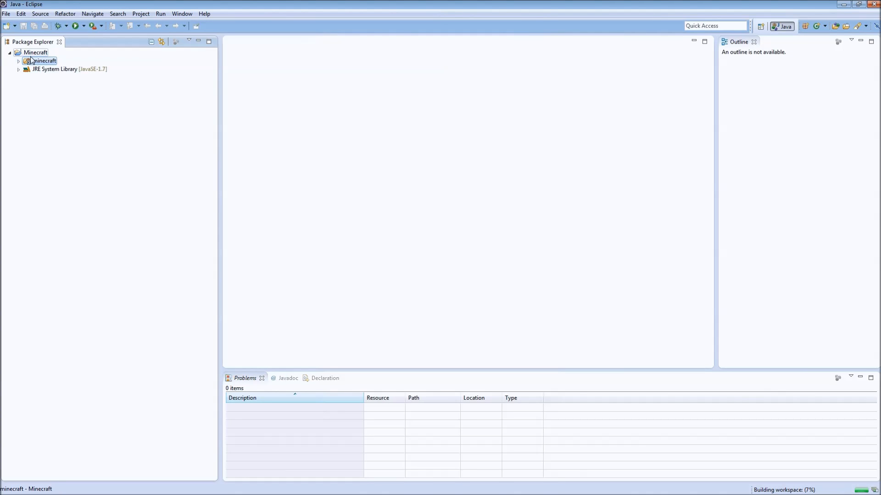
# - Add a 'jars' folder to the Minecraft project linked to D:\development\forge\mcp\jars
pyautogui.rightClick(31, 52)
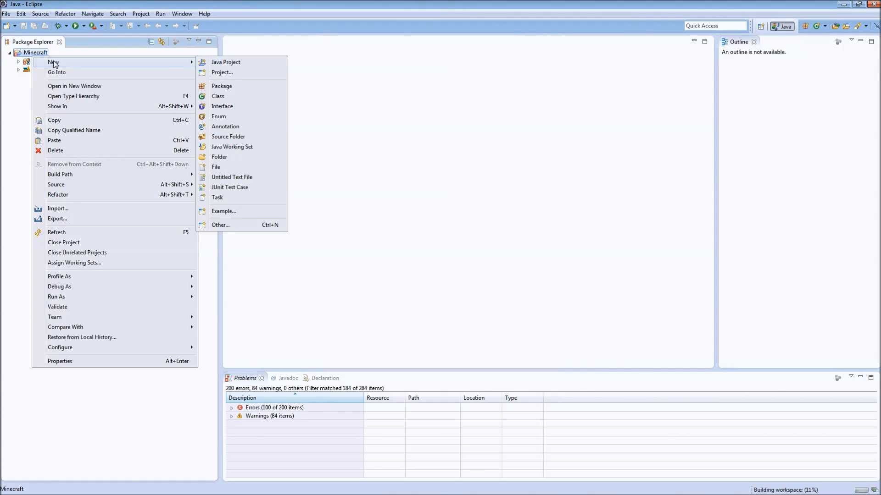
pyautogui.click(219, 157)
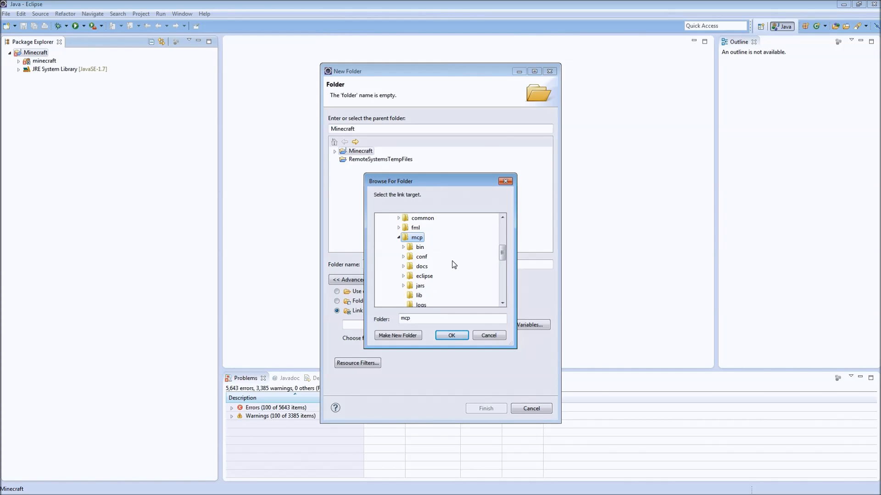
pyautogui.scroll(-3)
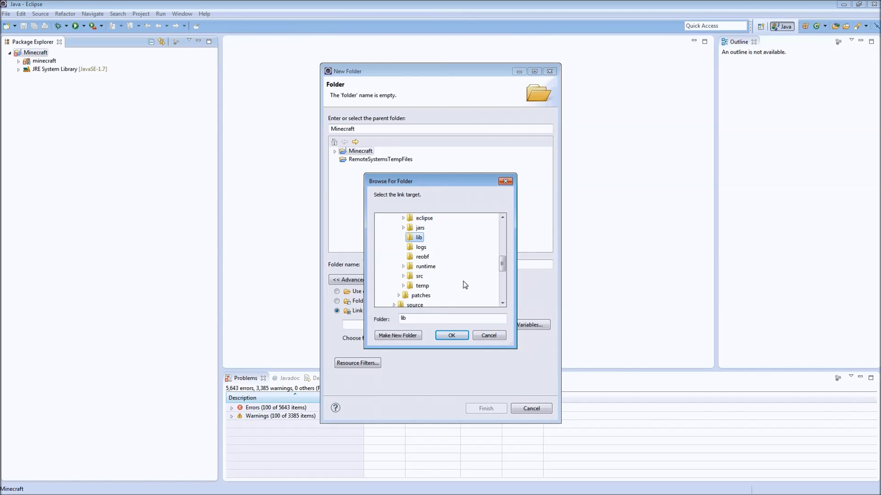
pyautogui.click(394, 227)
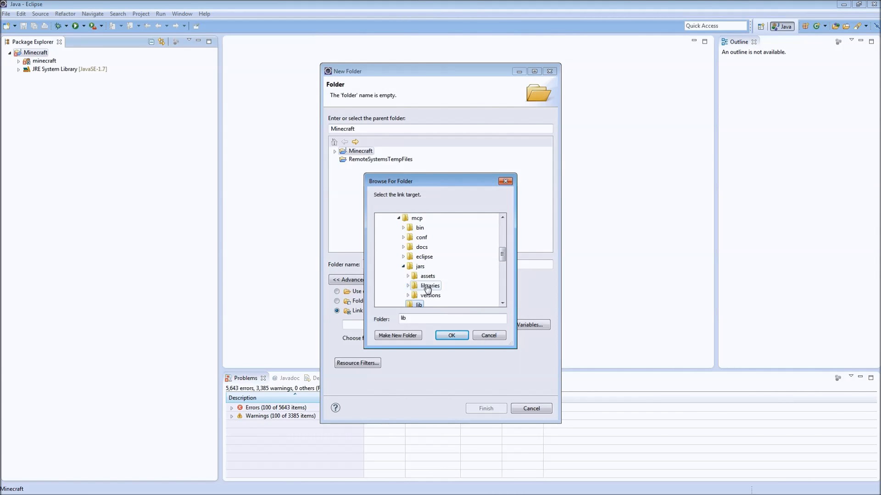
pyautogui.click(418, 276)
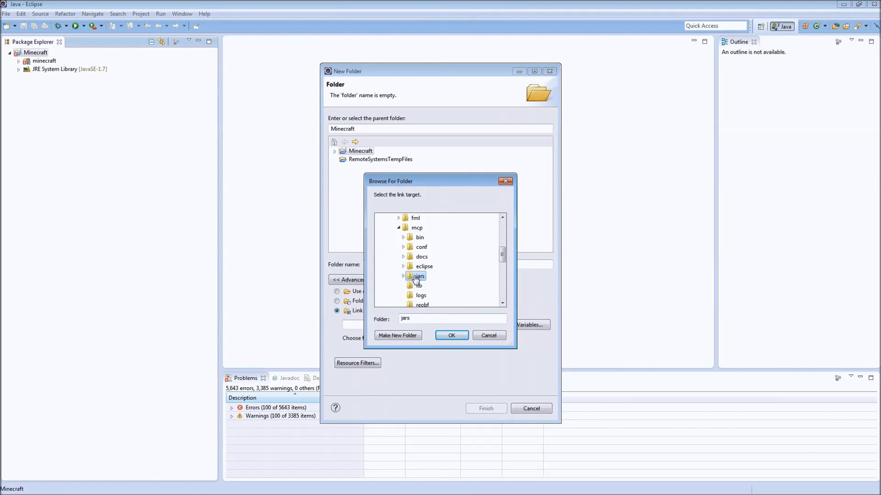
pyautogui.doubleClick(418, 276)
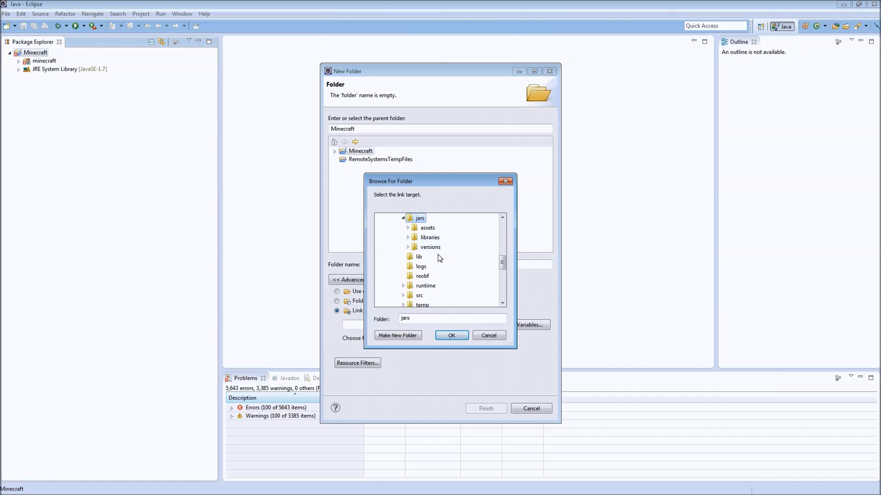
pyautogui.click(451, 336)
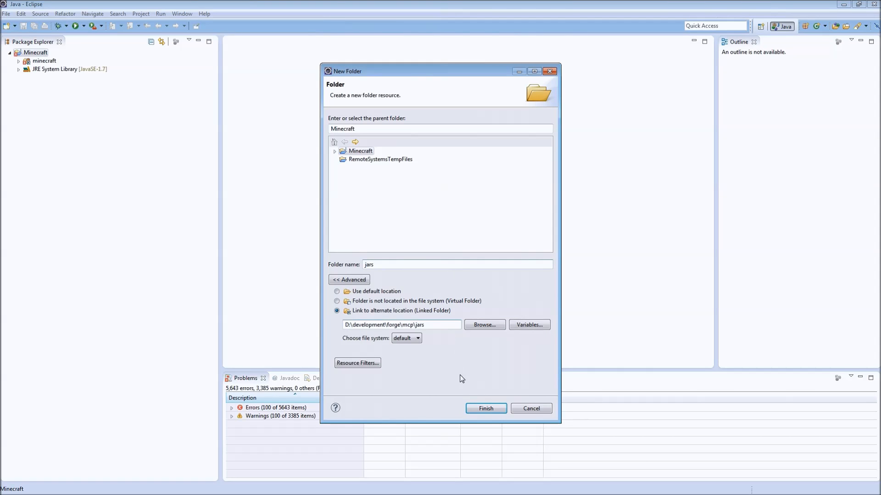
pyautogui.click(486, 408)
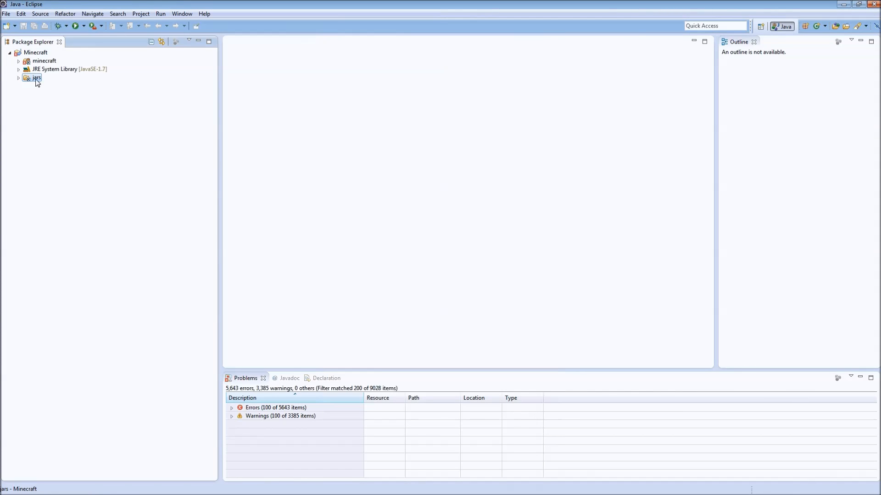
# - Add include-only resource filters on the jars folder for libraries and versions
pyautogui.rightClick(32, 77)
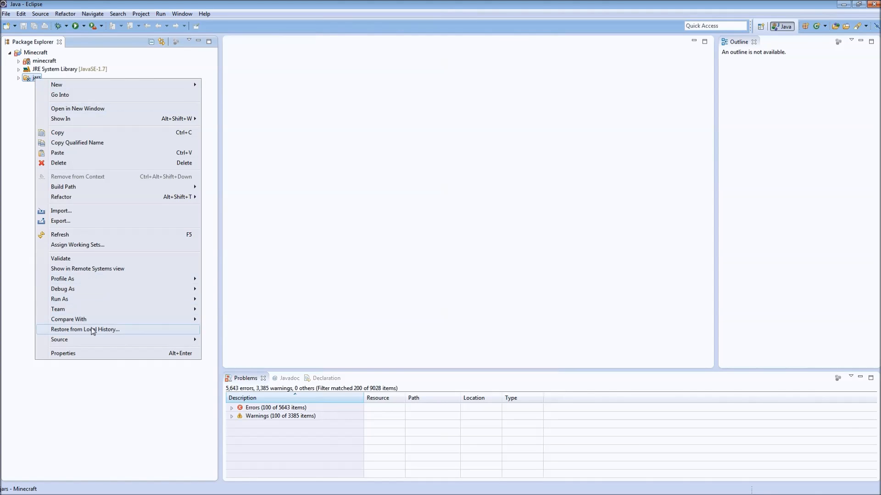
pyautogui.click(63, 353)
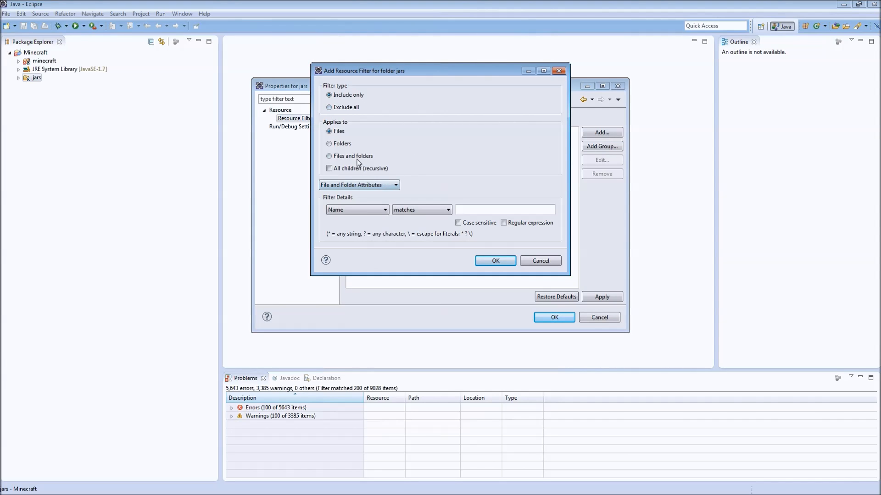
pyautogui.click(328, 156)
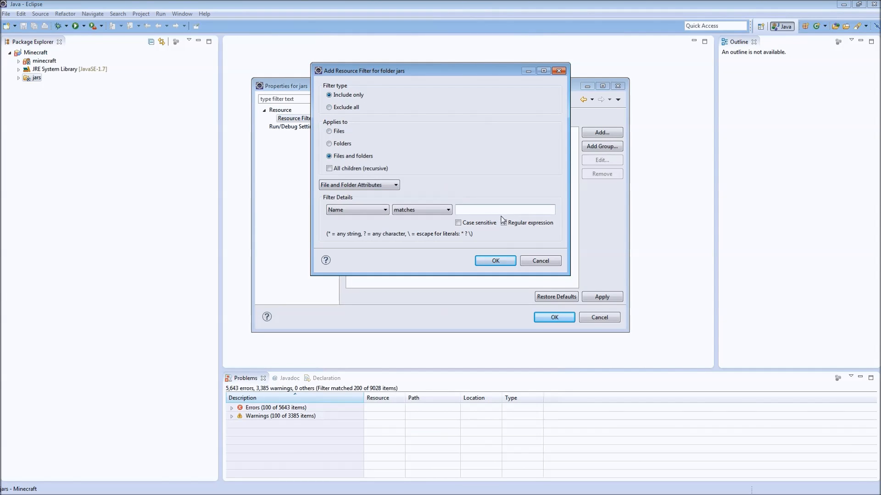
pyautogui.click(505, 210)
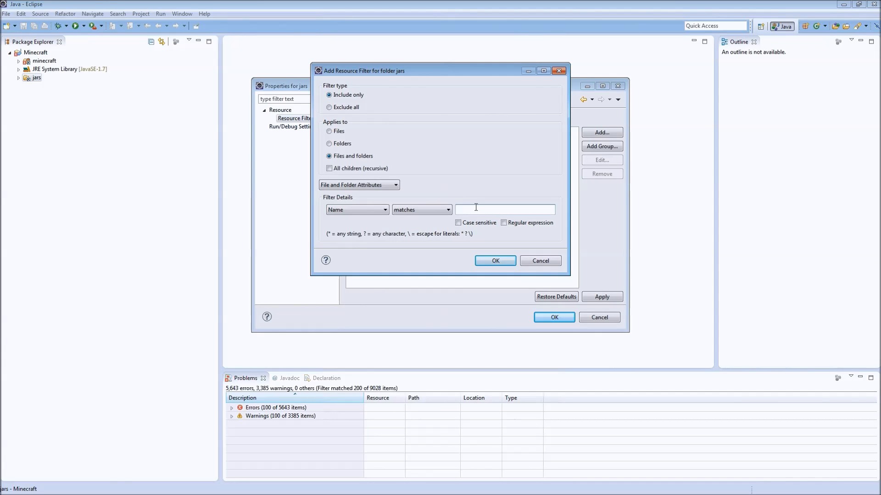
pyautogui.write('libraries')
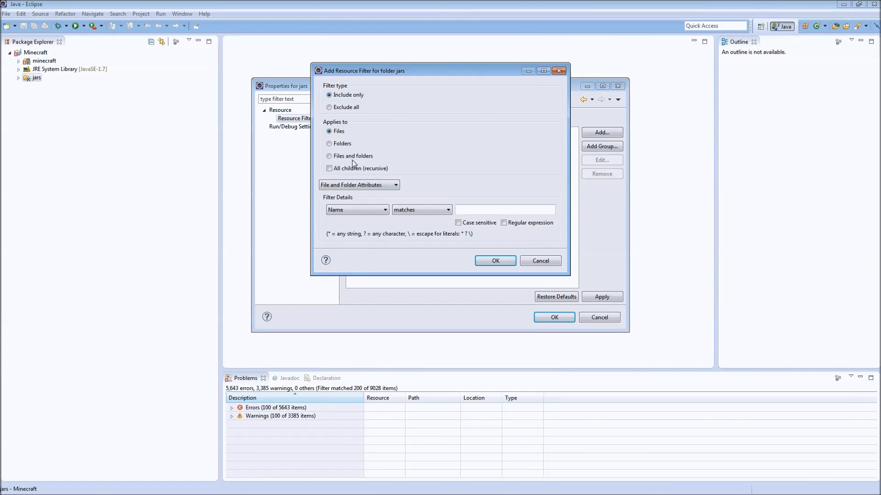
pyautogui.click(329, 156)
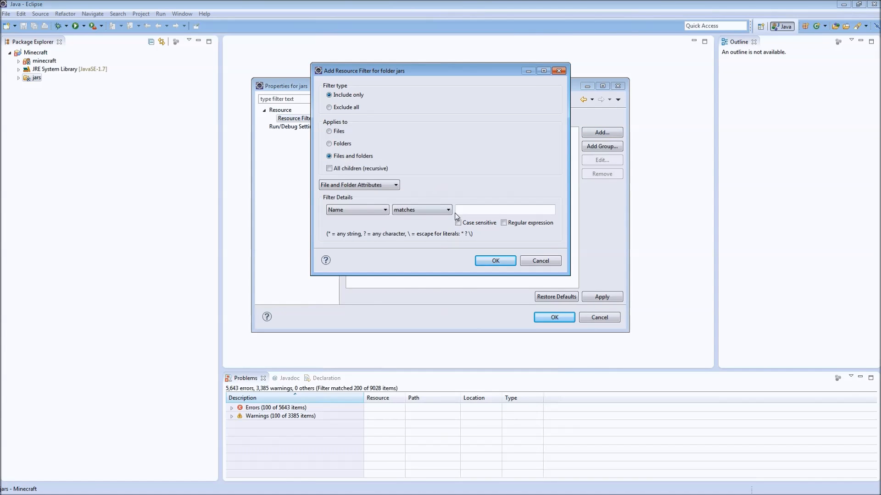
pyautogui.write('v')
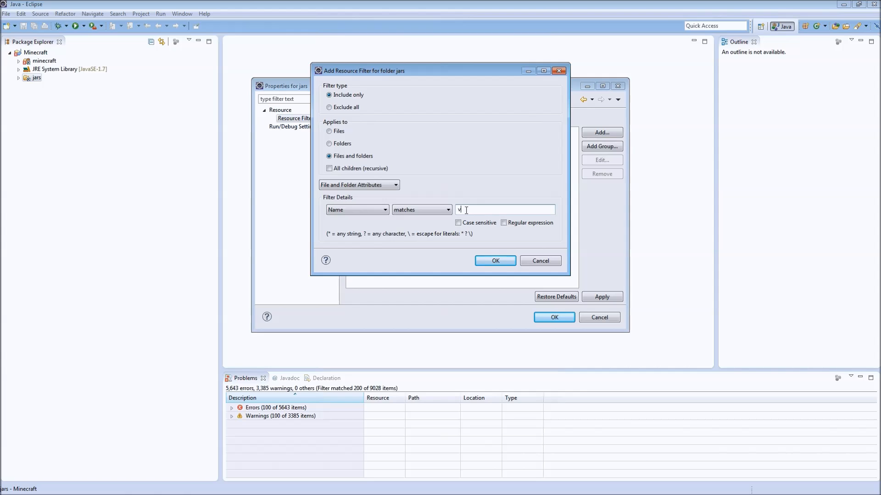
pyautogui.click(495, 260)
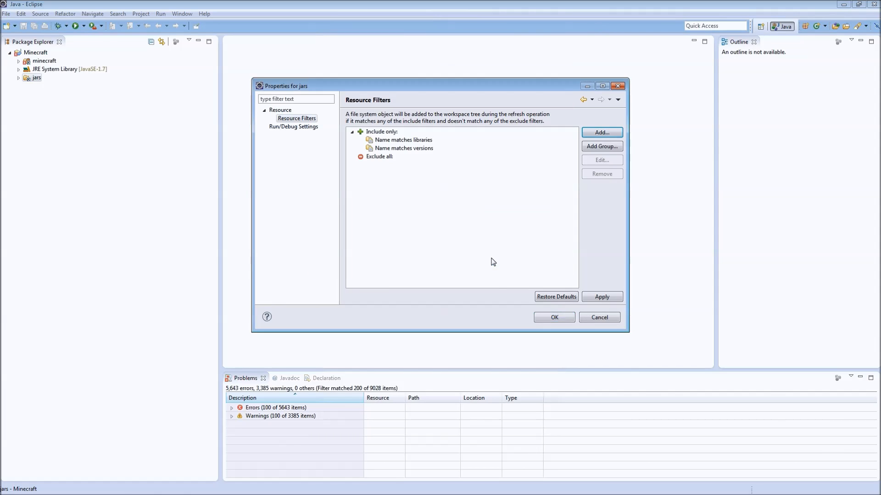
# - Add a recursive folder filter excluding all natives folders
pyautogui.click(602, 132)
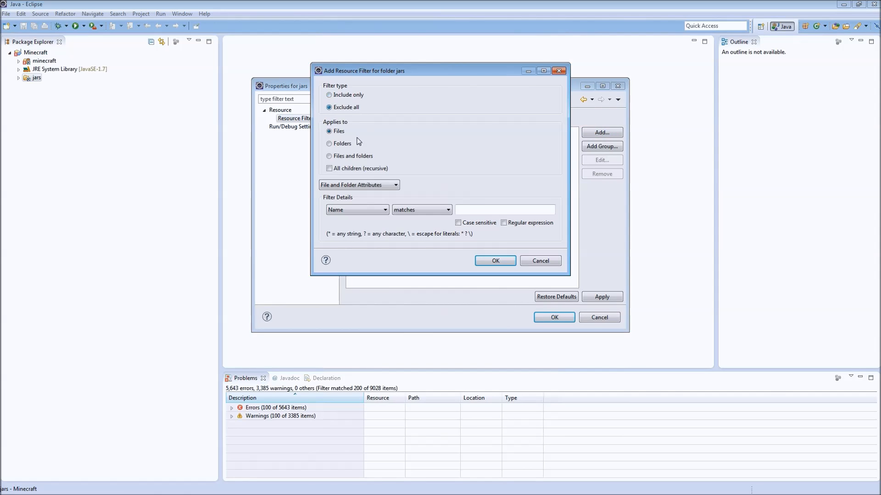
pyautogui.click(329, 143)
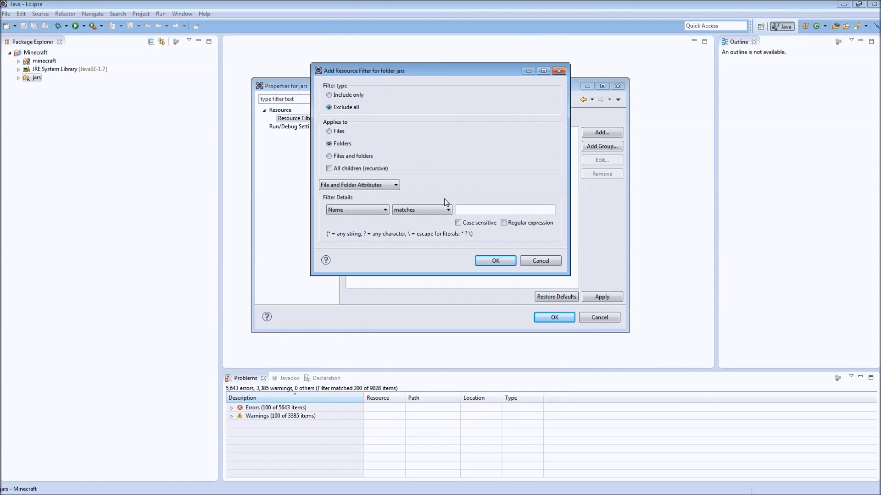
pyautogui.click(505, 209)
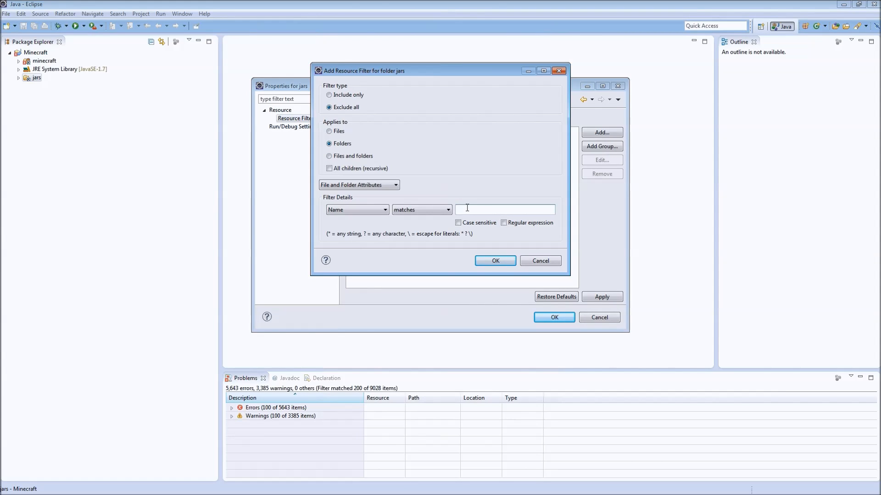
pyautogui.write('natives')
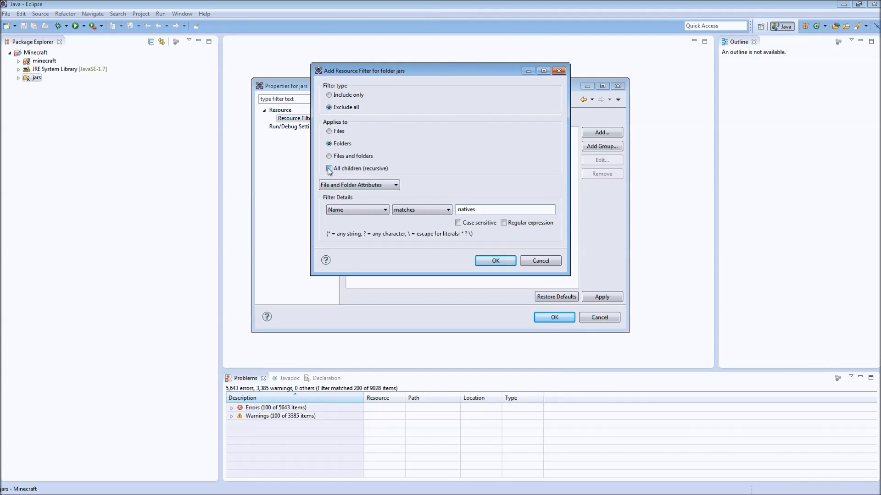
pyautogui.click(329, 169)
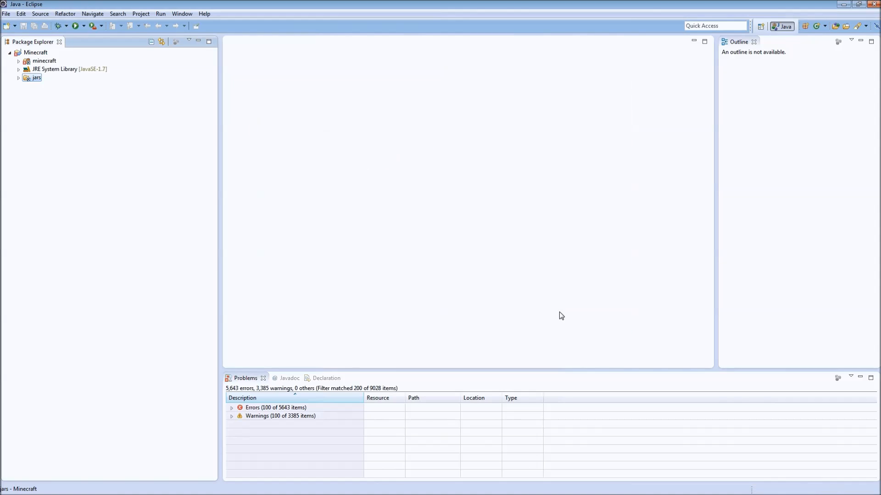
pyautogui.click(18, 78)
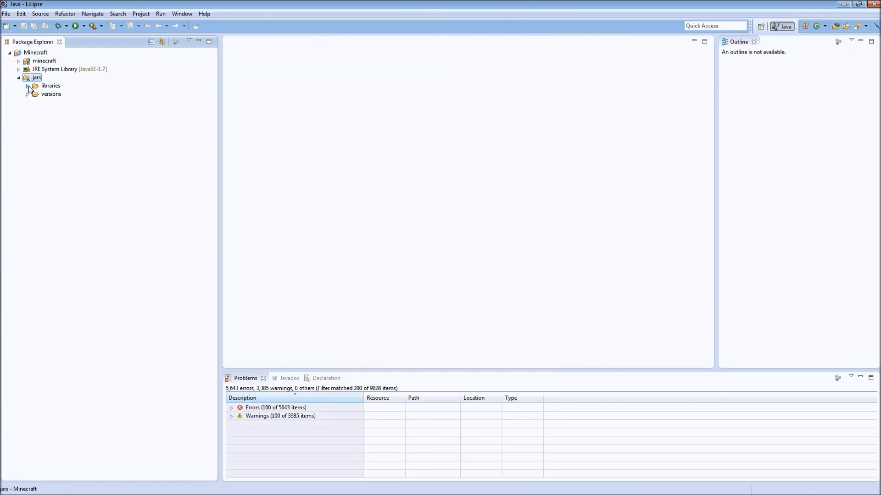
pyautogui.click(27, 85)
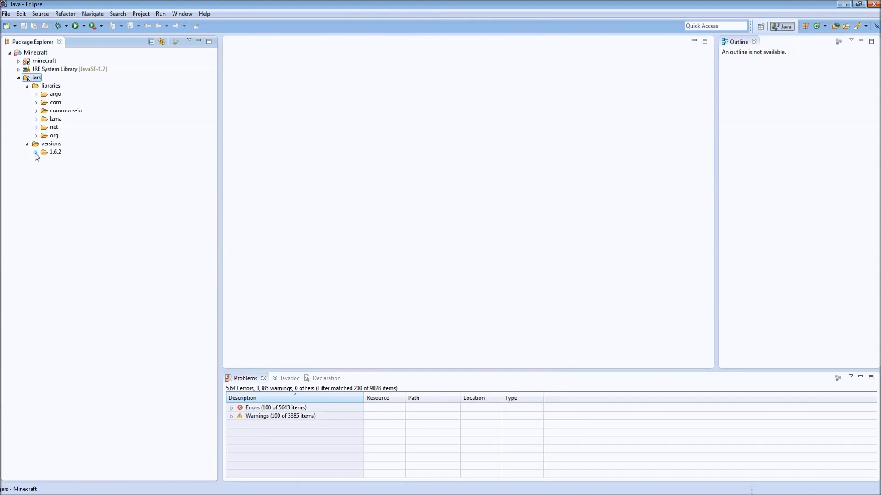
pyautogui.click(28, 143)
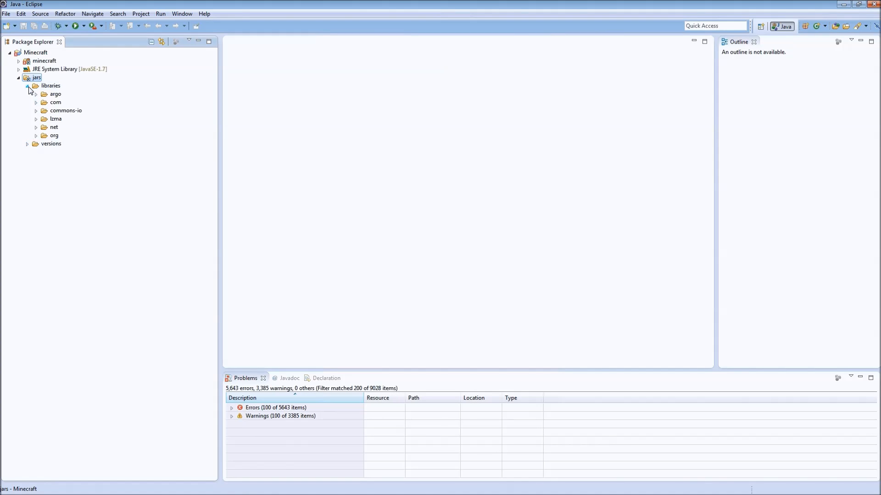
pyautogui.click(18, 77)
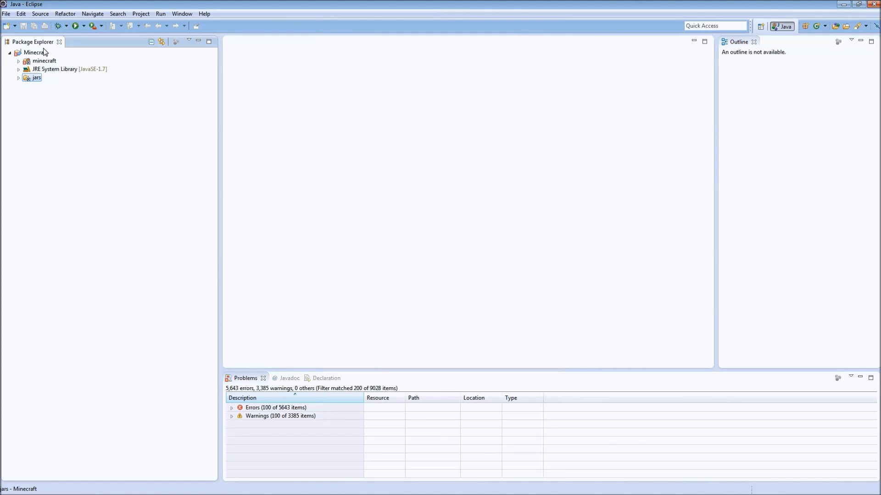
pyautogui.click(32, 53)
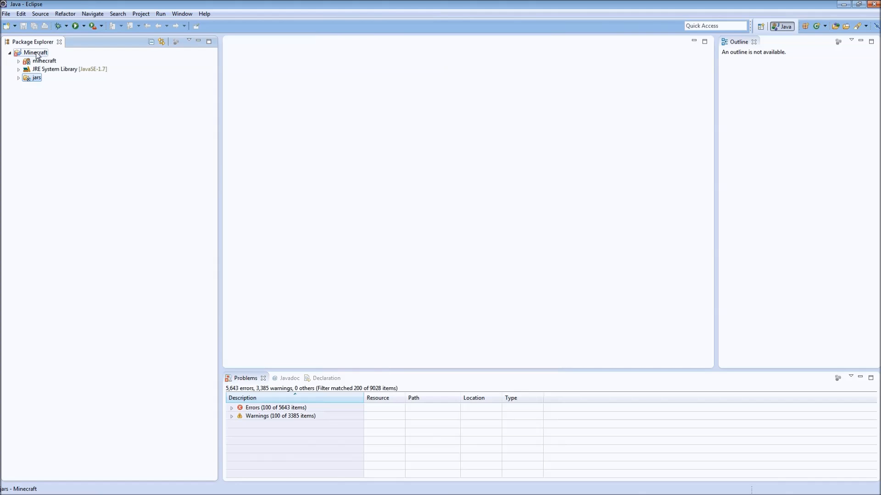
# - Add mcp/jars/versions/1.6.2/1.6.2.jar as an external JAR in the Minecraft build path Libraries
pyautogui.rightClick(31, 53)
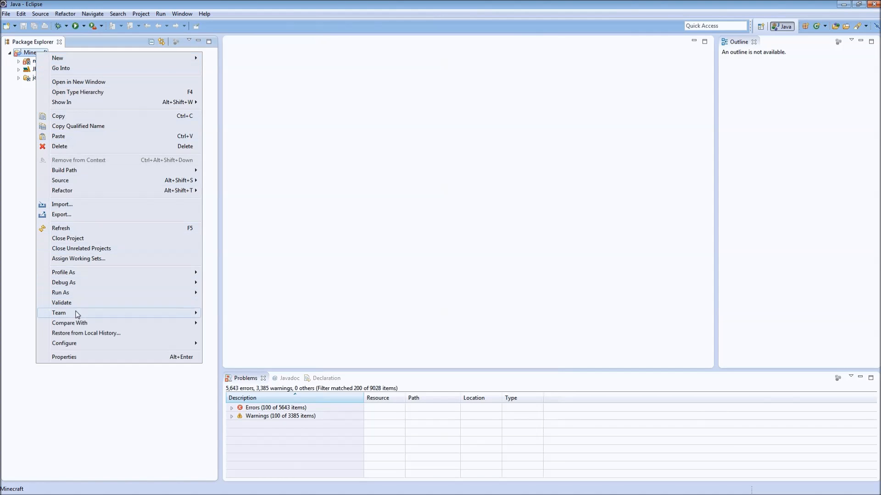
pyautogui.moveTo(65, 170)
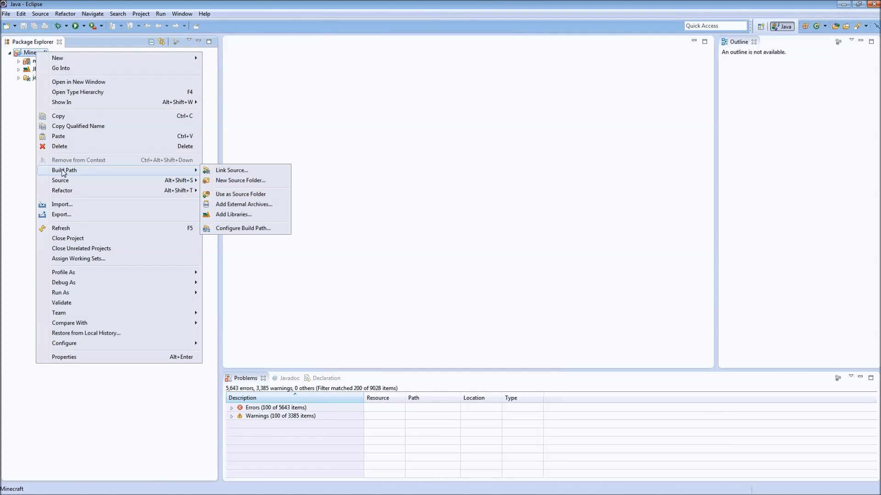
pyautogui.click(242, 228)
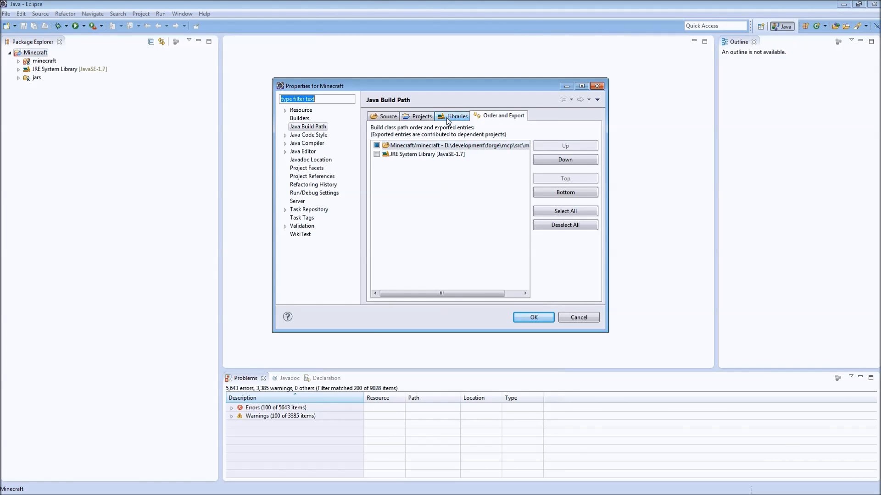
pyautogui.click(457, 116)
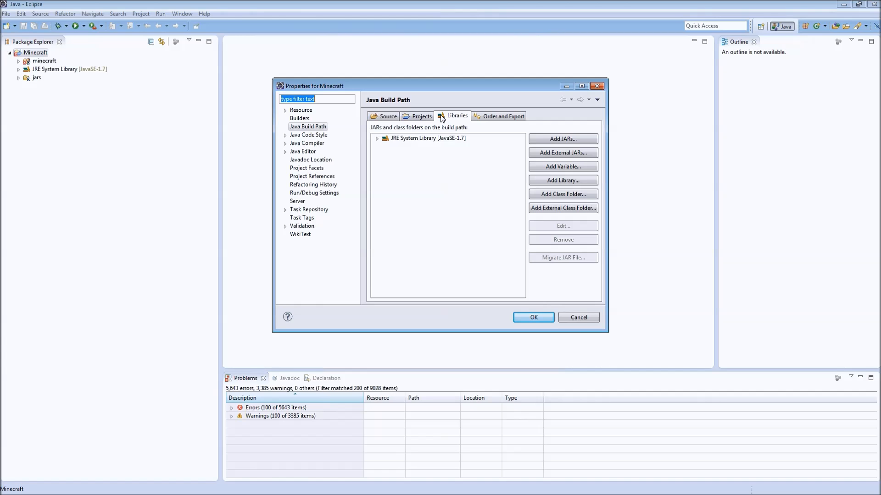
pyautogui.moveTo(574, 153)
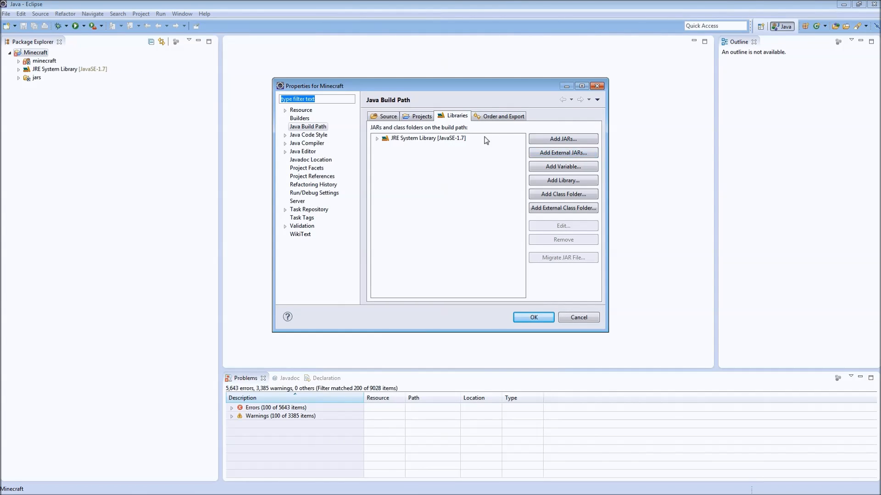
pyautogui.click(563, 152)
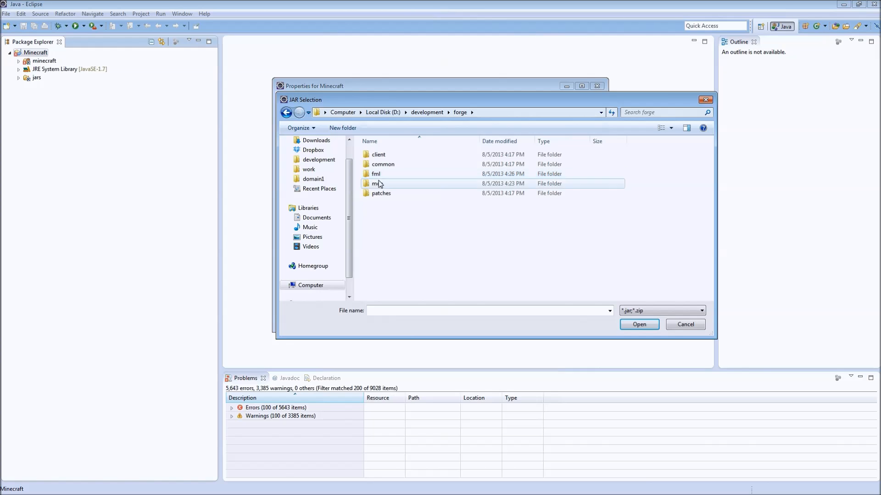
pyautogui.doubleClick(375, 183)
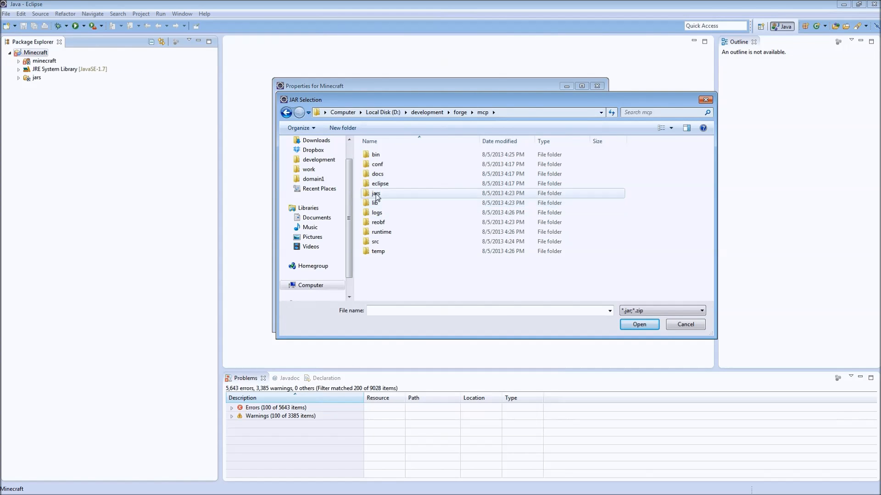
pyautogui.doubleClick(374, 193)
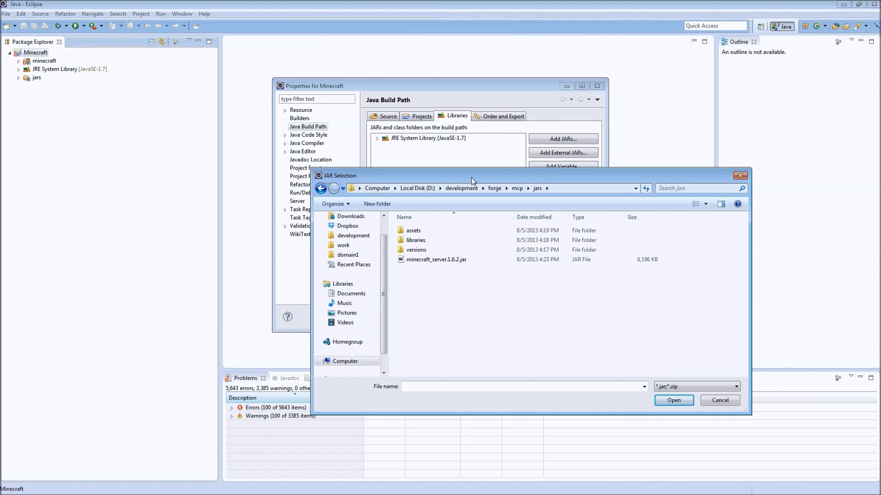
pyautogui.moveTo(533, 182)
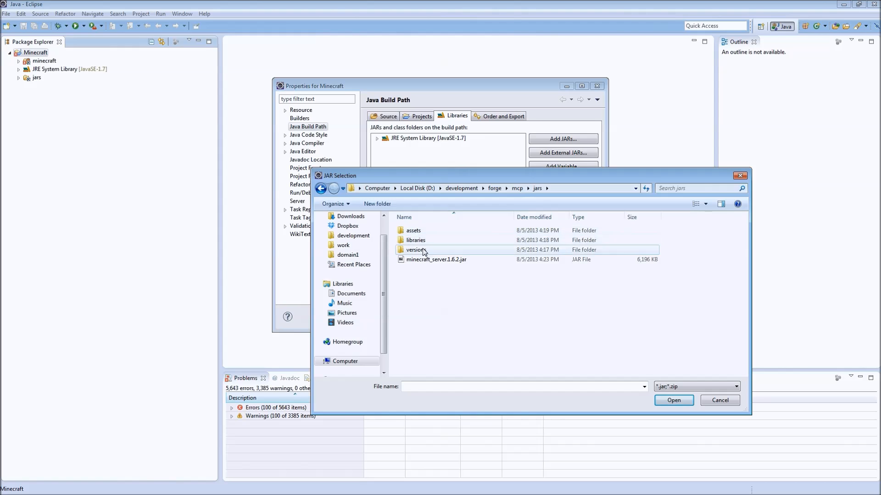
pyautogui.doubleClick(416, 249)
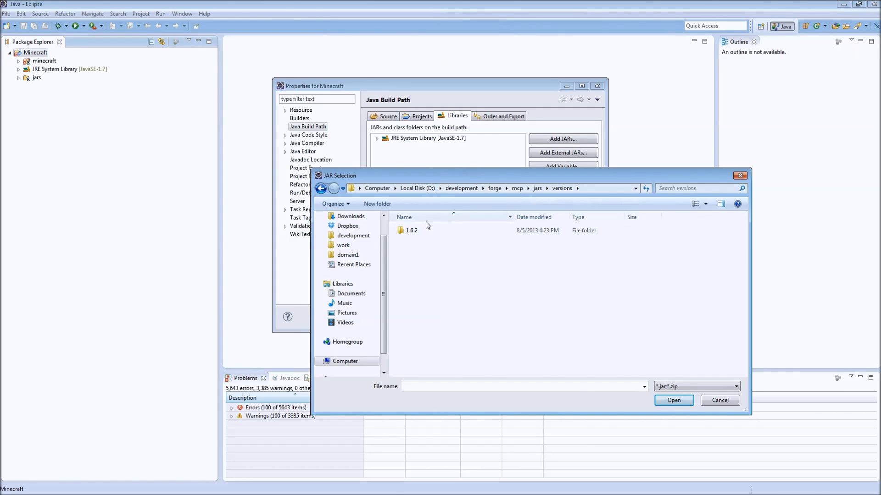
pyautogui.doubleClick(411, 230)
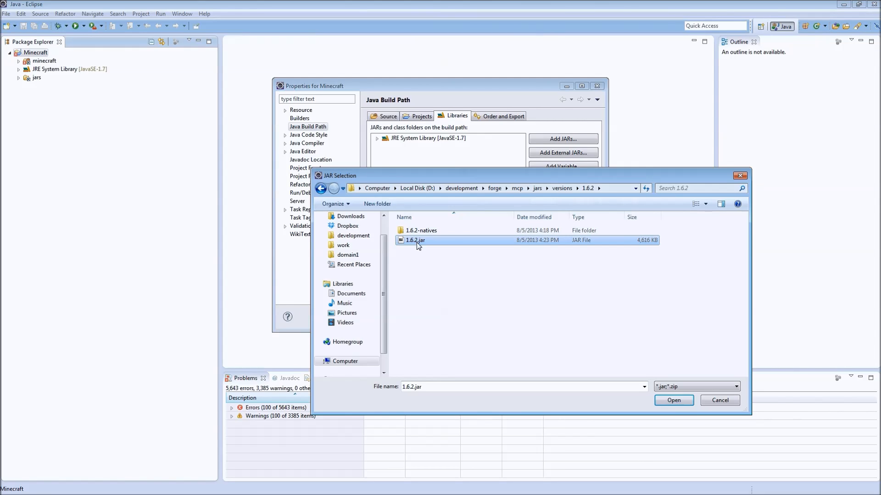
pyautogui.click(674, 400)
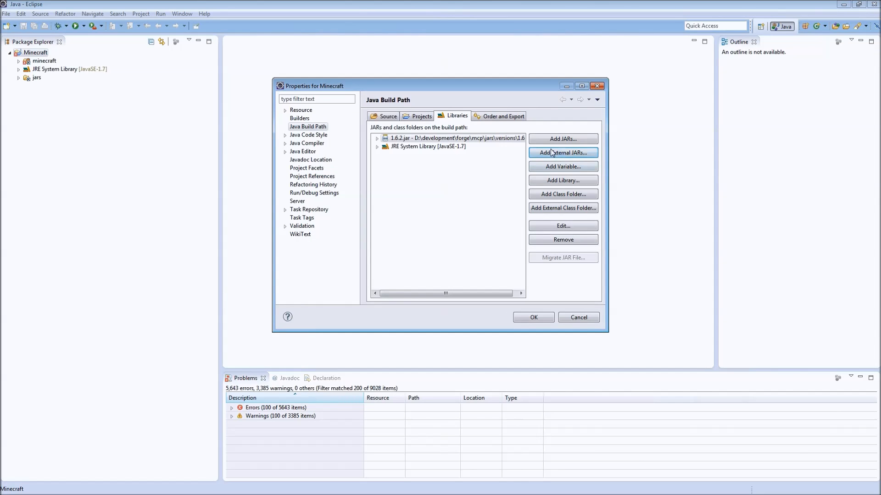
pyautogui.click(377, 138)
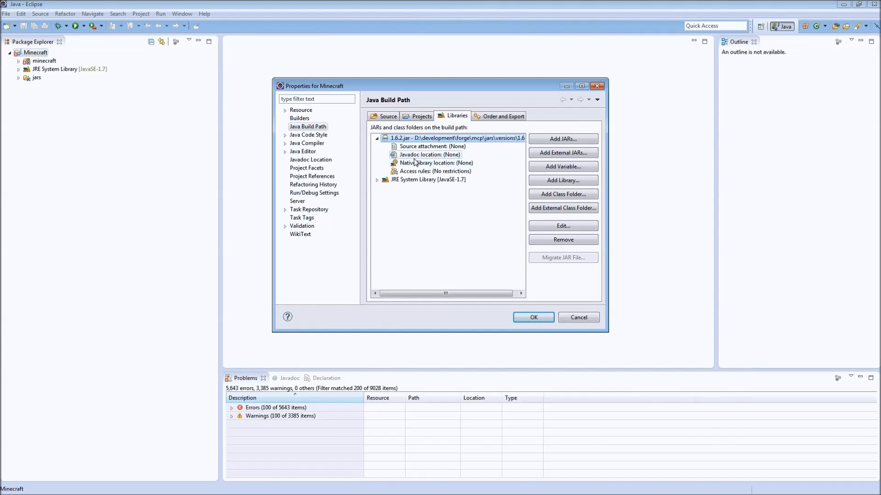
# - Set 1.6.2.jar's native library location to workspace folder Minecraft/jars/versions/1.6.2/1.6.2-natives
pyautogui.doubleClick(436, 163)
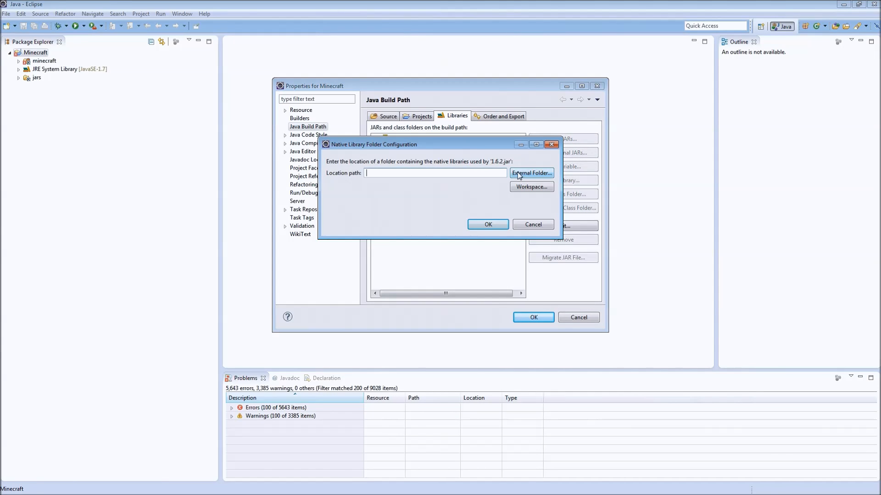
pyautogui.click(531, 187)
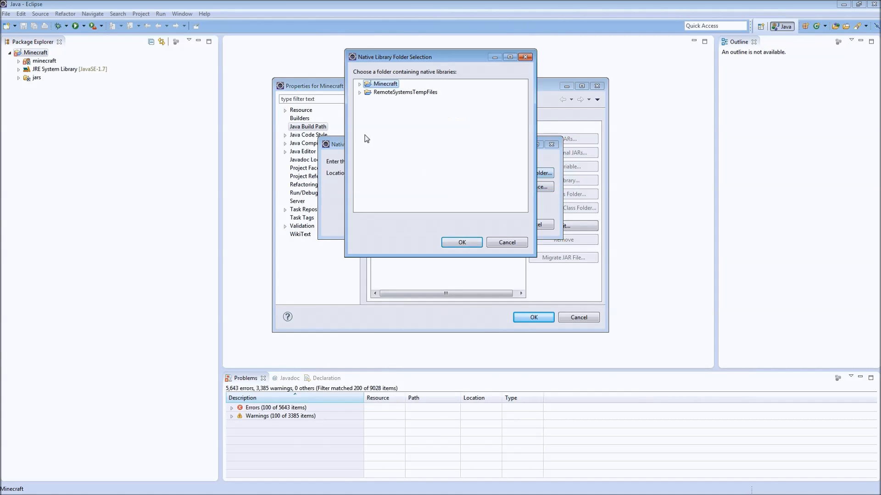
pyautogui.click(359, 84)
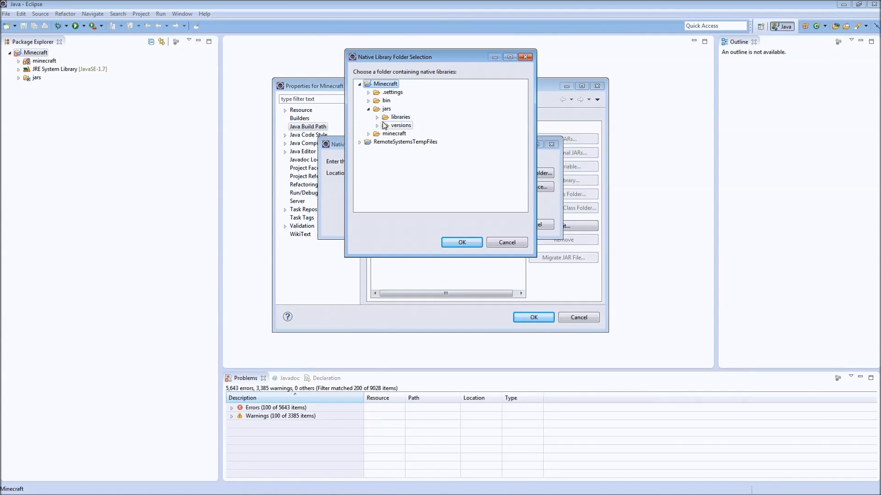
pyautogui.click(377, 125)
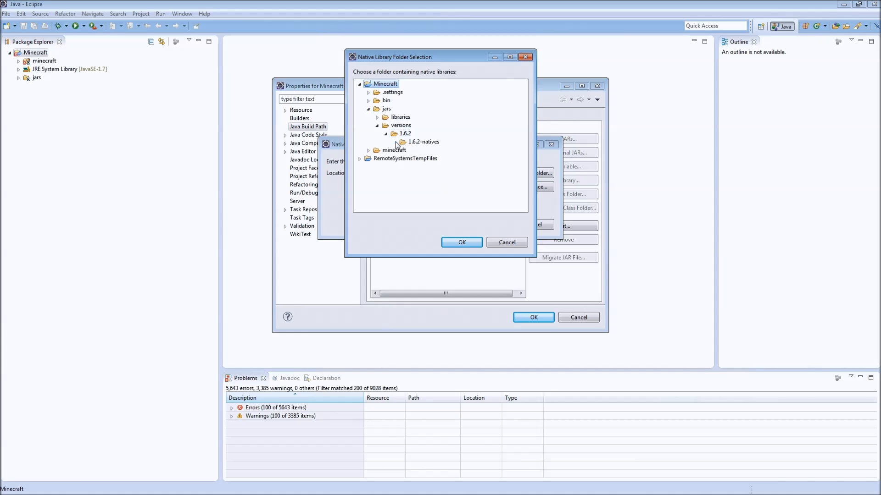
pyautogui.click(462, 242)
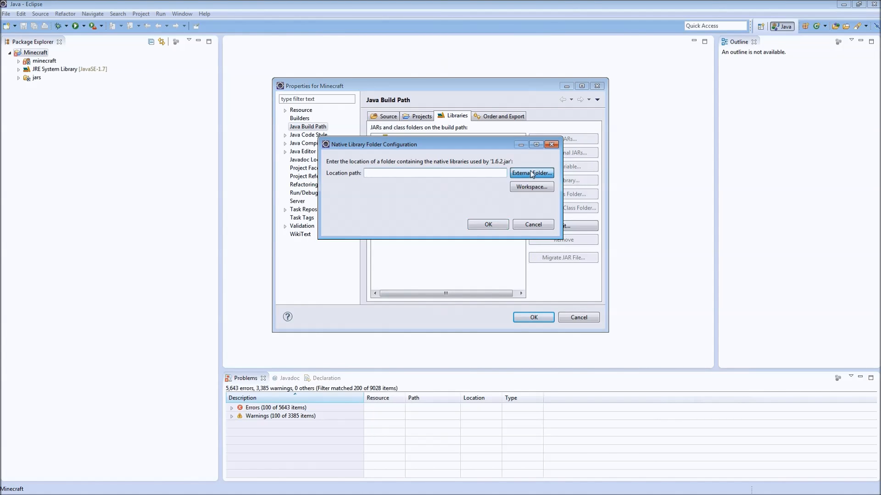
pyautogui.click(532, 173)
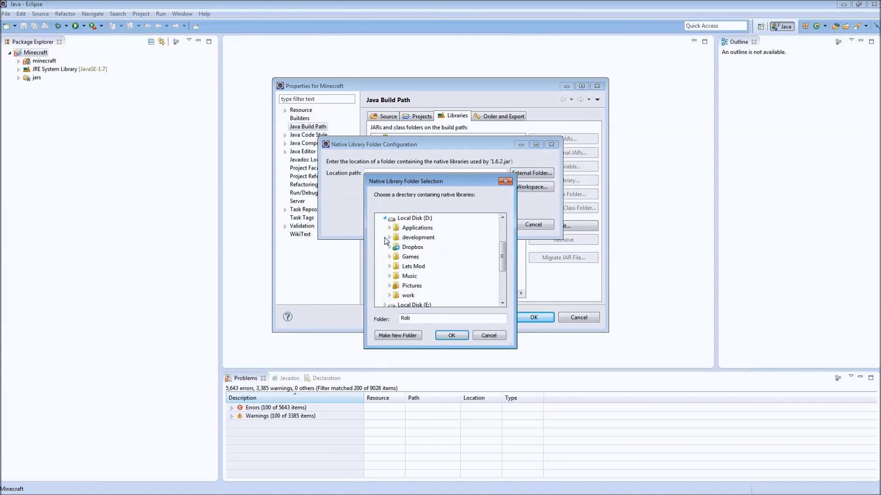
pyautogui.click(389, 237)
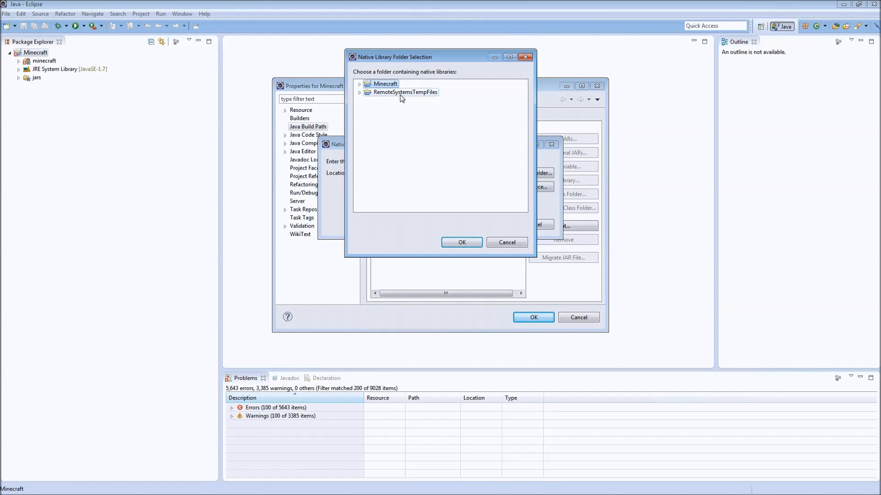
pyautogui.click(359, 83)
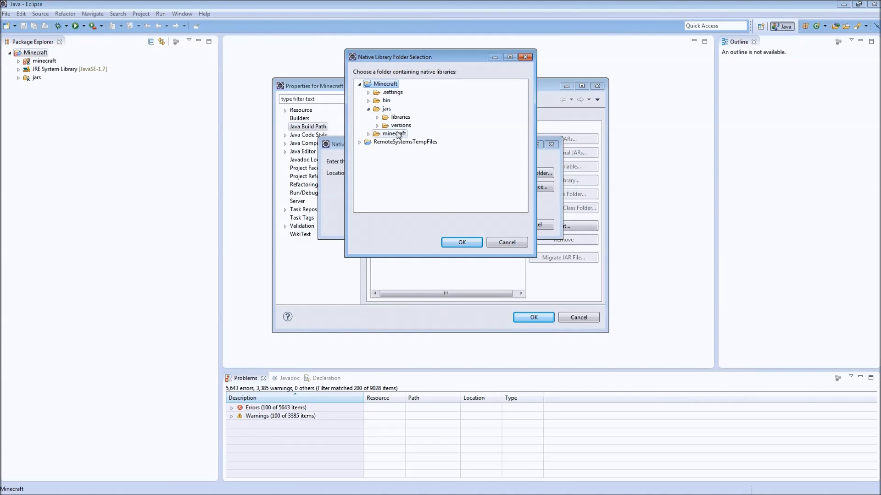
pyautogui.click(377, 125)
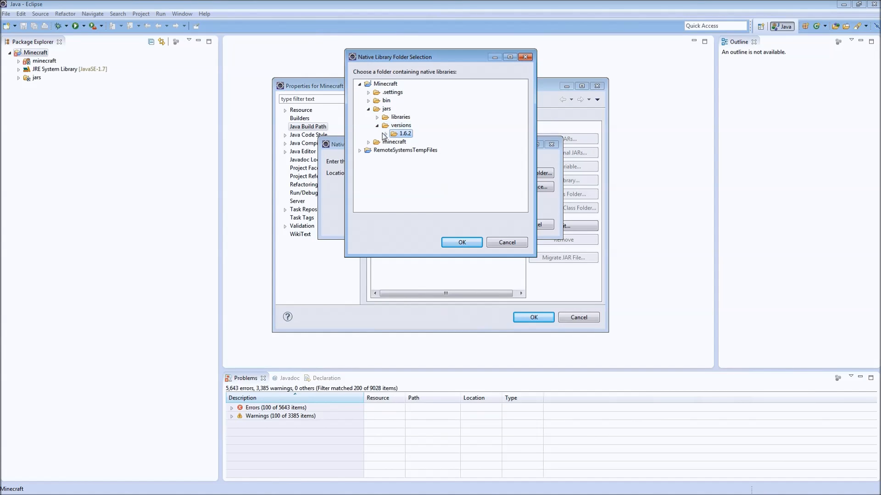
pyautogui.click(385, 134)
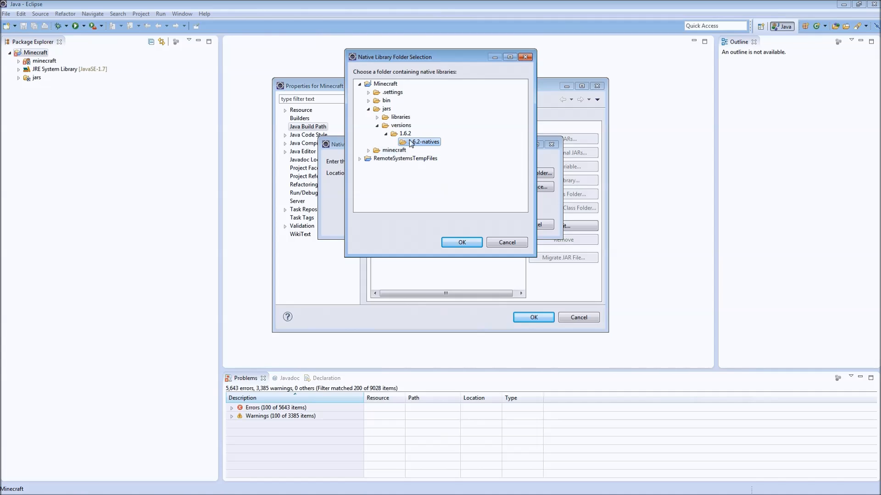
pyautogui.click(424, 141)
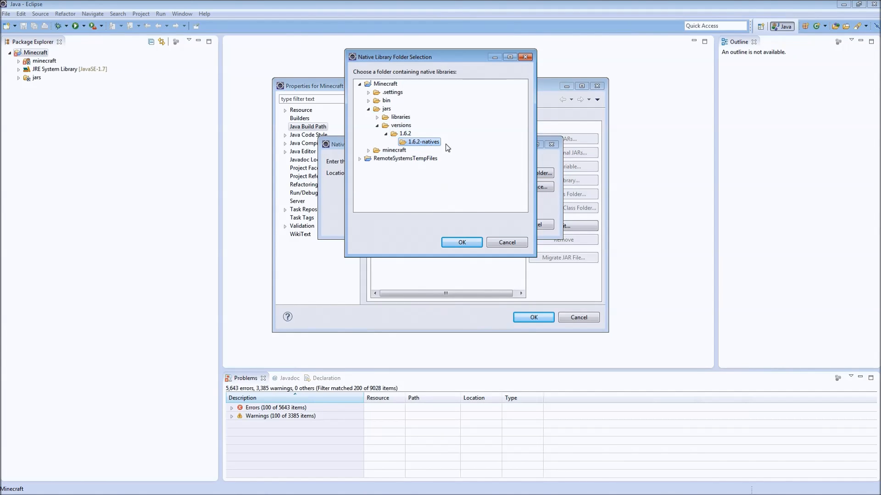
pyautogui.click(461, 242)
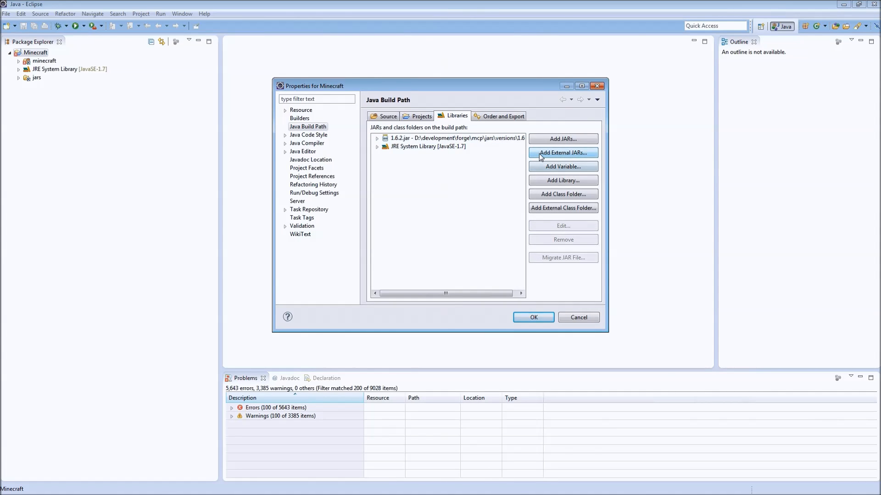
# - Add argo-2.25_fixed.jar and gson-2.2.2.jar from jars/libraries as external JARs
pyautogui.click(563, 153)
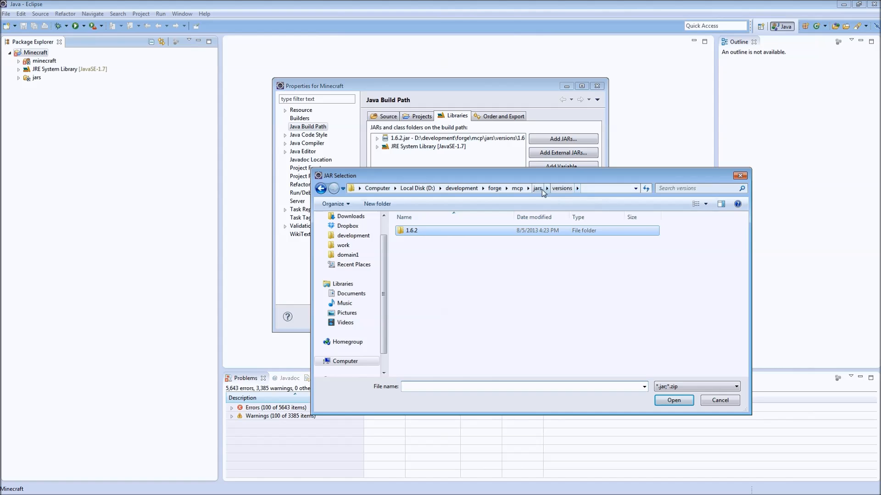
pyautogui.click(537, 188)
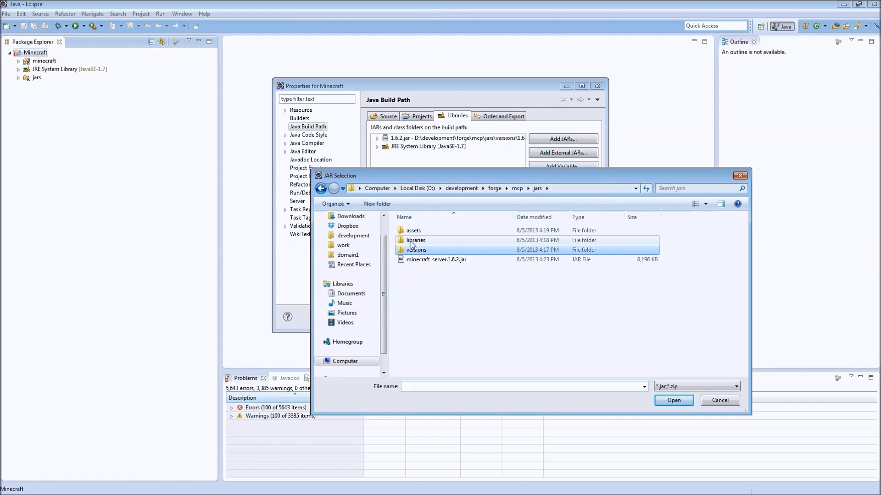
pyautogui.doubleClick(416, 240)
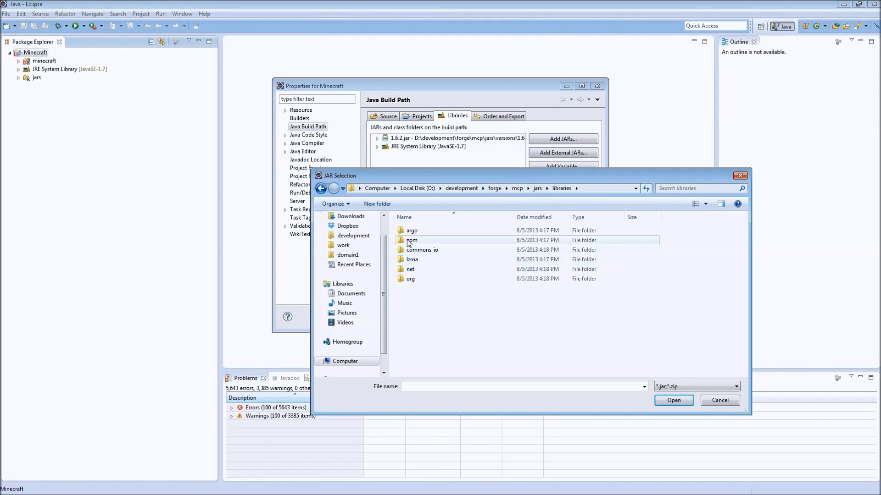
pyautogui.doubleClick(412, 230)
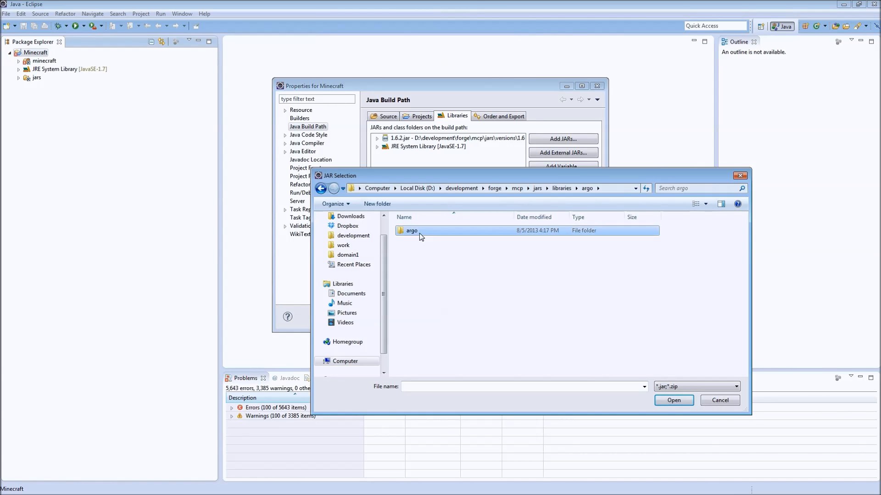
pyautogui.doubleClick(411, 231)
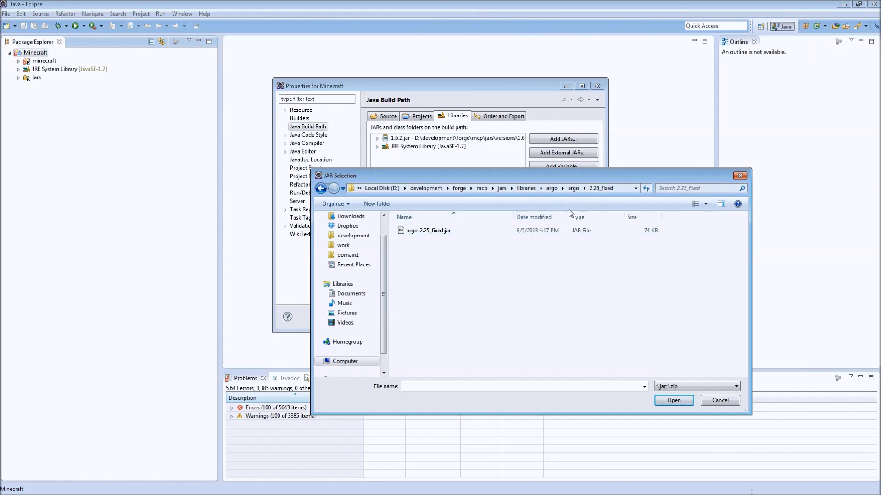
pyautogui.moveTo(524, 199)
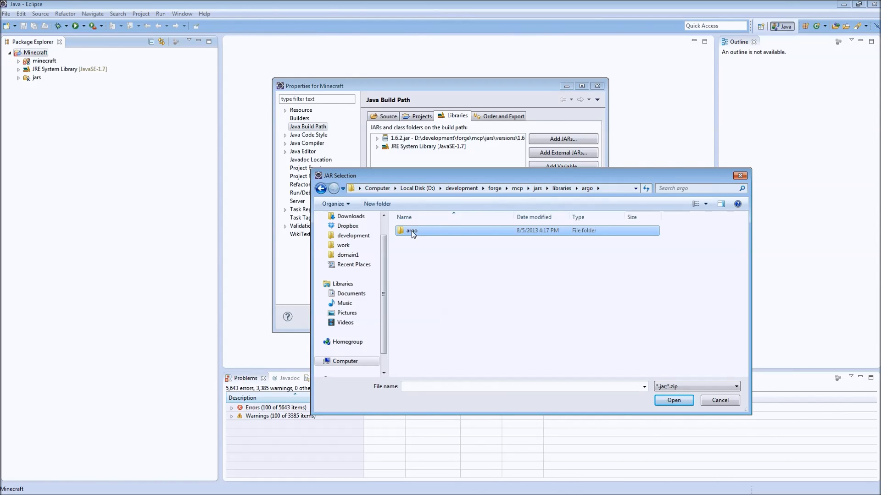
pyautogui.moveTo(419, 232)
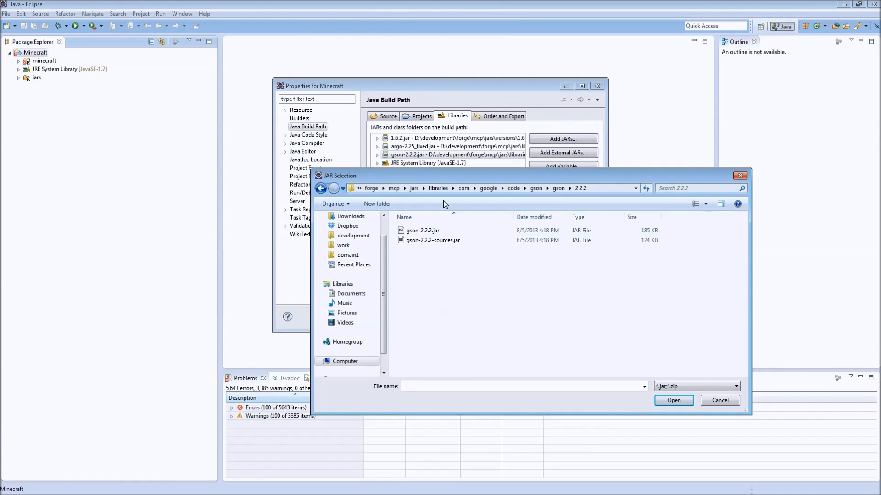
pyautogui.moveTo(485, 199)
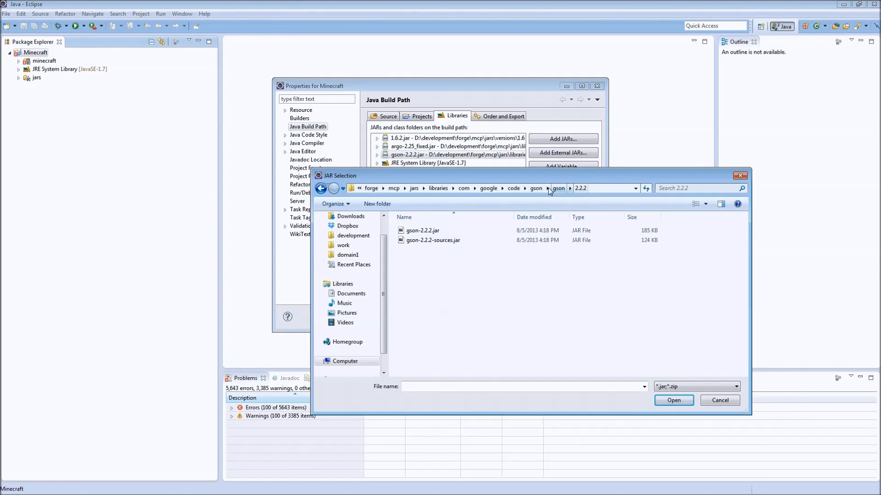
pyautogui.click(423, 231)
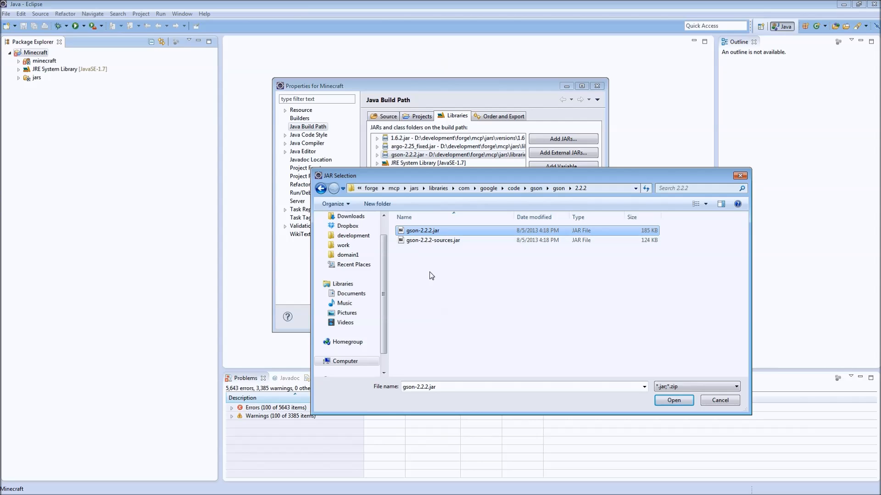
pyautogui.moveTo(433, 257)
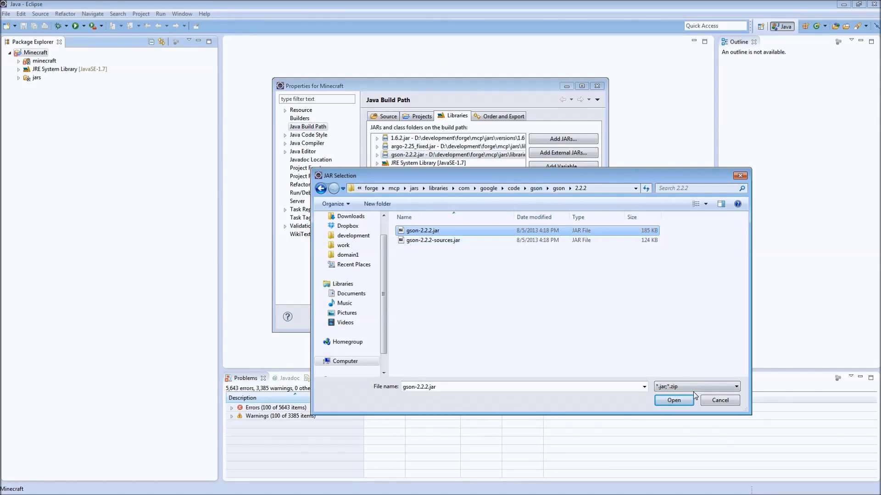
pyautogui.click(673, 401)
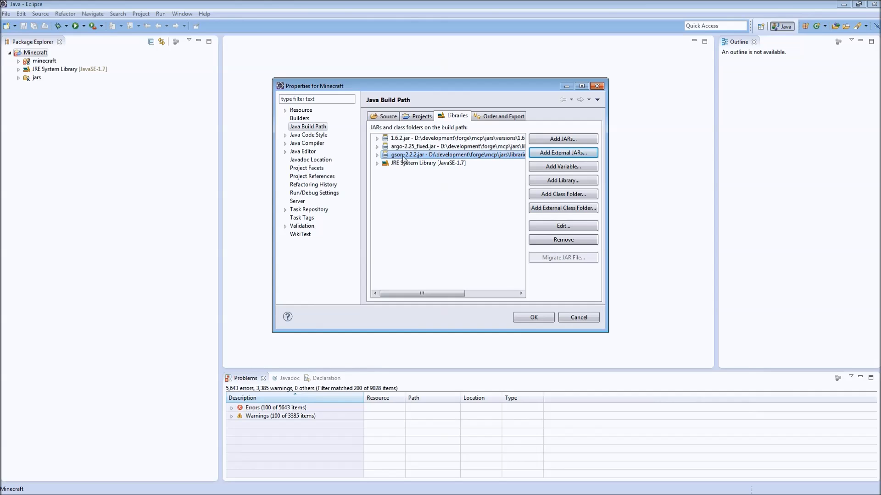
# - Attach jars/libraries/com/google/code/gson/gson/2.2.2/gson-2.2.2-sources.jar as gson's source attachment
pyautogui.click(377, 154)
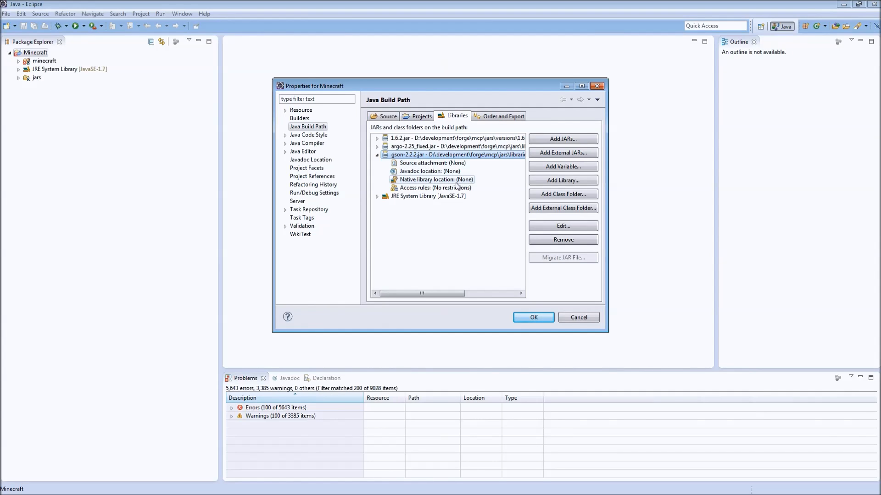
pyautogui.click(433, 163)
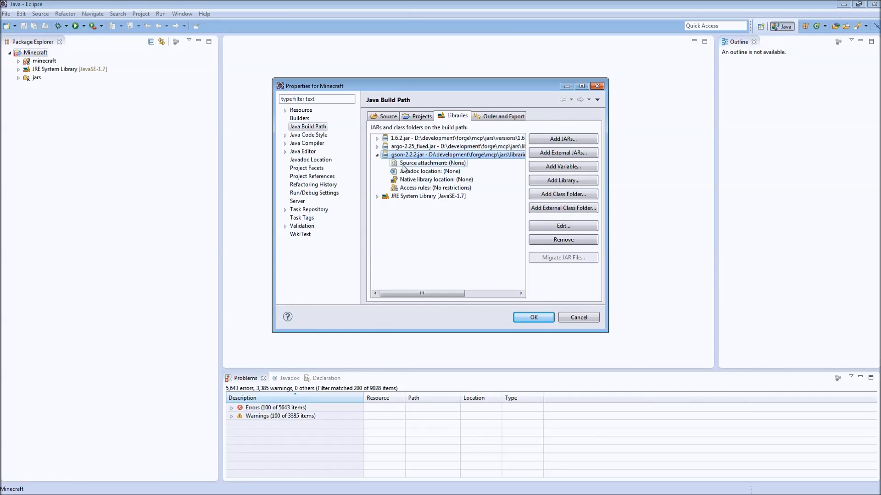
pyautogui.moveTo(416, 171)
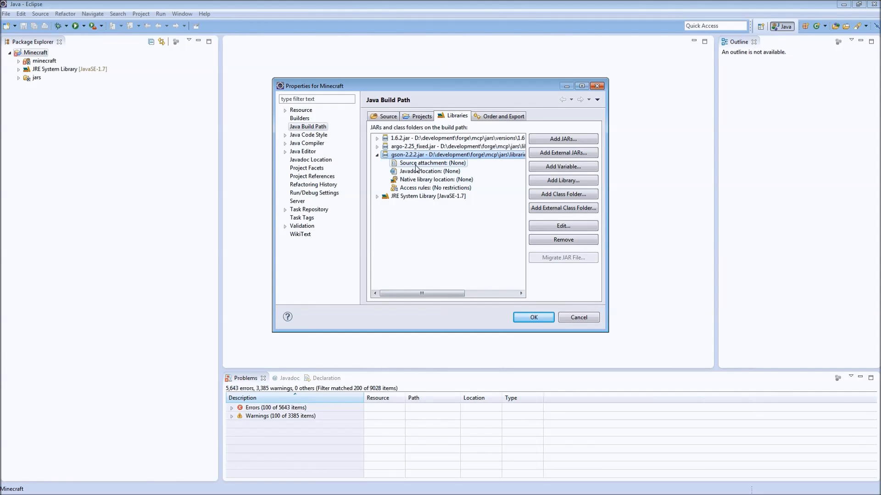
pyautogui.doubleClick(432, 163)
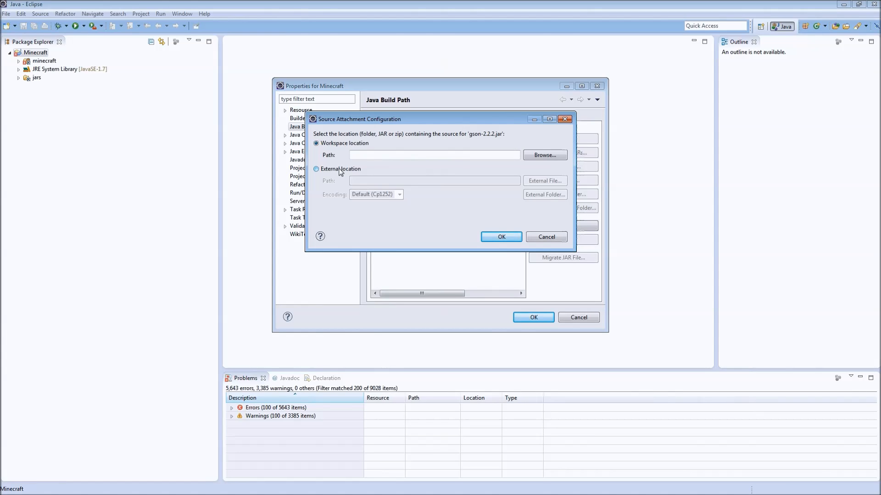
pyautogui.click(545, 155)
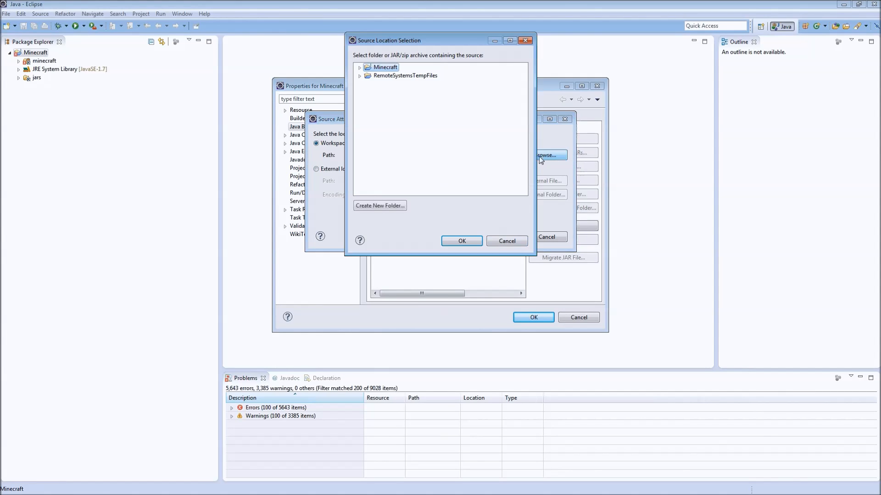
pyautogui.click(506, 241)
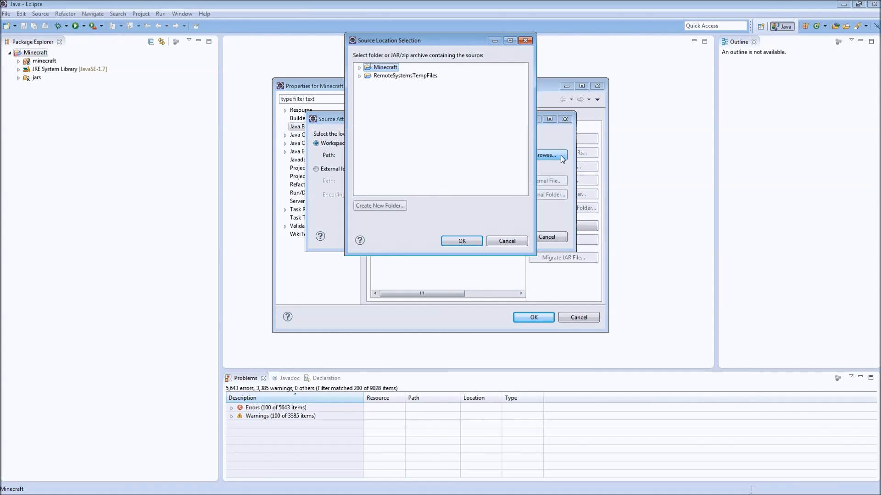
pyautogui.click(360, 67)
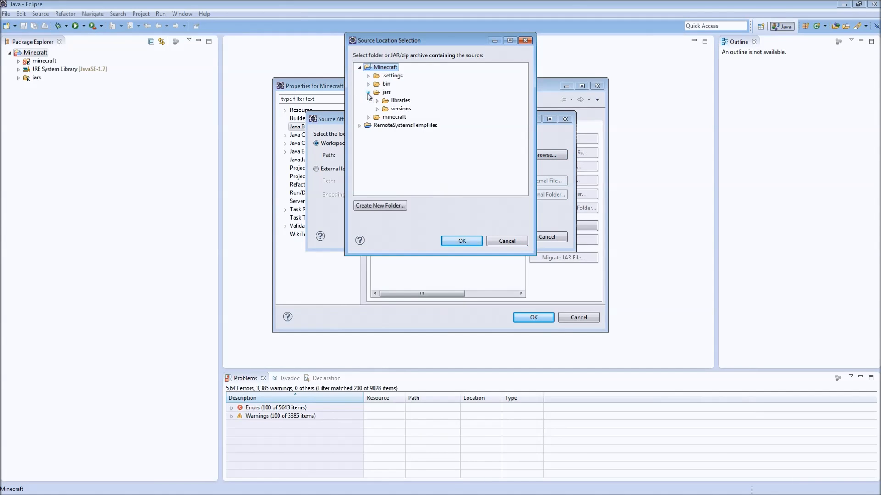
pyautogui.click(377, 100)
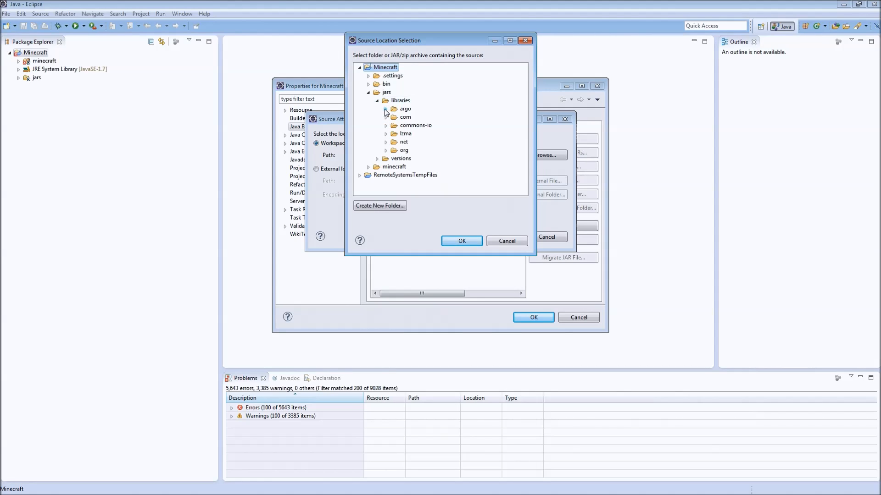
pyautogui.click(386, 117)
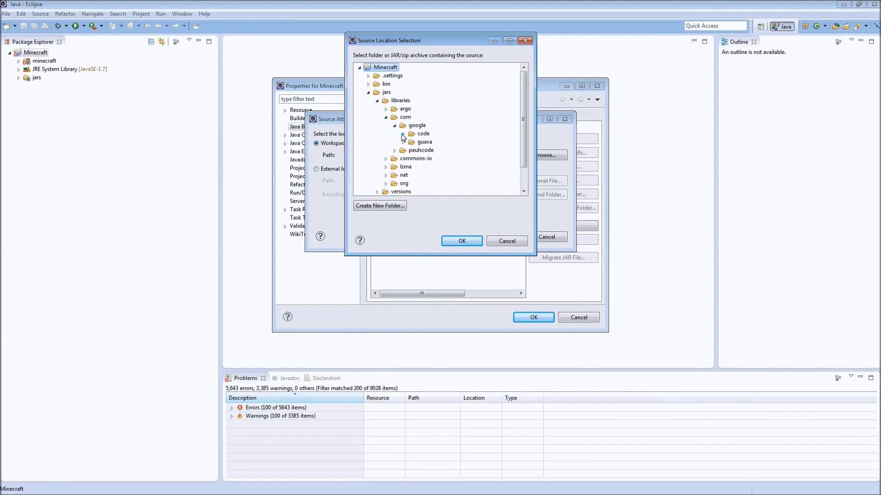
pyautogui.click(402, 134)
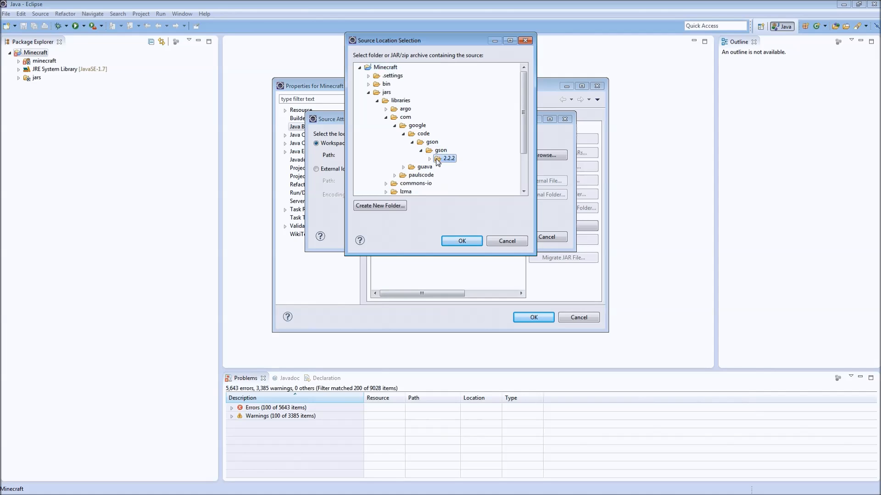
pyautogui.click(430, 158)
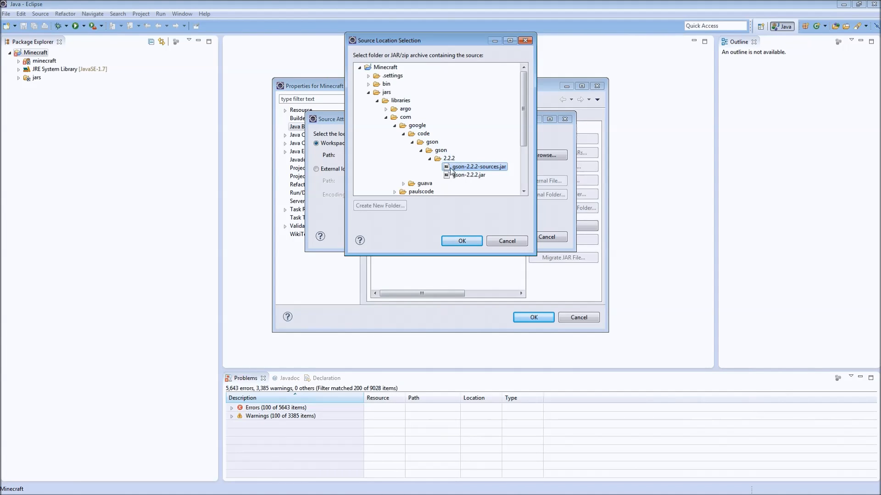
pyautogui.click(461, 241)
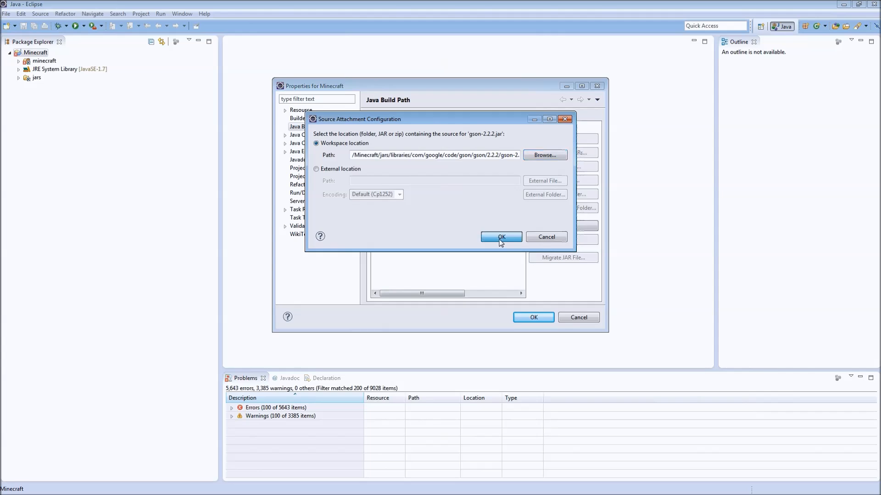
pyautogui.click(501, 237)
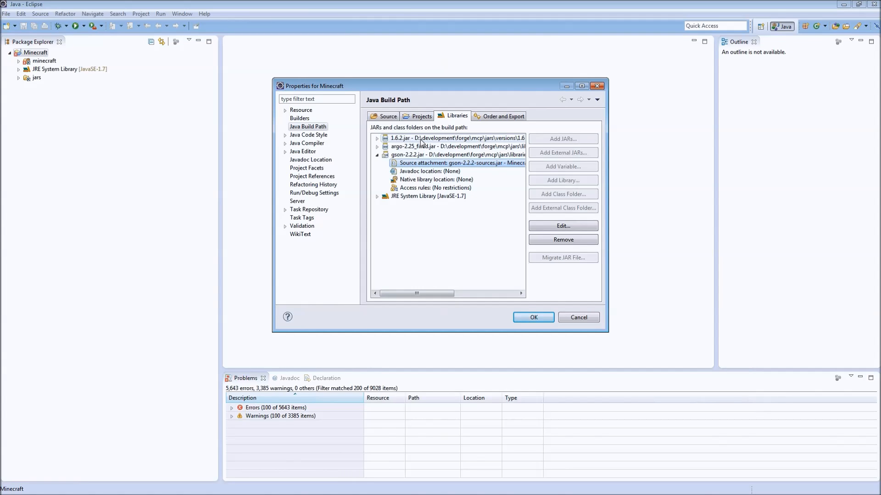
# - Verify gson's source attachment, then apply the build path changes and close properties
pyautogui.click(377, 155)
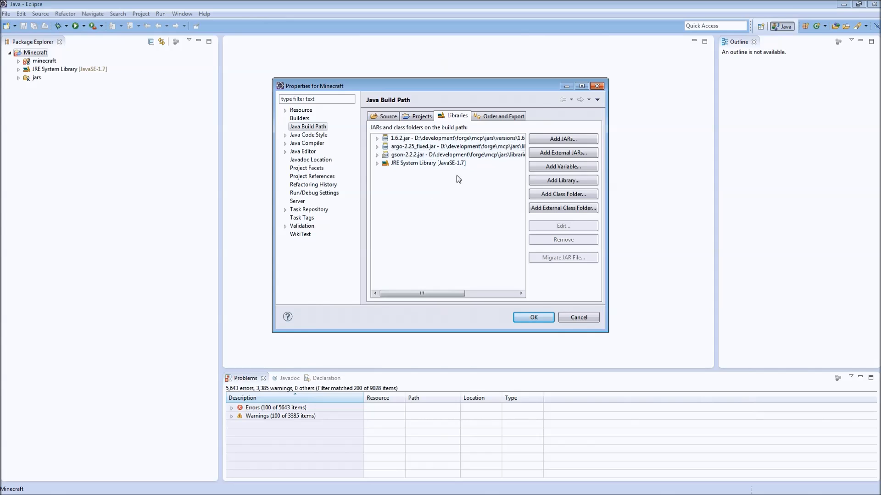
pyautogui.moveTo(470, 200)
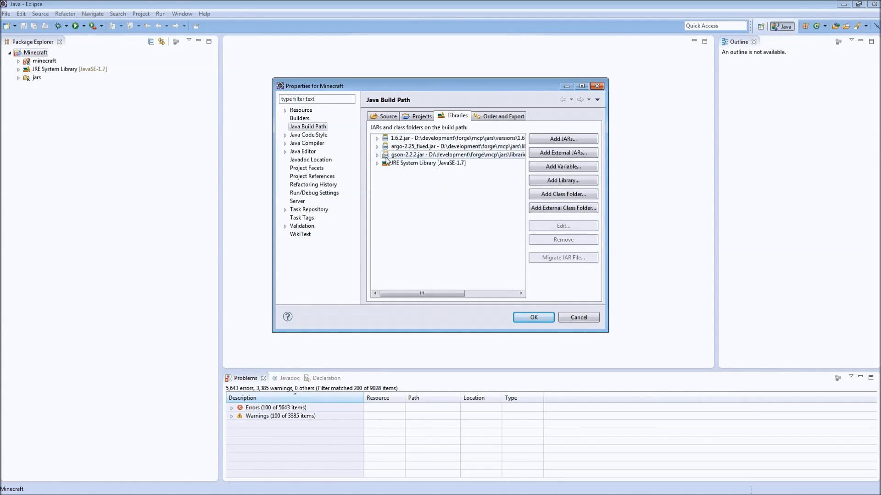
pyautogui.click(377, 155)
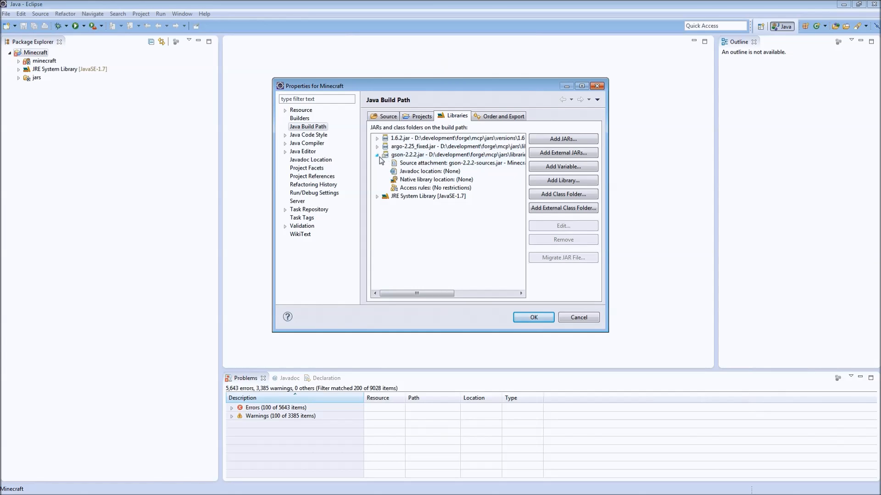
pyautogui.click(378, 155)
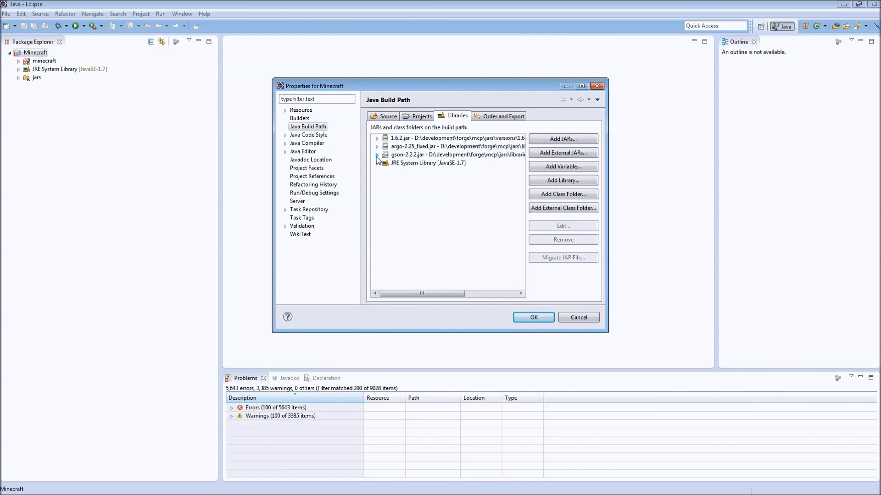
pyautogui.click(534, 317)
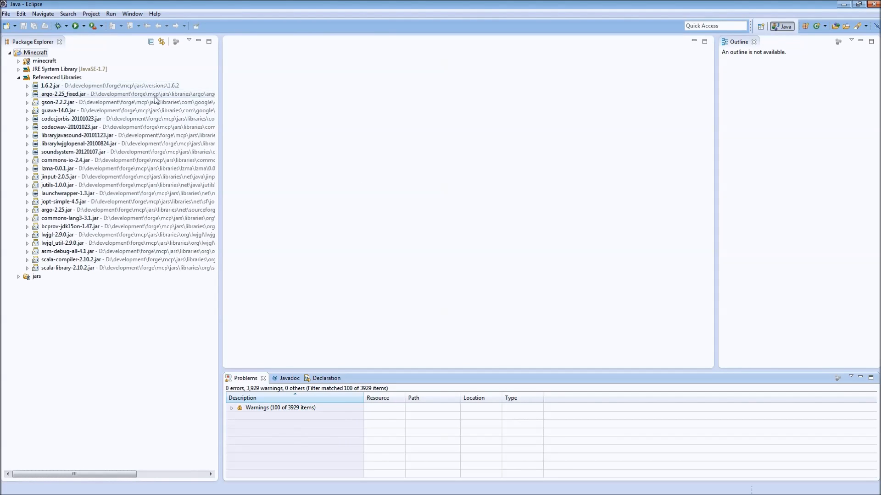
pyautogui.moveTo(152, 272)
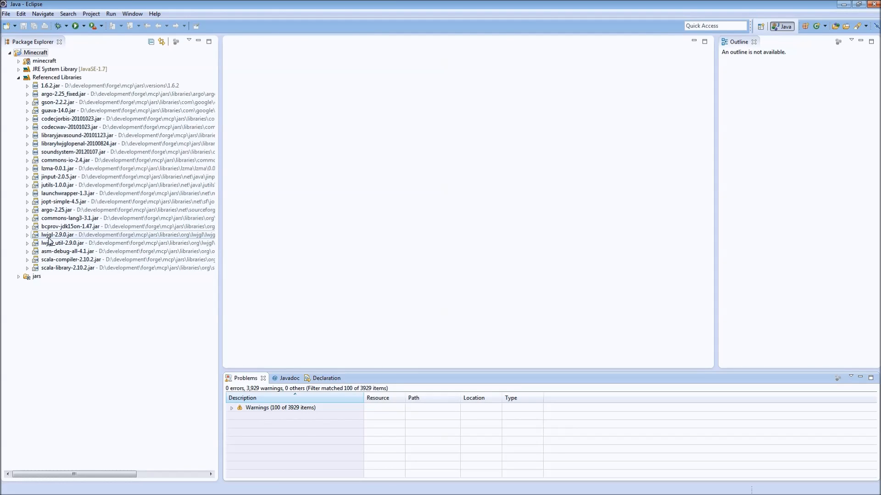
pyautogui.moveTo(67, 239)
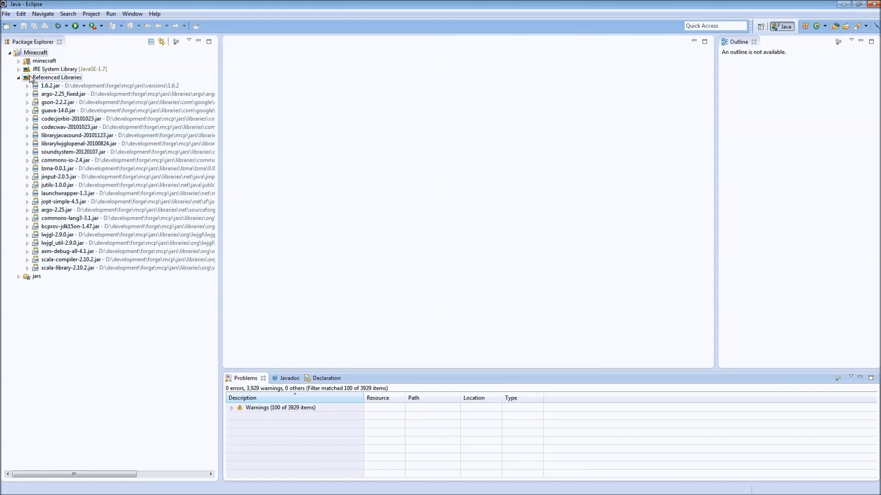
# - Collapse the Referenced Libraries node once the build finishes with zero errors
pyautogui.click(26, 77)
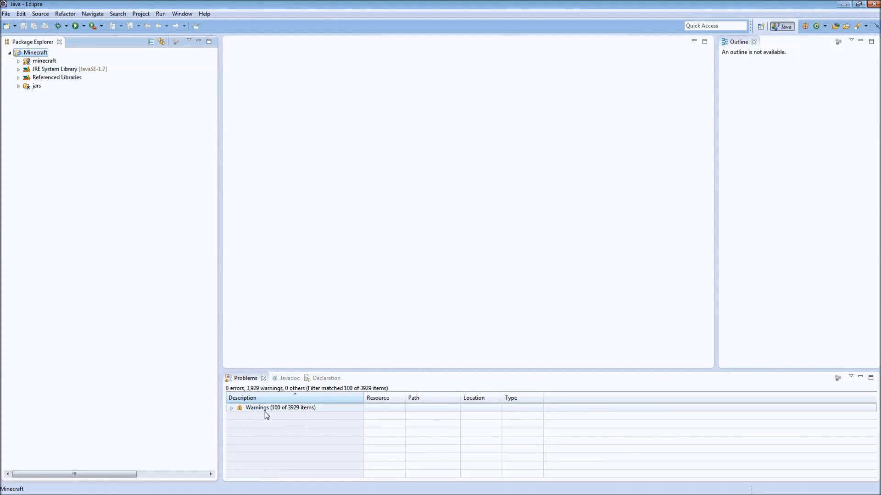
pyautogui.moveTo(330, 440)
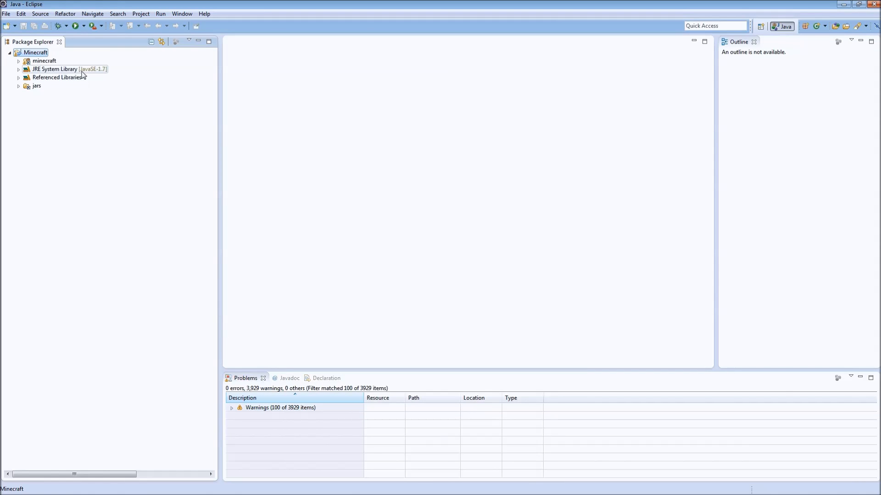
# - Check 'Ignore optional compile problems' in the minecraft folder's Java Compiler properties and save
pyautogui.rightClick(43, 61)
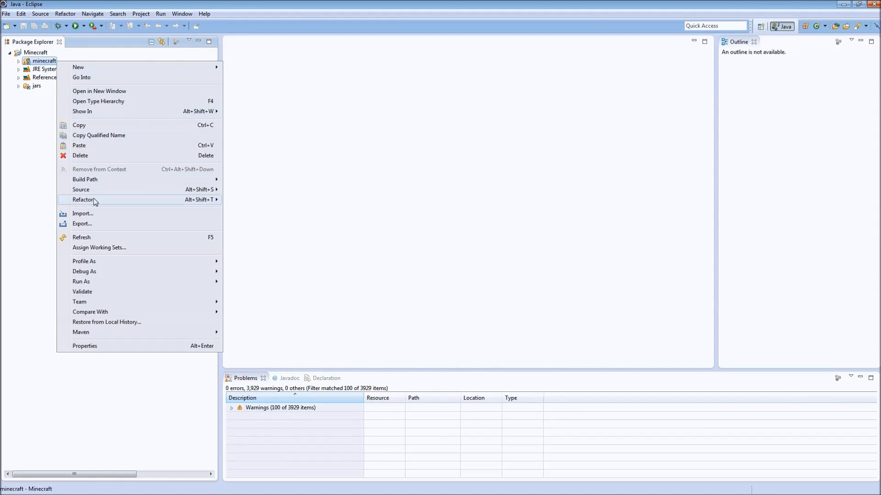
pyautogui.click(84, 346)
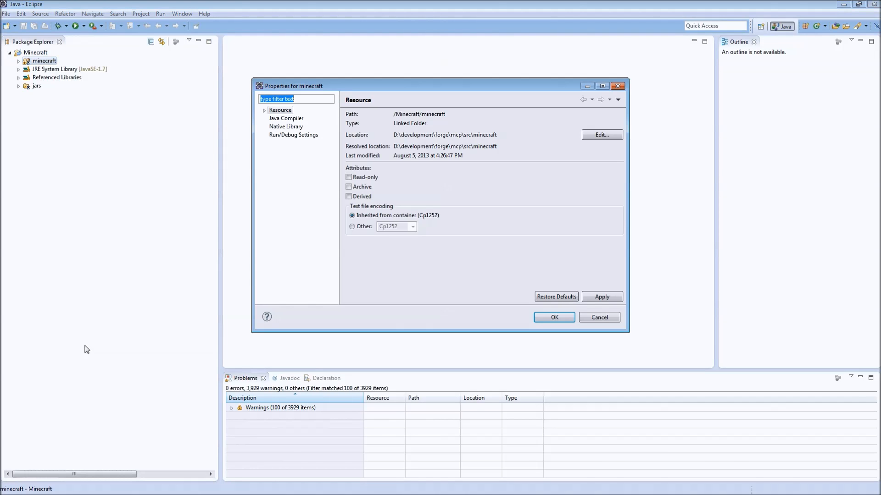
pyautogui.click(286, 118)
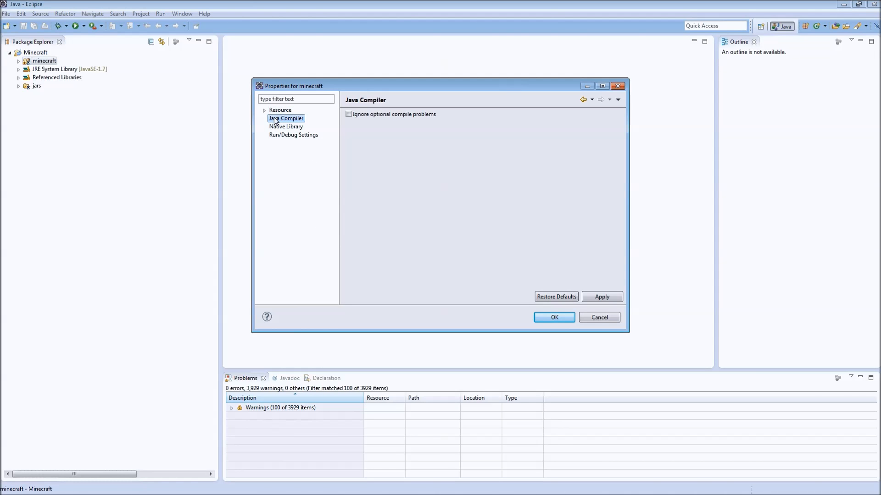
pyautogui.click(348, 114)
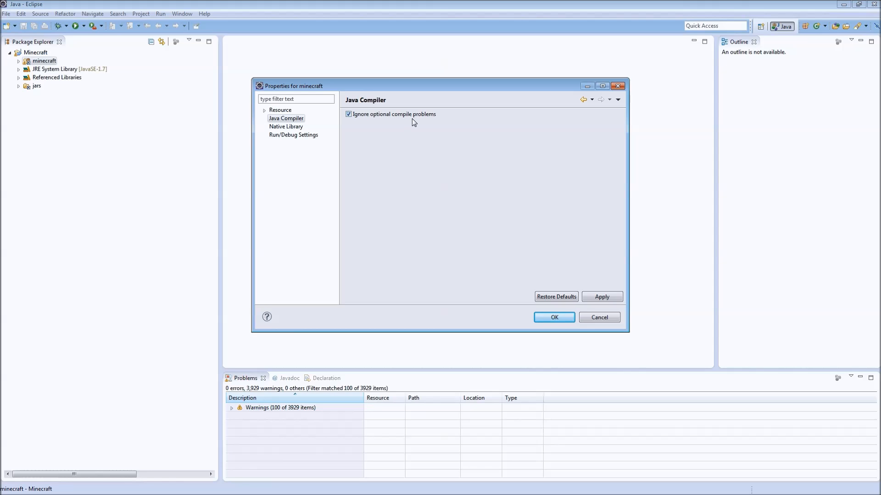
pyautogui.click(554, 317)
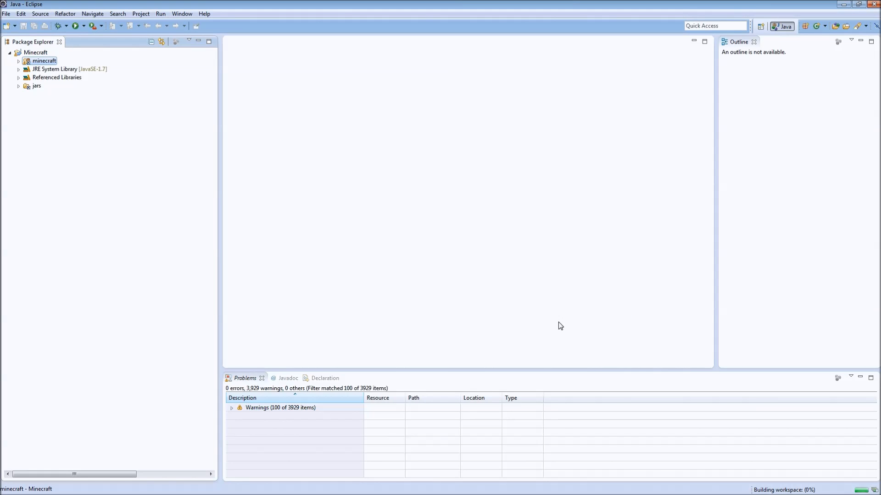
pyautogui.moveTo(765, 463)
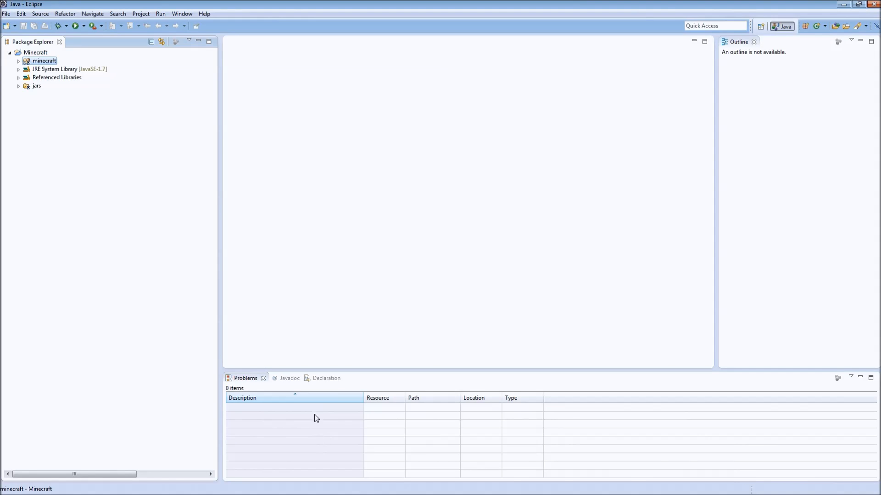
pyautogui.moveTo(294, 210)
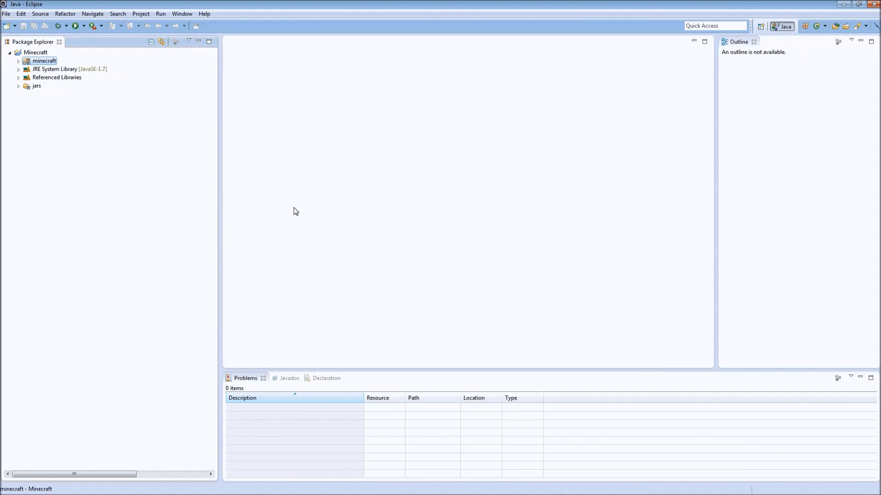
pyautogui.moveTo(288, 214)
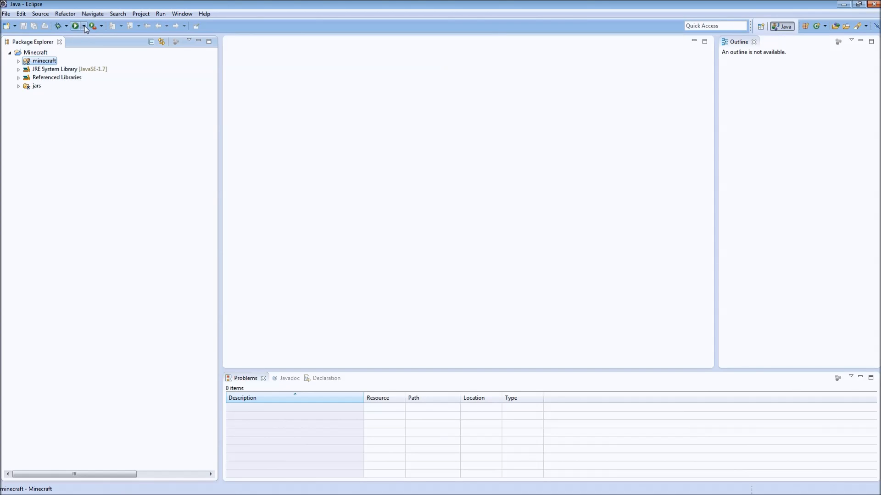
# - Create a new Java Application run configuration named 'No Mods - Client'
pyautogui.click(86, 25)
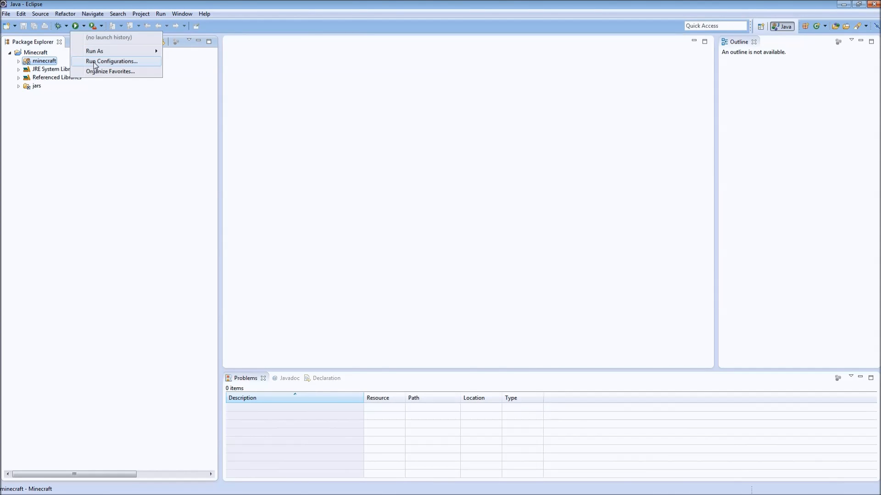
pyautogui.click(111, 61)
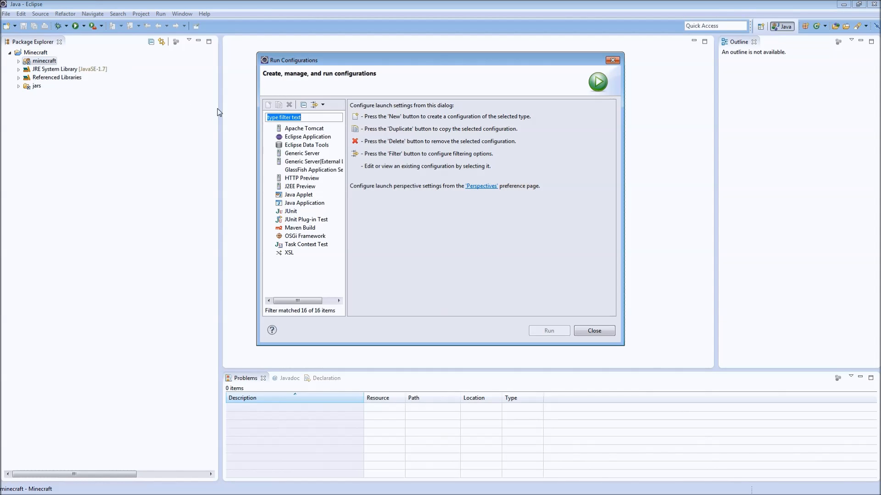
pyautogui.click(299, 194)
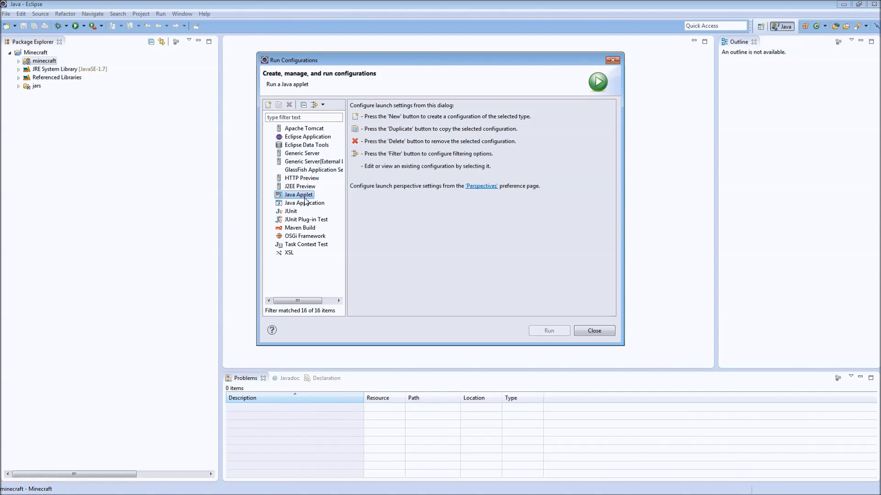
pyautogui.click(304, 202)
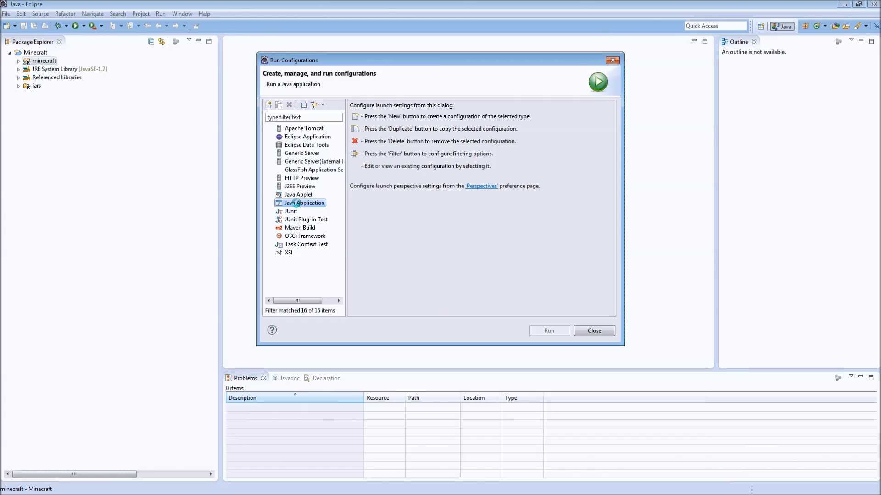
pyautogui.click(268, 105)
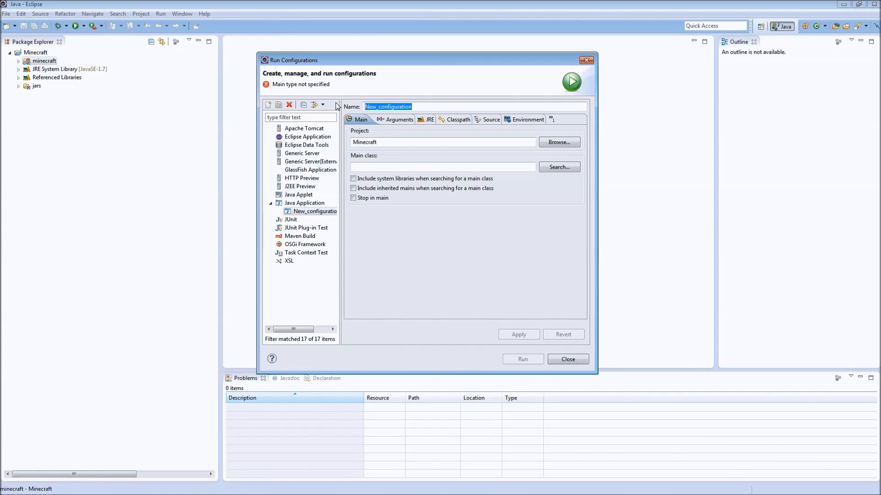
pyautogui.write('No Mods - C')
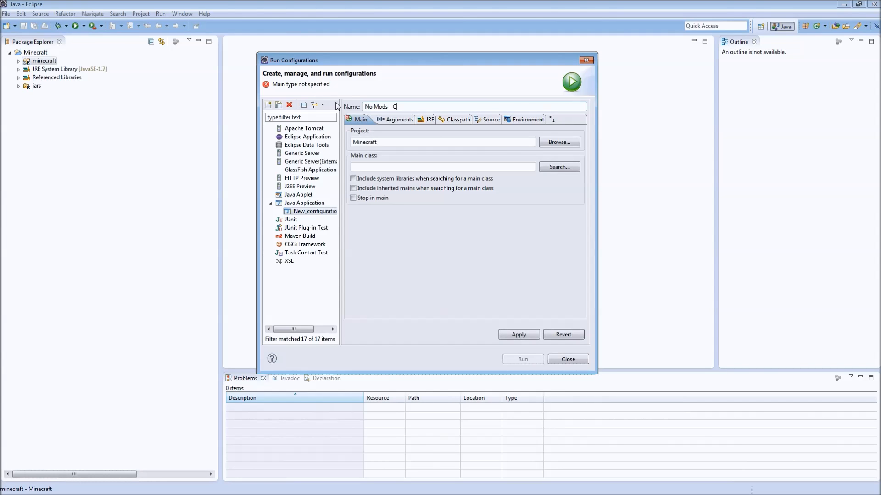
pyautogui.write('lient')
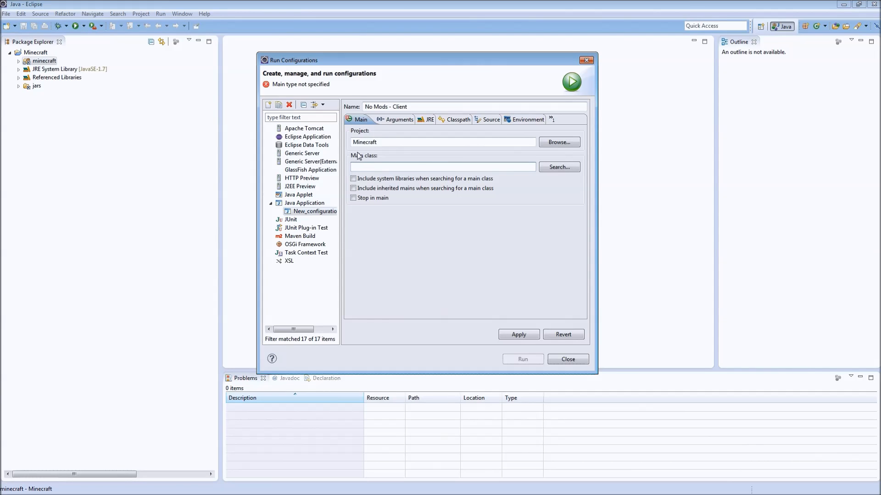
# - Set its main class to net.minecraft.launchwrapper.Launch
pyautogui.click(559, 167)
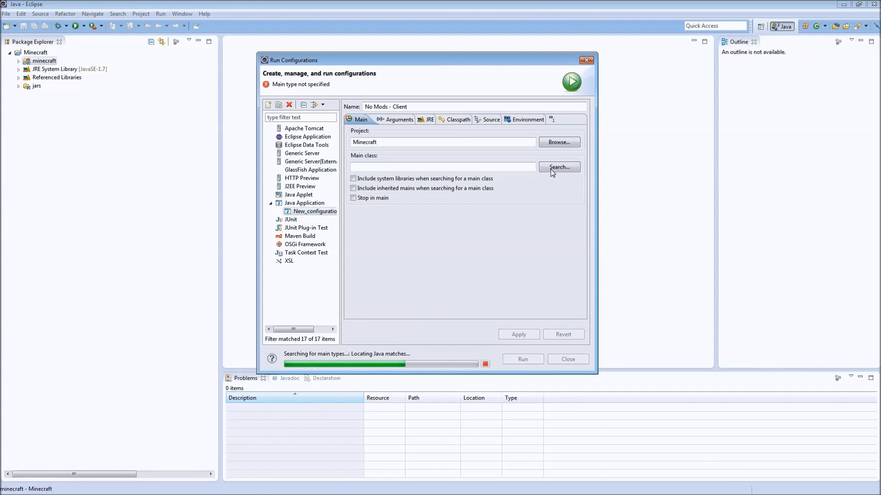
pyautogui.click(559, 167)
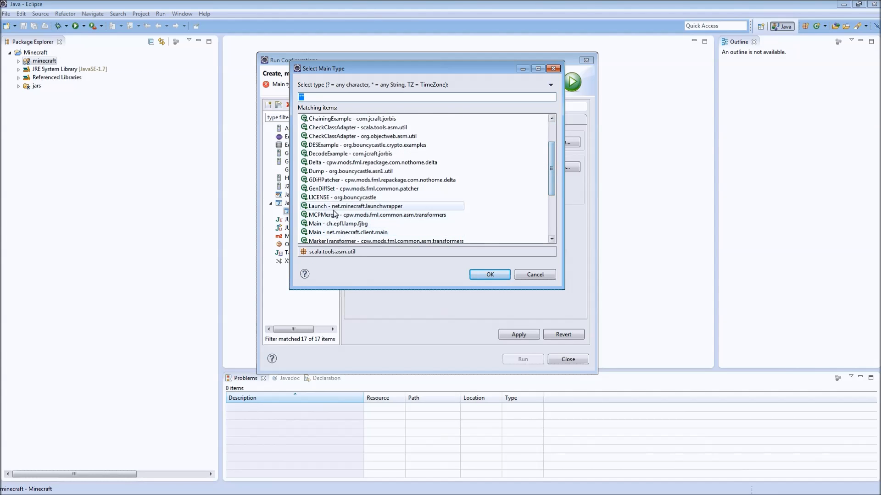
pyautogui.click(354, 206)
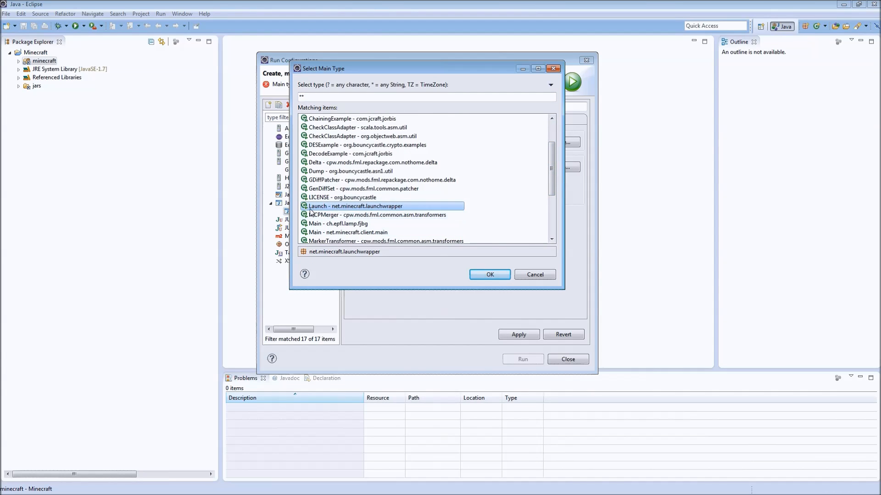
pyautogui.moveTo(363, 206)
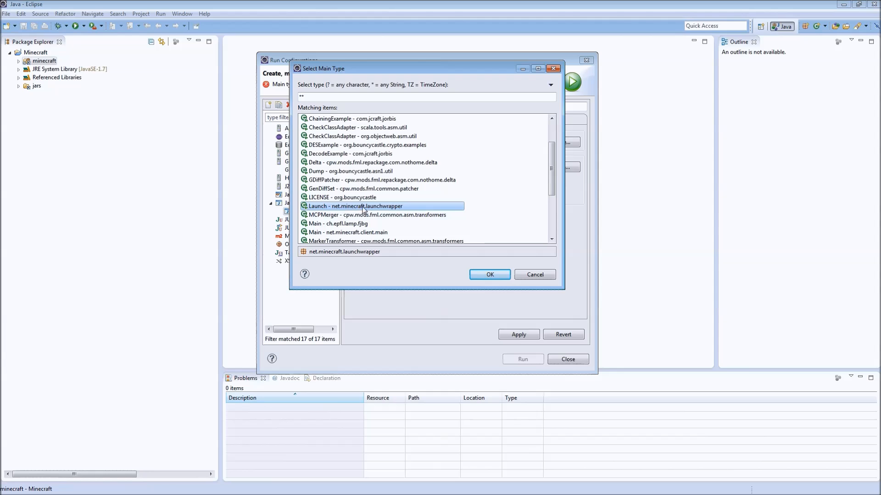
pyautogui.click(490, 275)
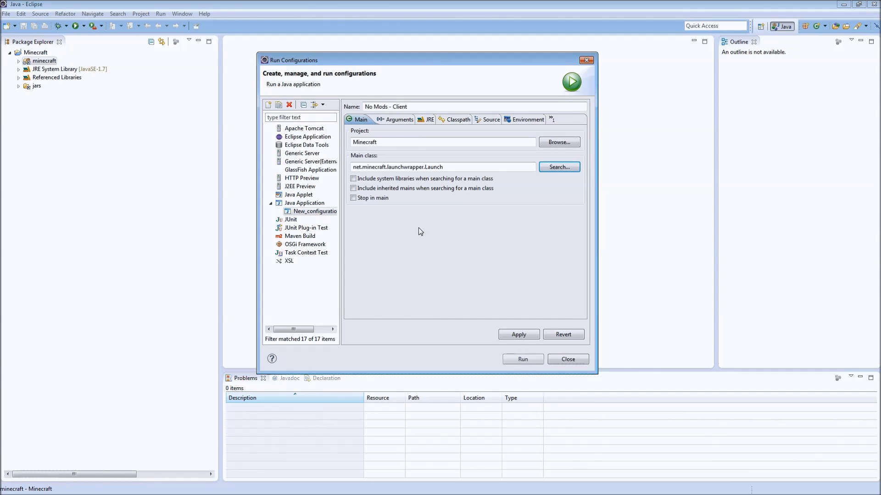
# - Enter FMLTweaker program arguments, -Xincgc -Xmx1024M -Xms1024M VM arguments, and ${workspace_loc:Minecraft/jars} working directory
pyautogui.click(395, 120)
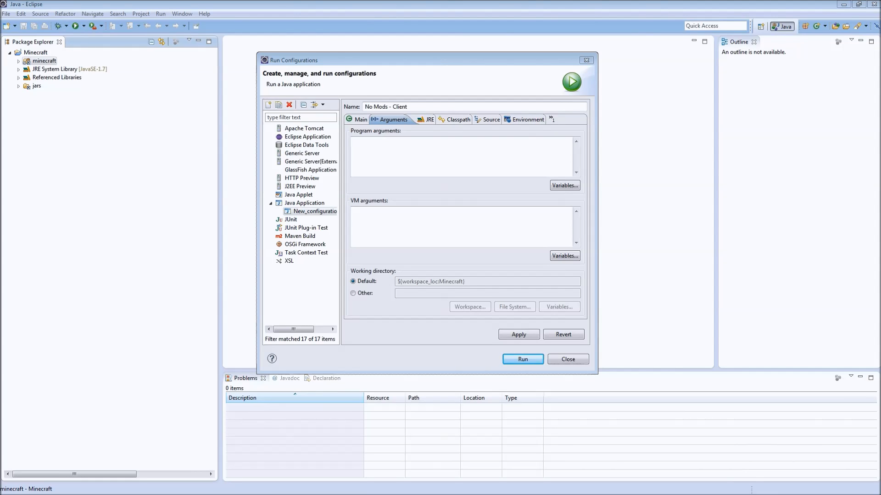
pyautogui.click(418, 145)
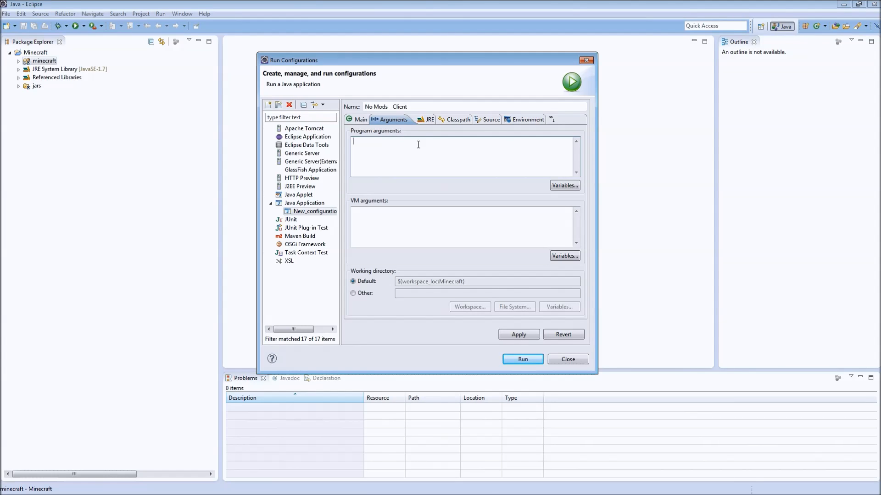
pyautogui.write('--version 1.6 --tweakClass cpw.mods.fml.common.launcher.FMLTweaker')
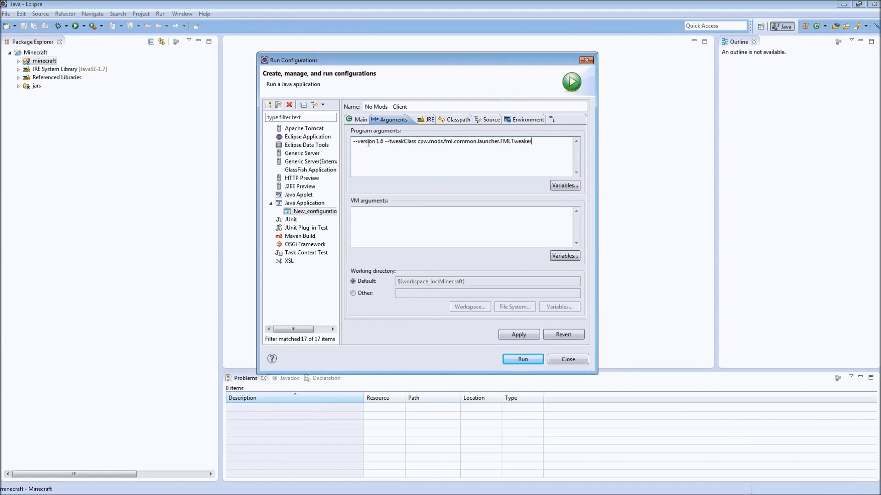
pyautogui.moveTo(423, 144)
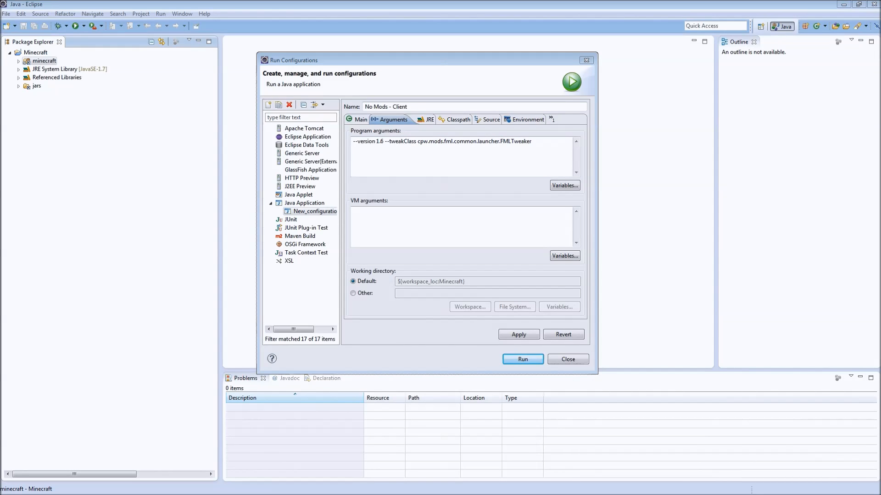
pyautogui.write('-Xincgc -Xmx1024M -Xms1024M')
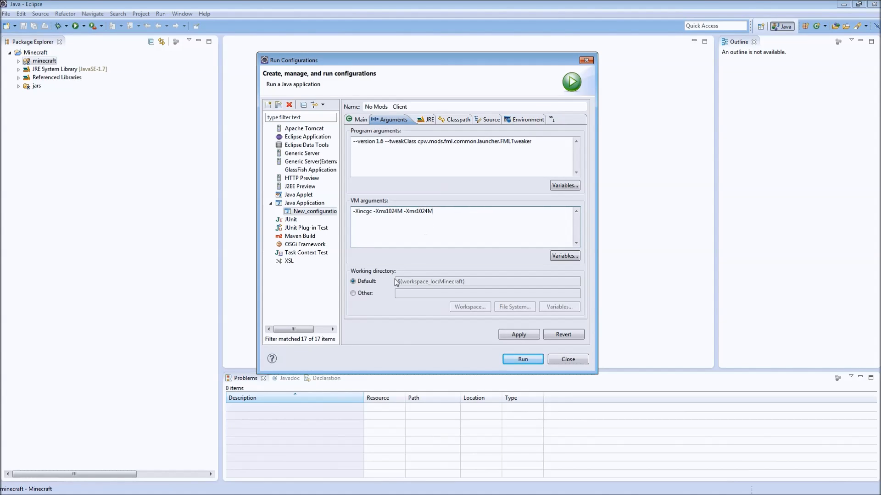
pyautogui.click(353, 293)
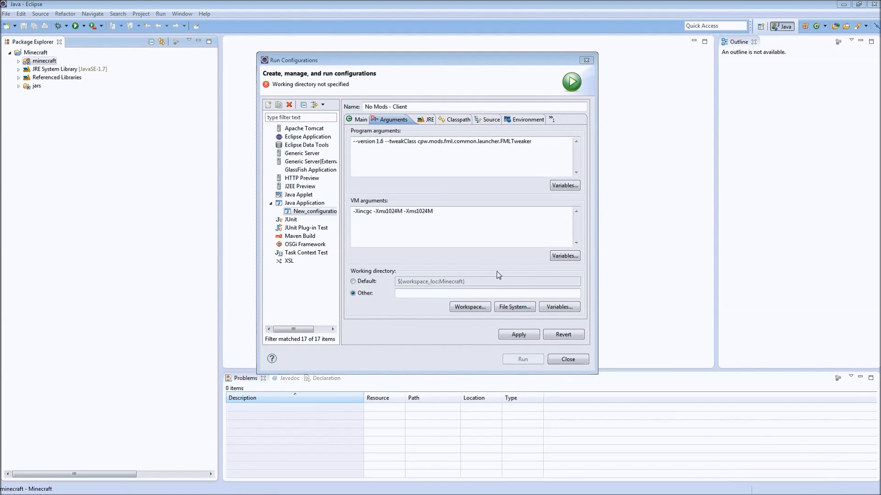
pyautogui.write('${workspace_loc:Minecraft/jars}')
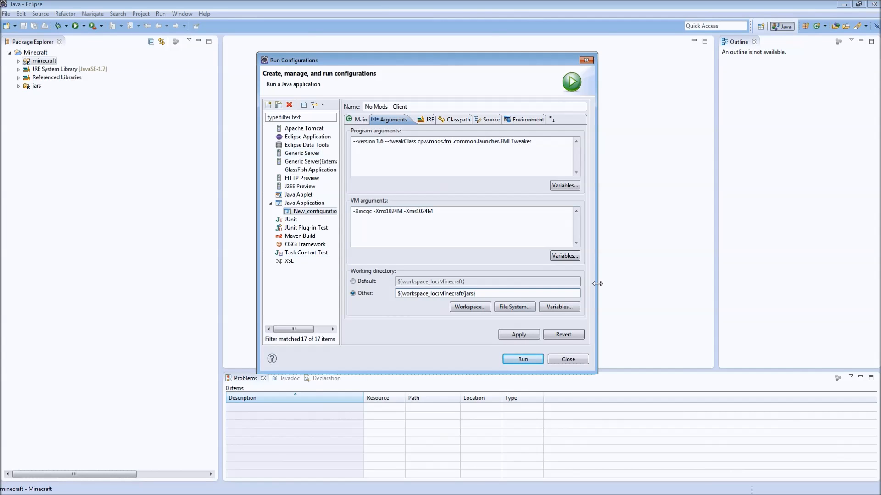
pyautogui.click(518, 335)
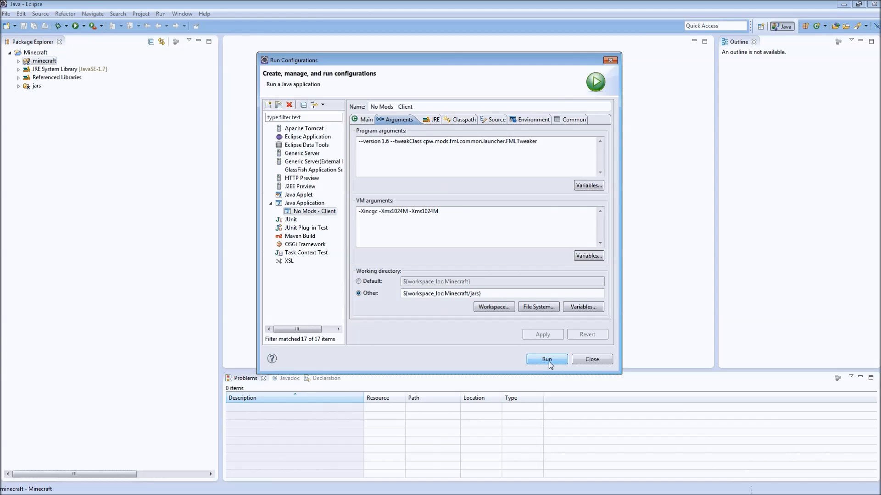
# - Launch No Mods - Client, view the three loaded Forge mods, and close Minecraft
pyautogui.click(546, 359)
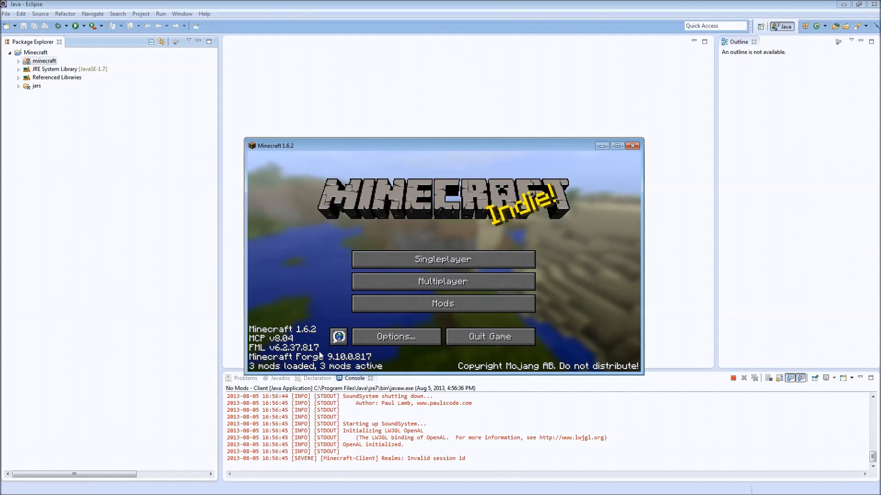
pyautogui.click(443, 304)
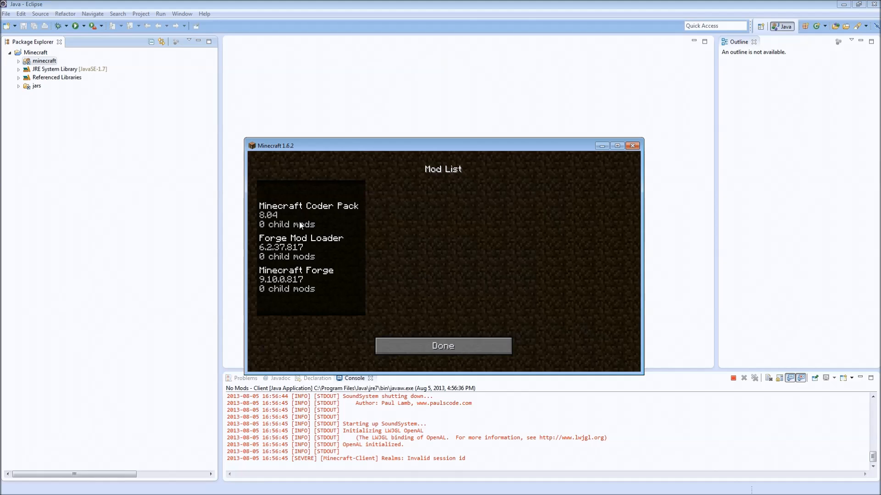
pyautogui.click(442, 346)
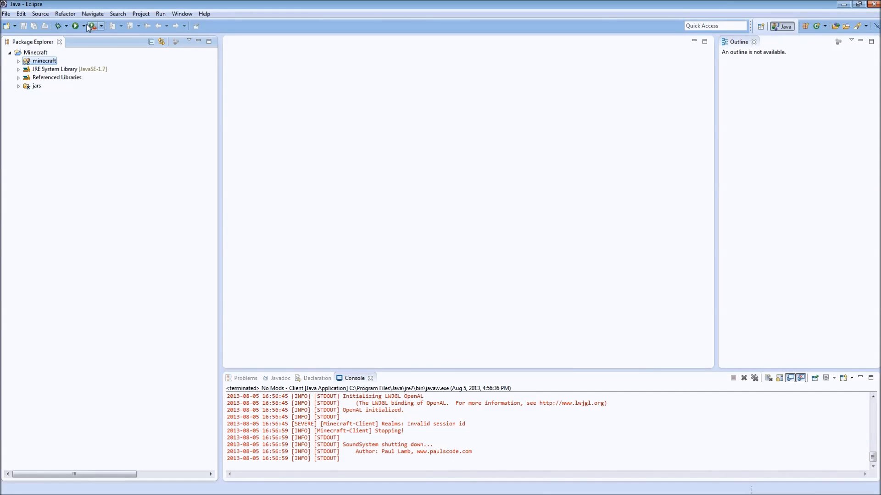
# - Give No Mods - Server main class ServerLaunchWrapper, VM args -Xincgc -Xmx1024M -Xms1024M, and a jars working directory
pyautogui.click(85, 25)
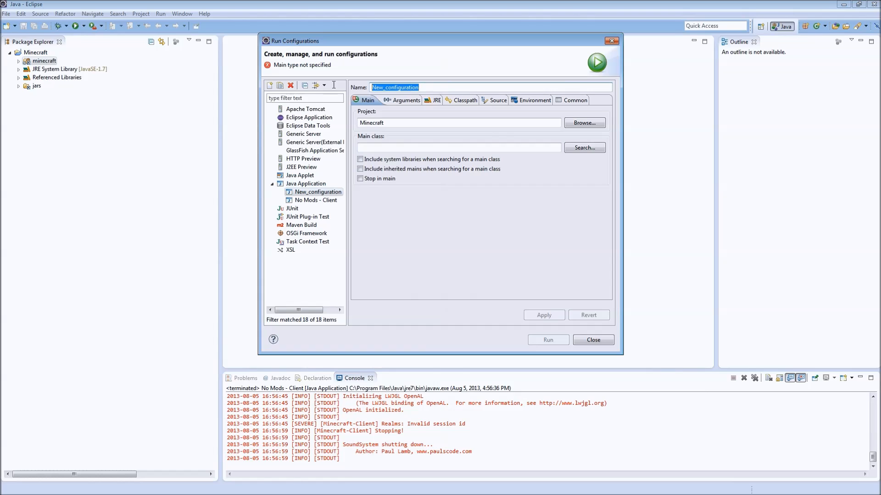
pyautogui.write('No Mods - Server')
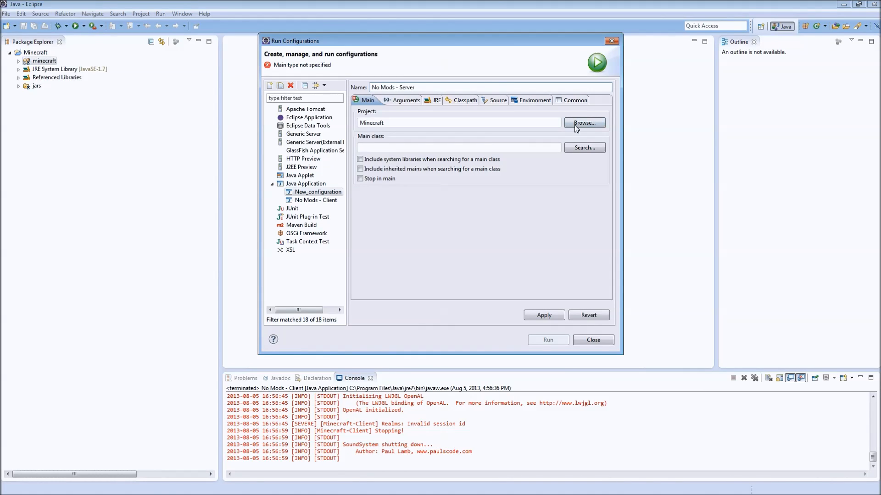
pyautogui.click(584, 148)
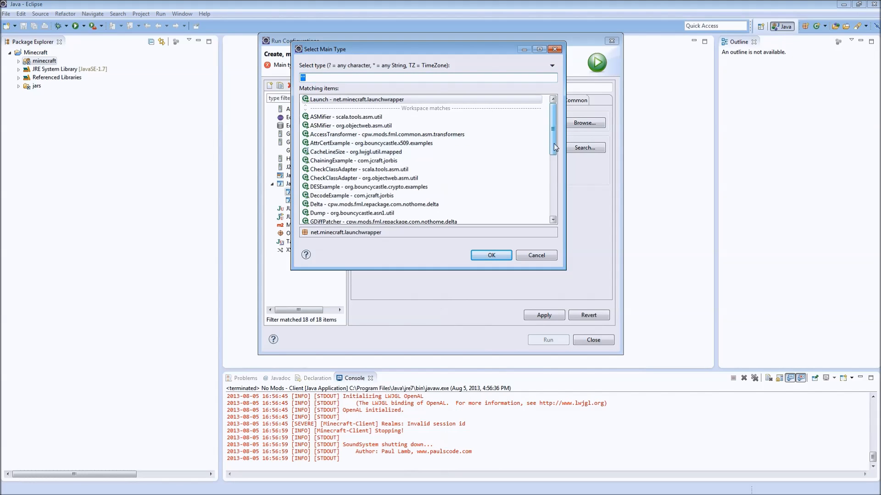
pyautogui.scroll(-3)
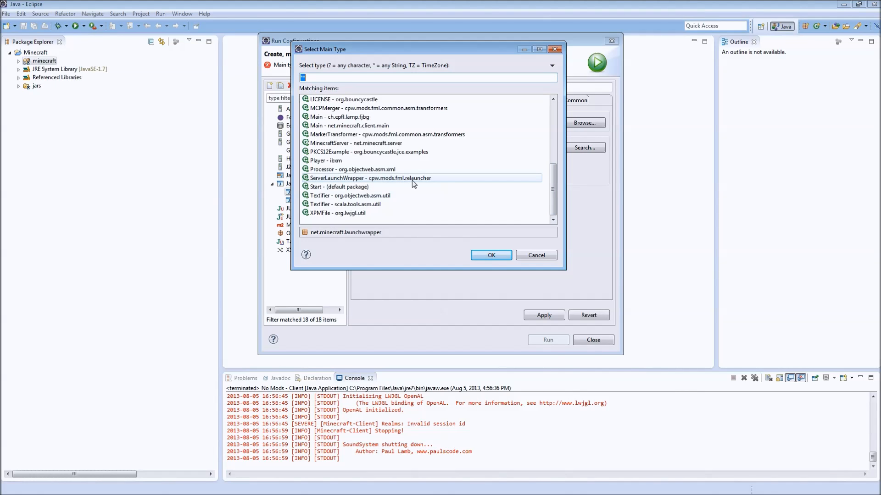
pyautogui.click(366, 178)
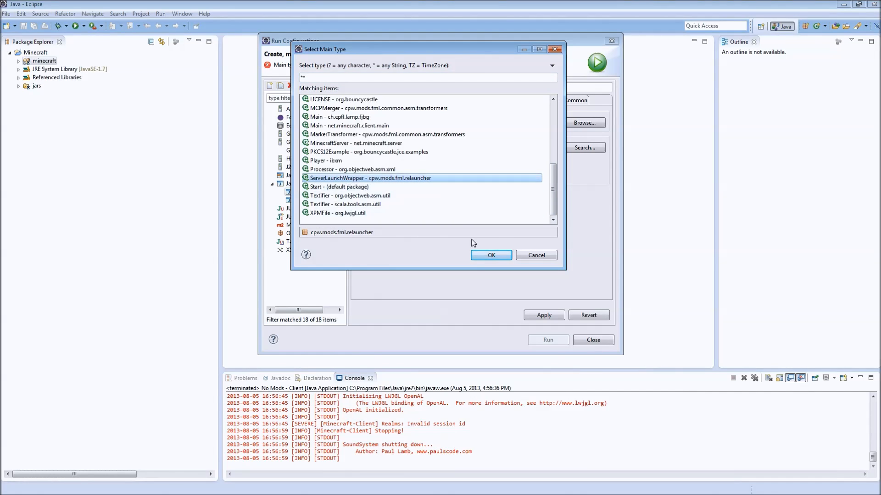
pyautogui.click(491, 255)
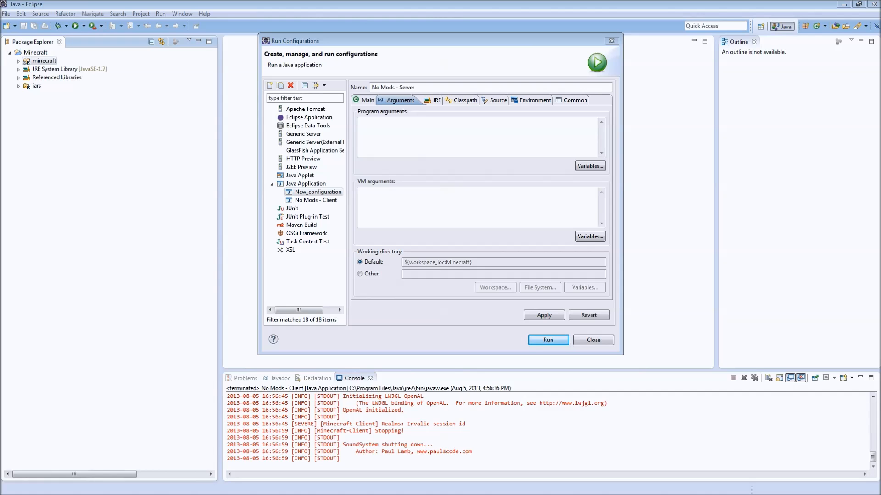
pyautogui.write('-Xincgc -Xmx1024M -Xms1024M')
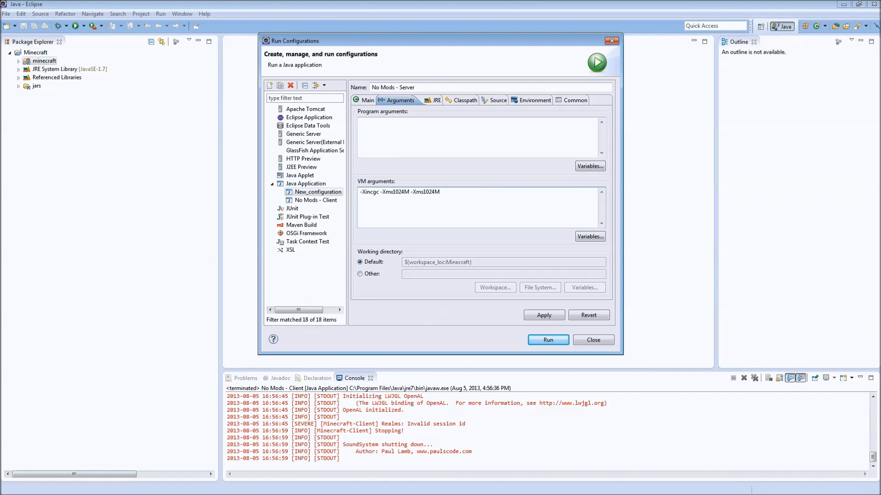
pyautogui.moveTo(736, 258)
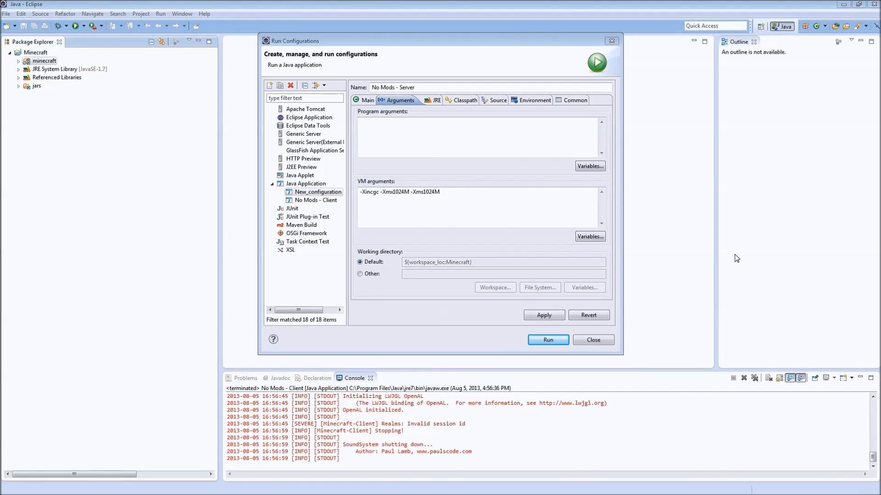
pyautogui.click(360, 274)
pyautogui.write('${workspace_loc:Minecraft/jars}')
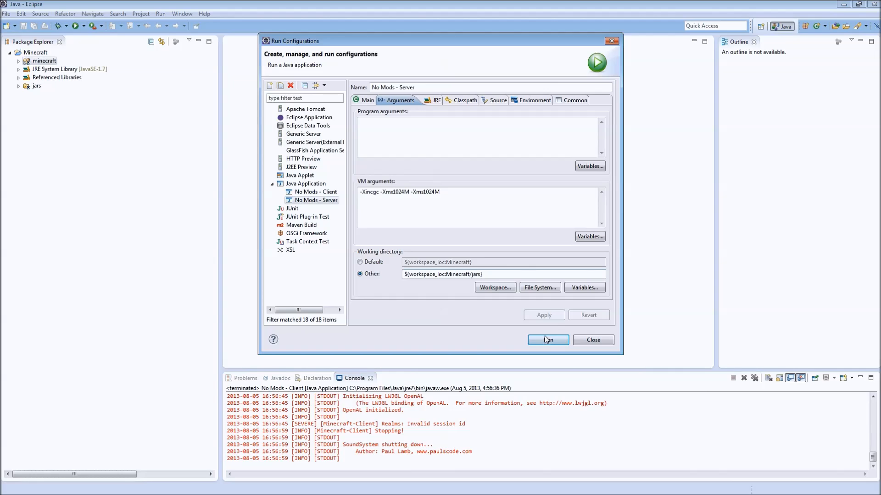
# - Run No Mods - Server, close the server window, and collapse the Minecraft project tree
pyautogui.click(548, 340)
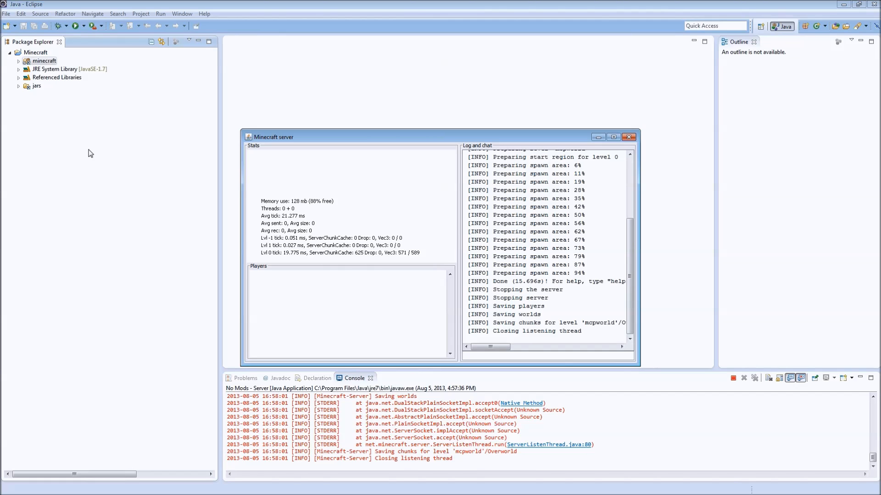
pyautogui.click(628, 137)
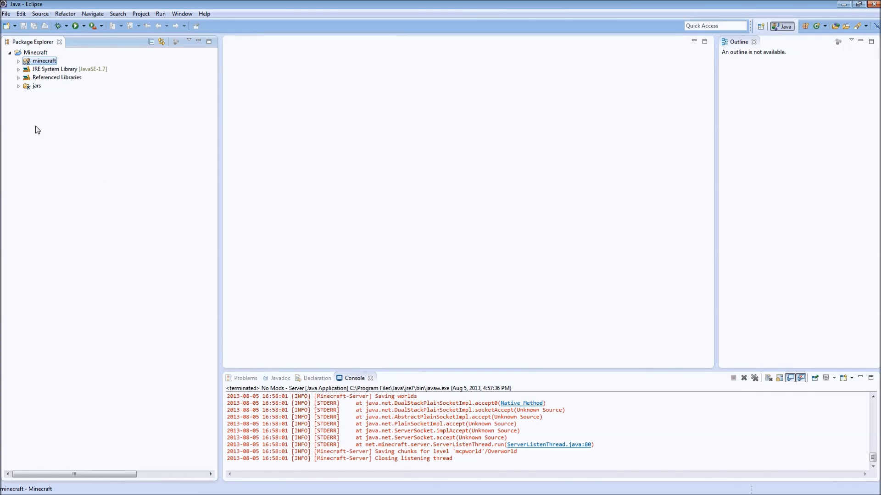
pyautogui.click(88, 26)
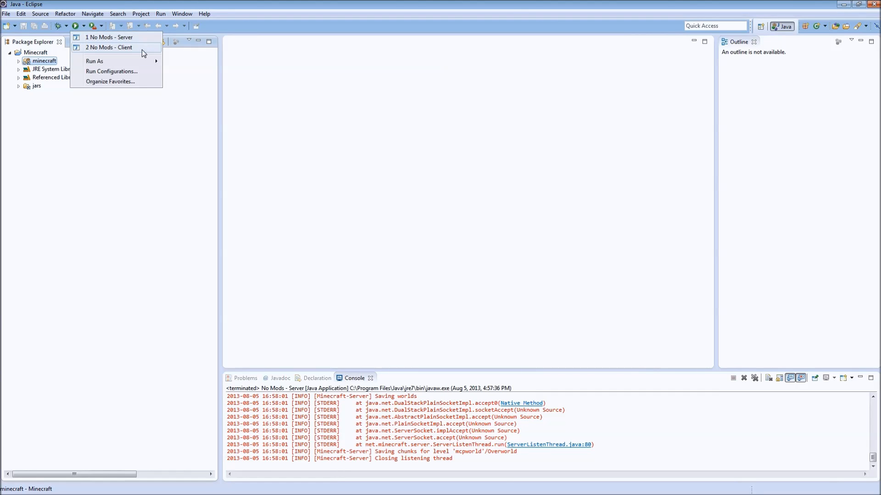
pyautogui.moveTo(109, 53)
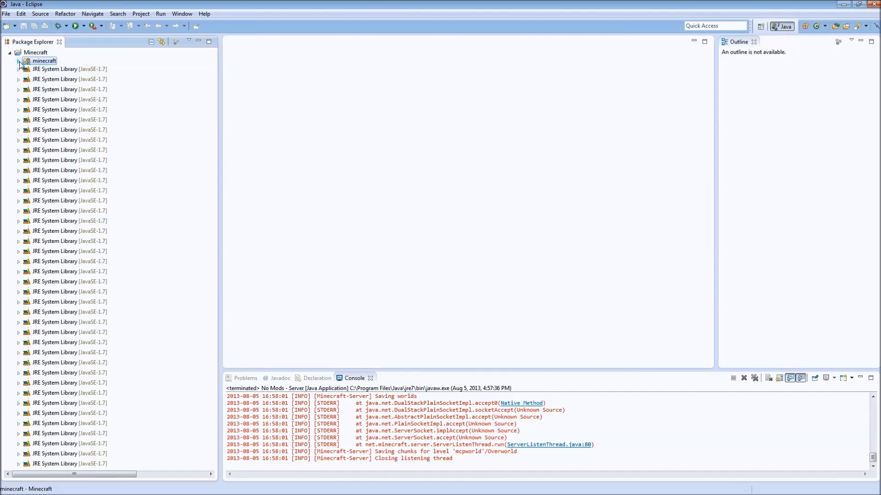
pyautogui.click(19, 61)
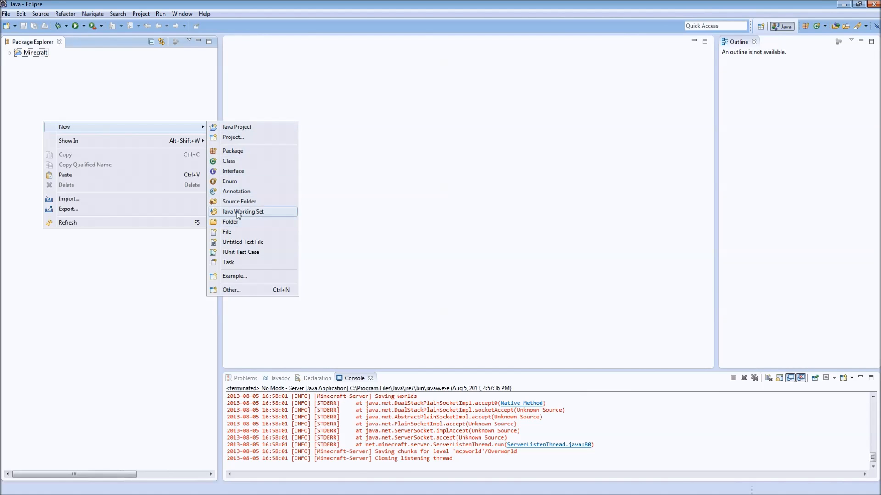
# - Create Java project 'Equivalent Exchange 3' with Minecraft as a required project on its build path
pyautogui.click(236, 128)
pyautogui.write('Equivalent Exchange')
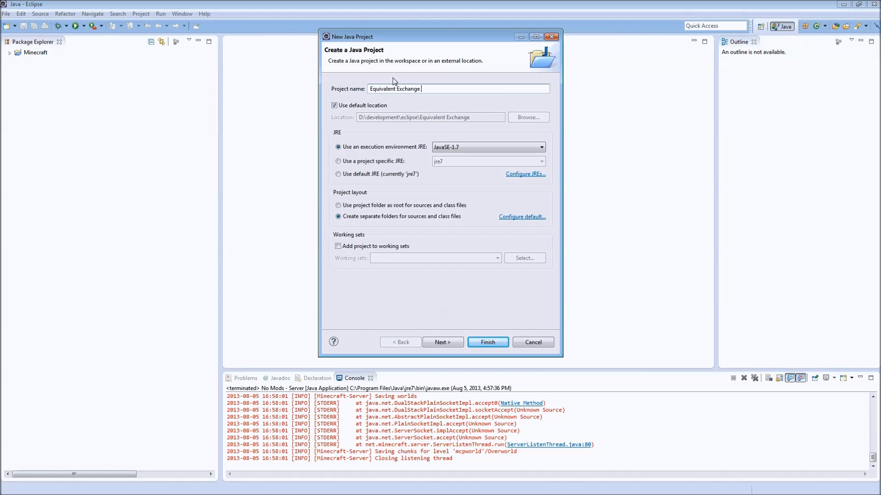
pyautogui.write('3')
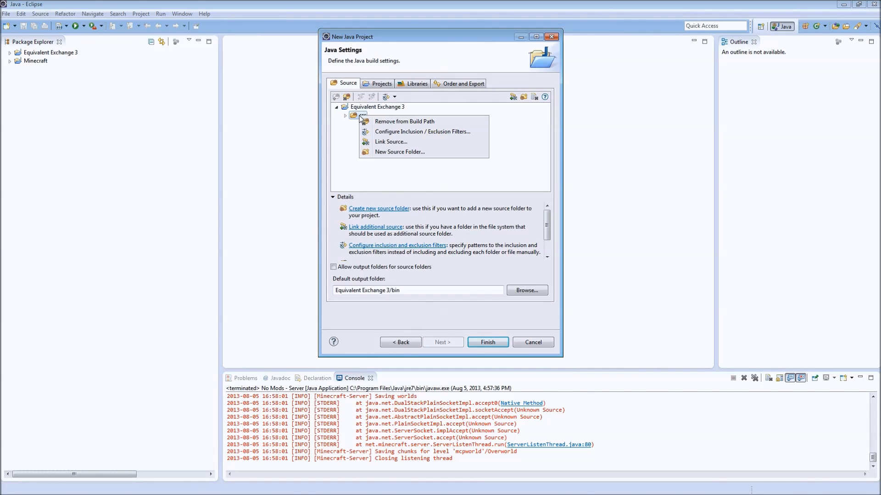
pyautogui.click(382, 83)
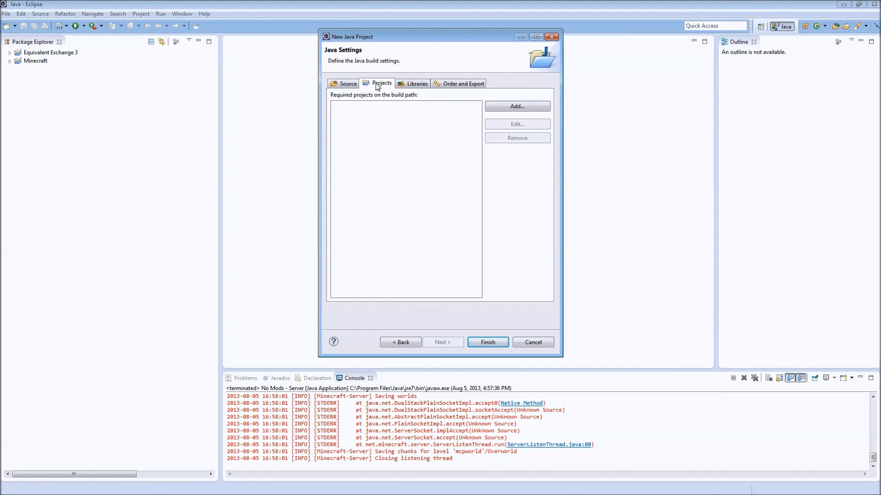
pyautogui.click(517, 106)
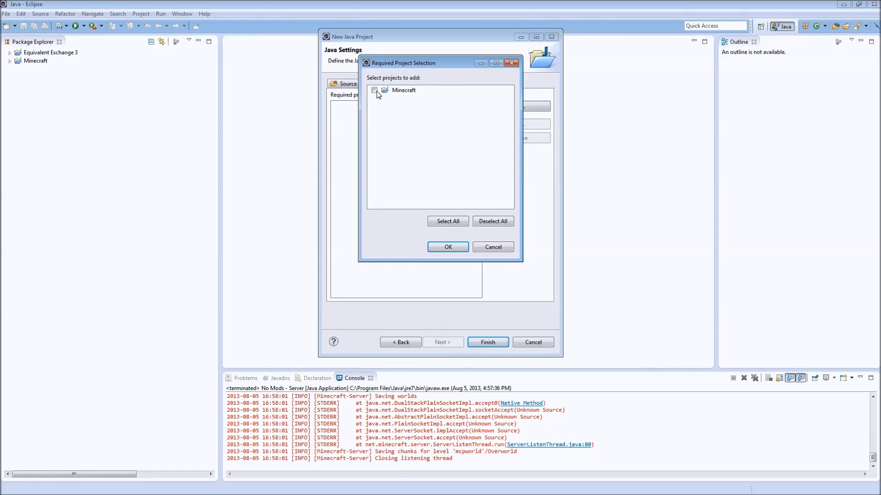
pyautogui.click(448, 247)
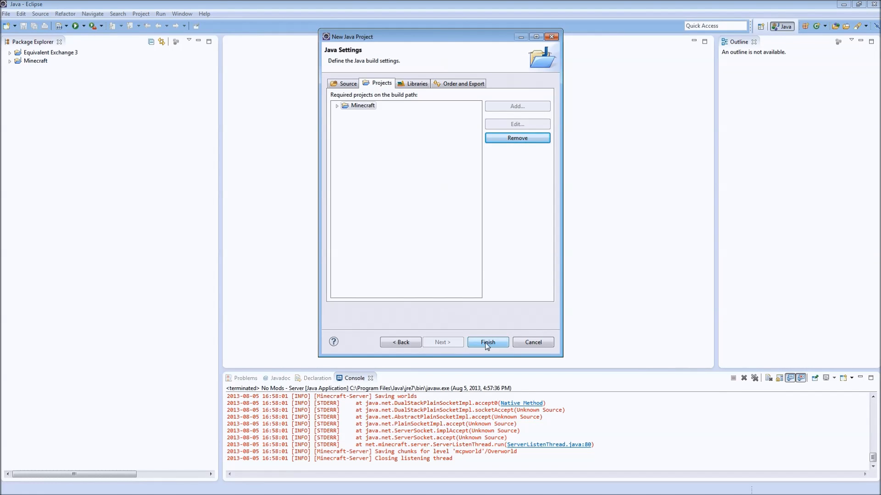
pyautogui.click(488, 342)
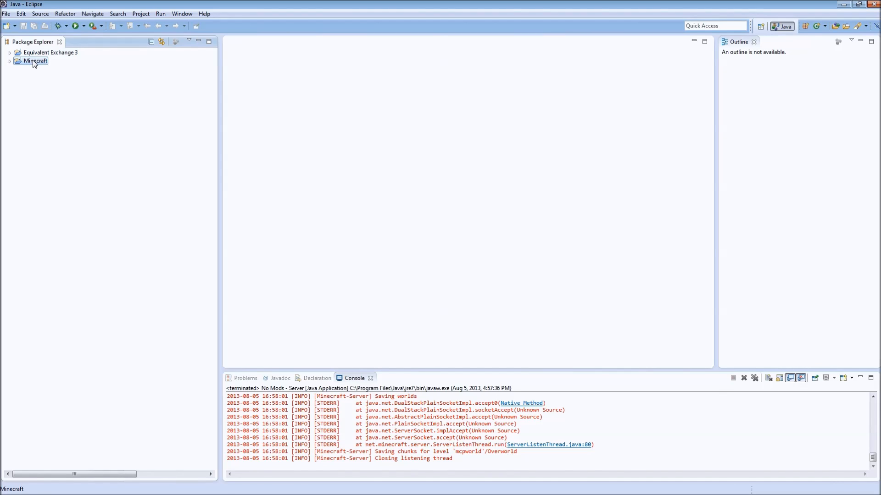
pyautogui.rightClick(32, 61)
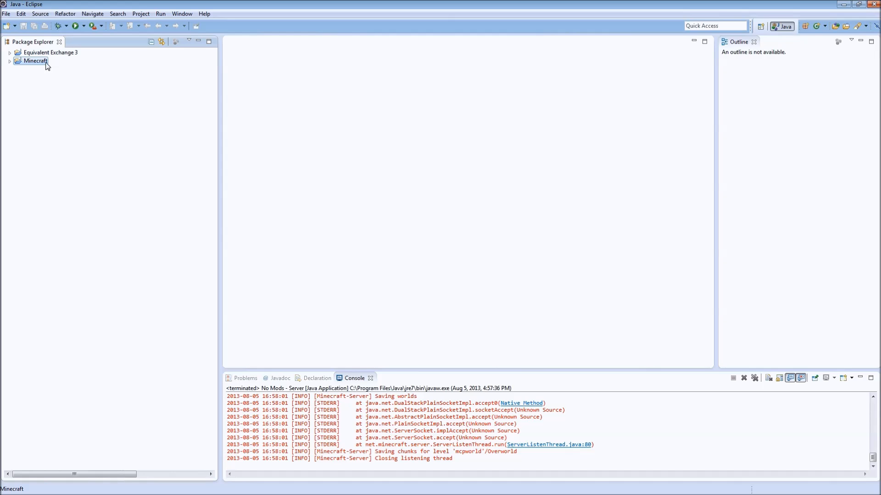
# - Mark every Minecraft build path entry for export except the JRE System Library
pyautogui.rightClick(31, 62)
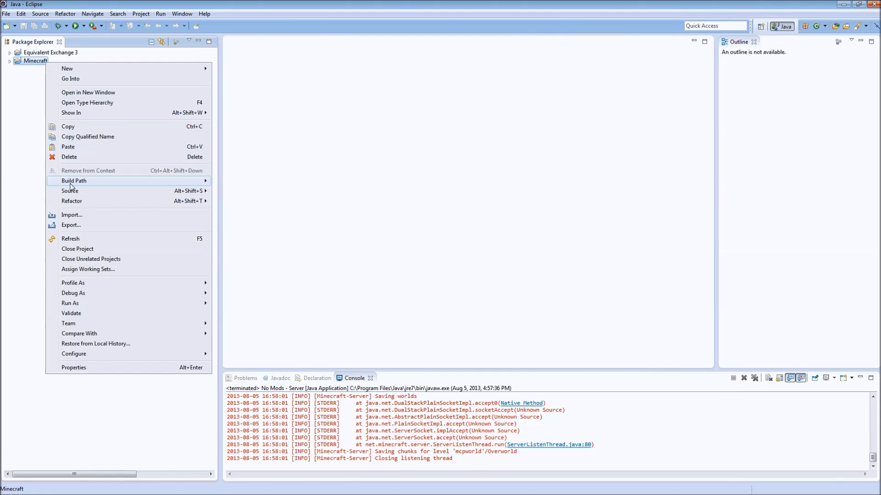
pyautogui.click(74, 180)
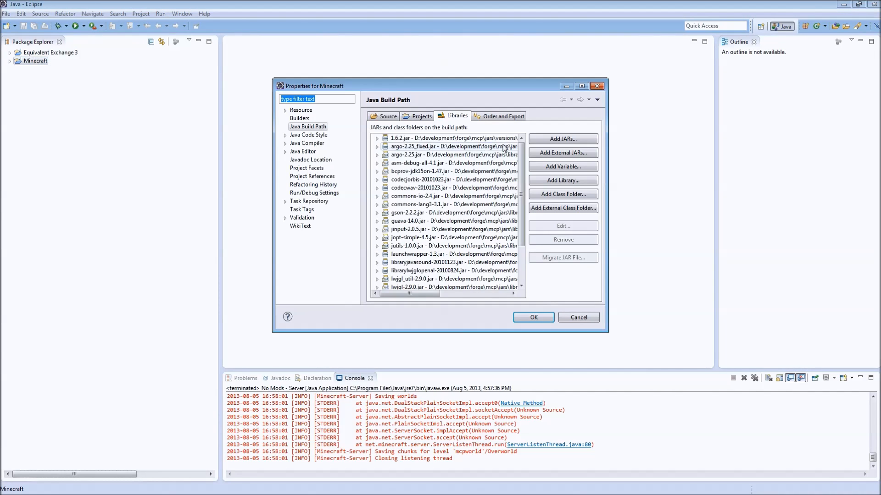
pyautogui.click(502, 116)
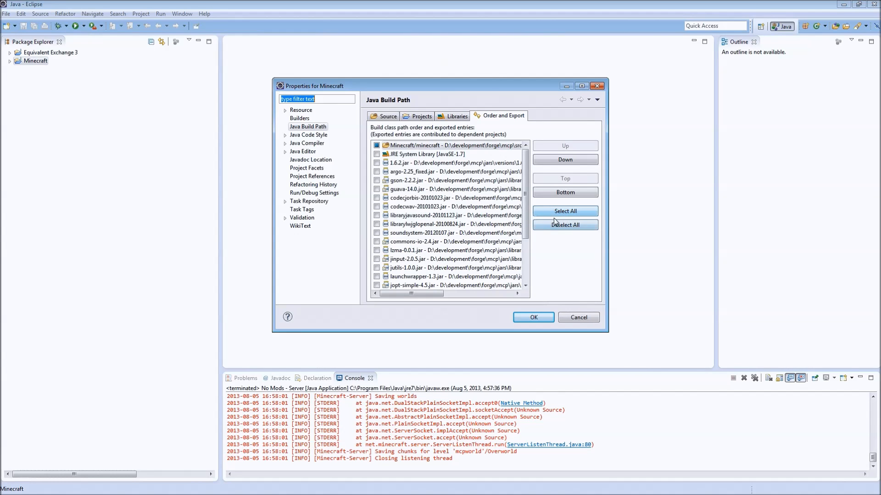
pyautogui.click(565, 211)
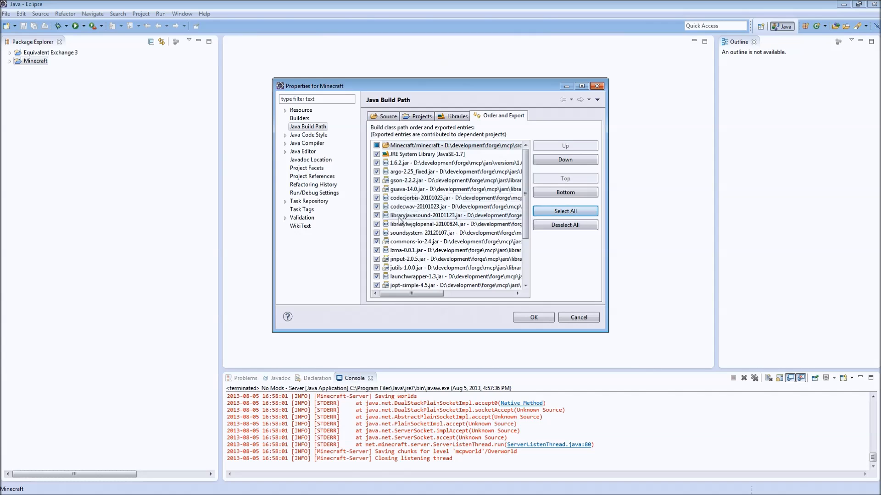
pyautogui.click(376, 154)
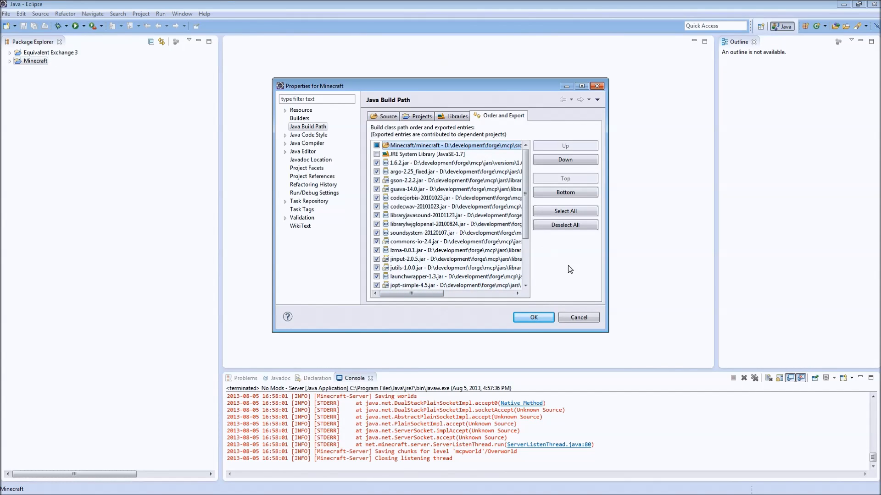
pyautogui.click(533, 317)
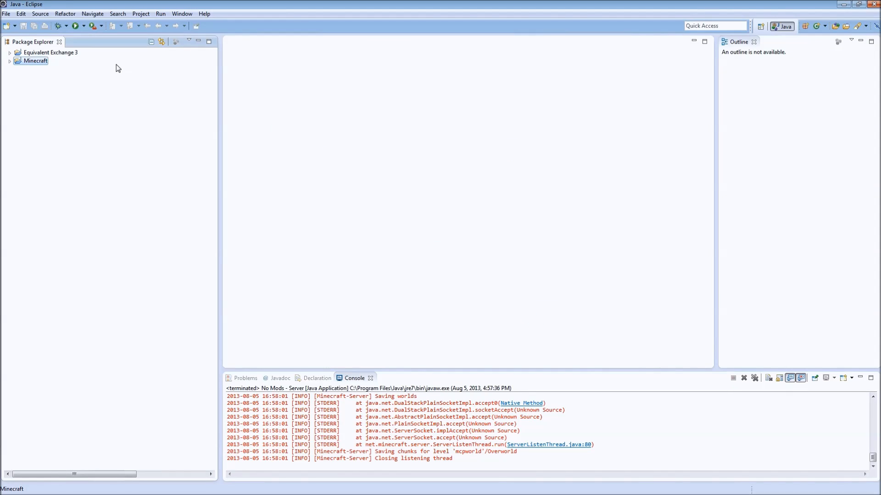
# - Delete src and add linked ee3_common and resources folders from Equivalent-Exchange-3 as source folders
pyautogui.rightClick(44, 52)
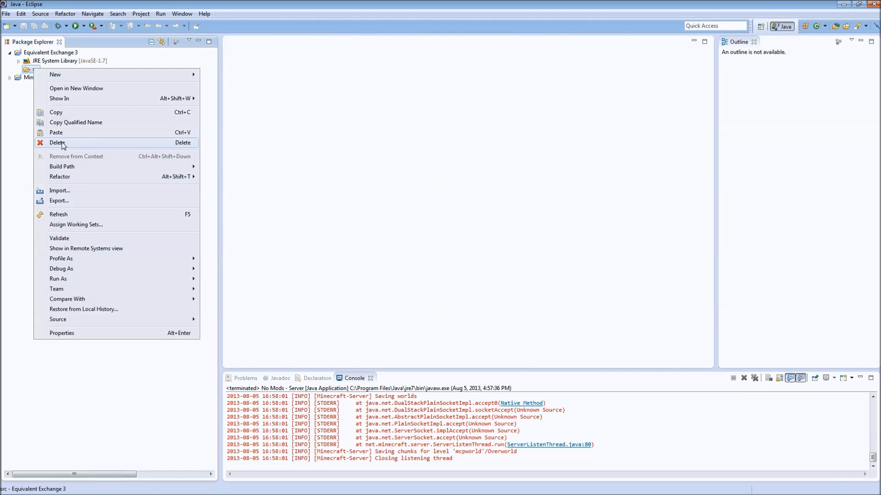
pyautogui.rightClick(42, 51)
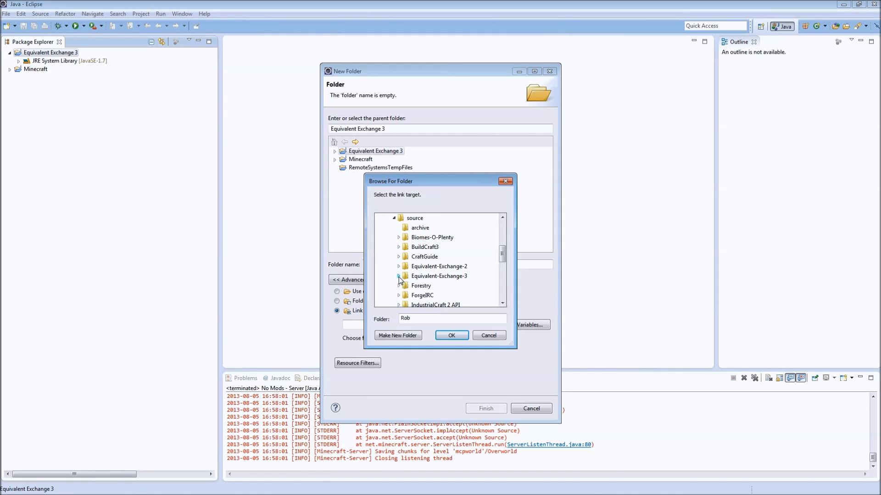
pyautogui.click(451, 335)
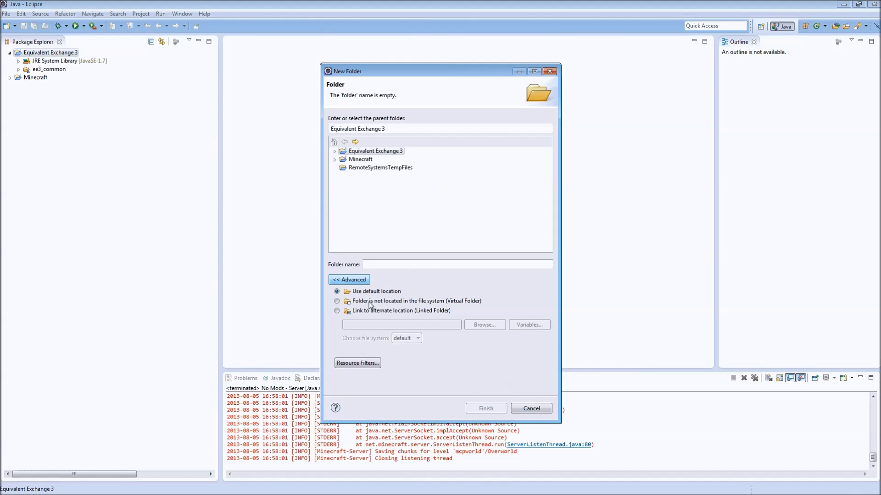
pyautogui.click(483, 325)
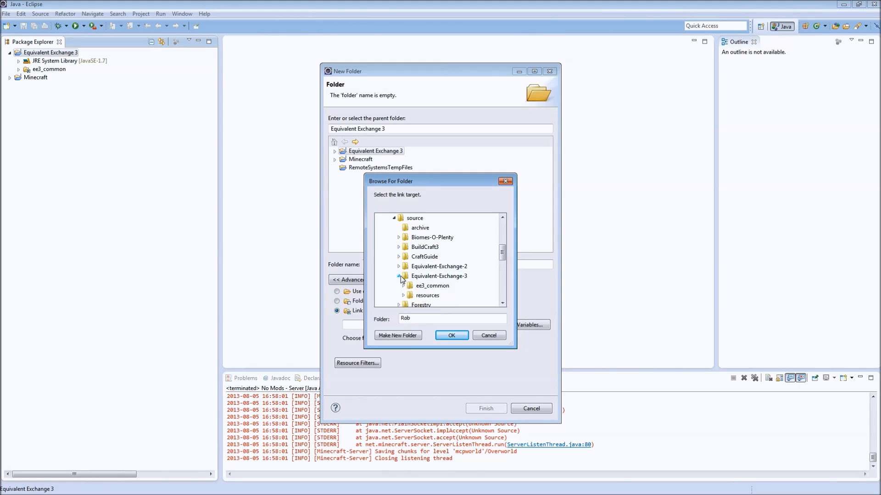
pyautogui.click(451, 335)
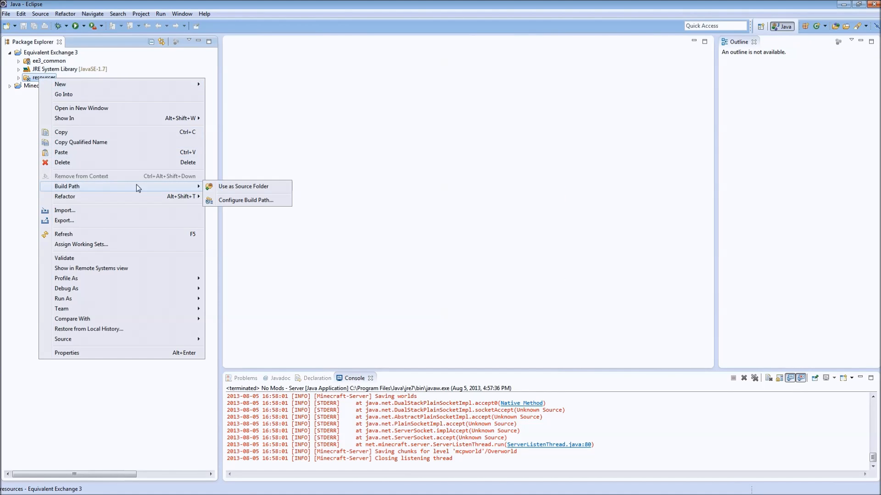
pyautogui.click(243, 187)
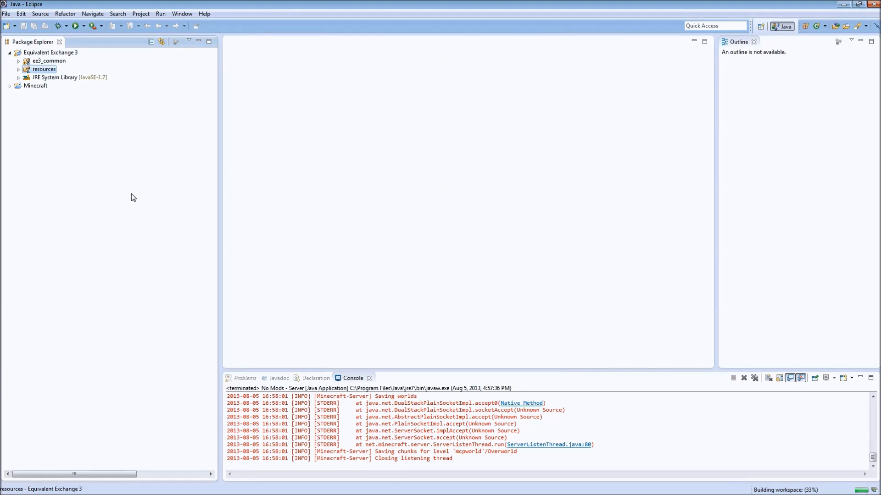
# - Review the Problems list showing 0 errors and 2 warnings
pyautogui.click(245, 378)
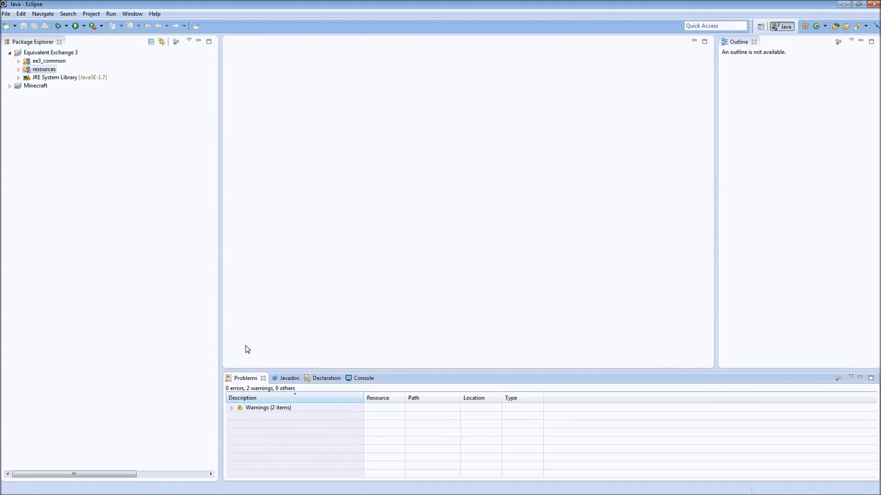
pyautogui.click(231, 408)
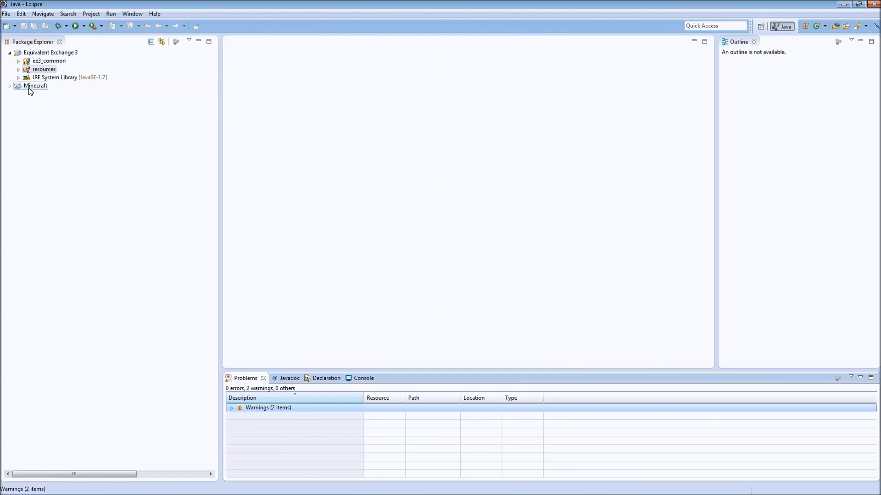
pyautogui.click(81, 26)
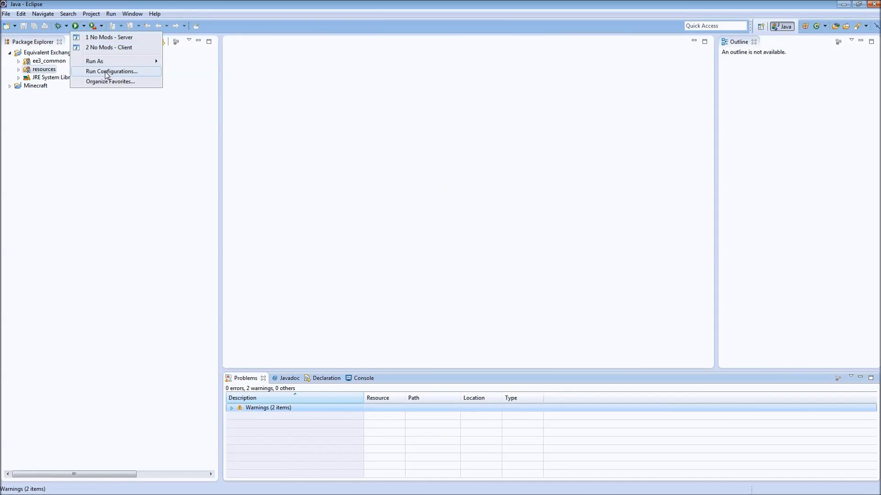
# - Duplicate the No Mods - Client configuration and name the copy Modded - Client
pyautogui.click(110, 71)
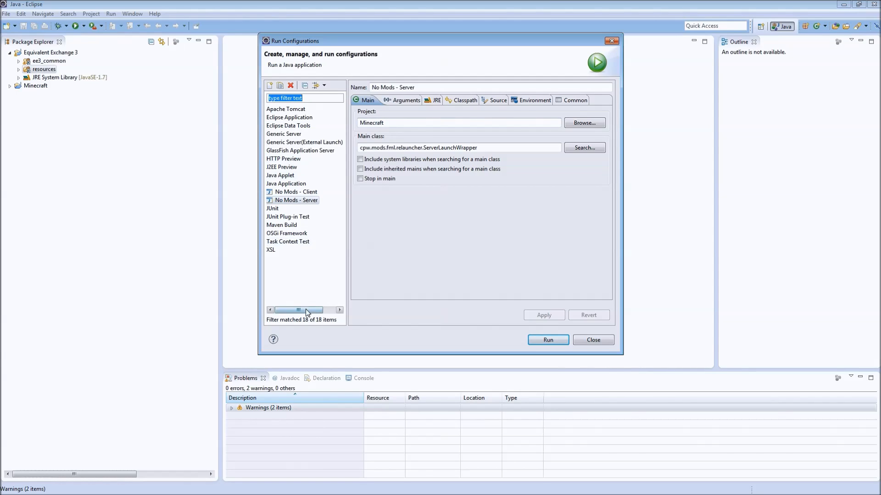
pyautogui.click(315, 192)
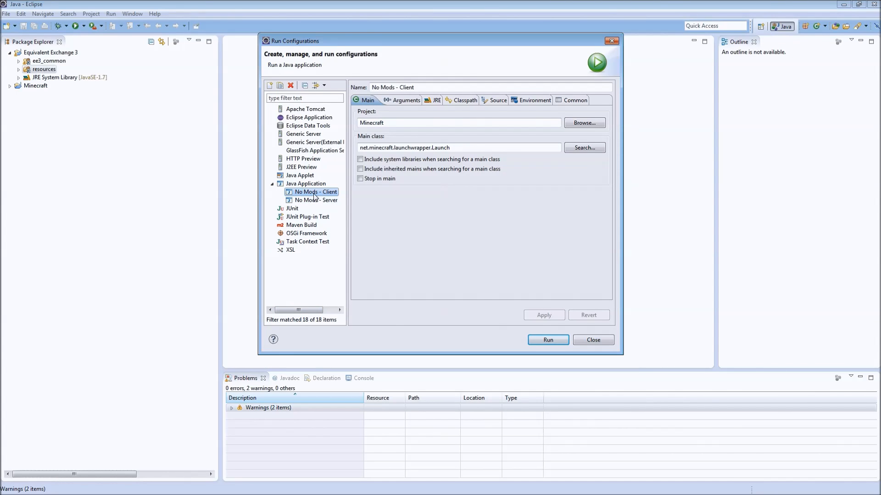
pyautogui.rightClick(312, 191)
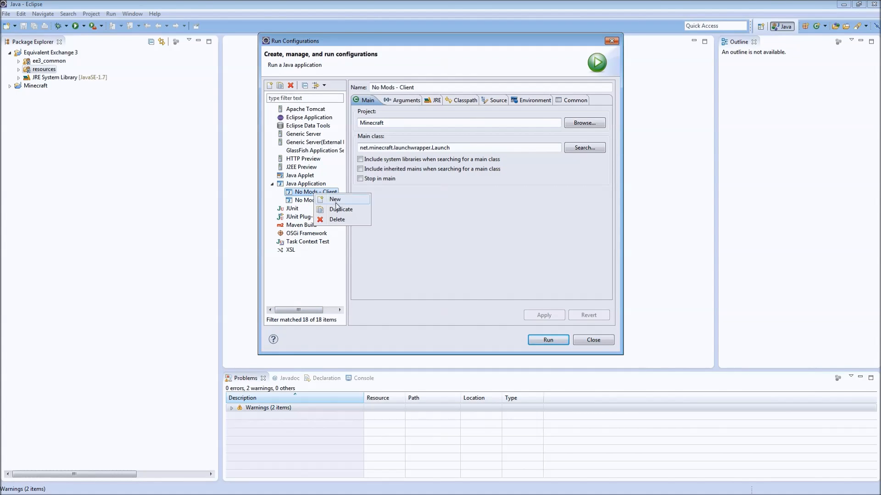
pyautogui.click(341, 209)
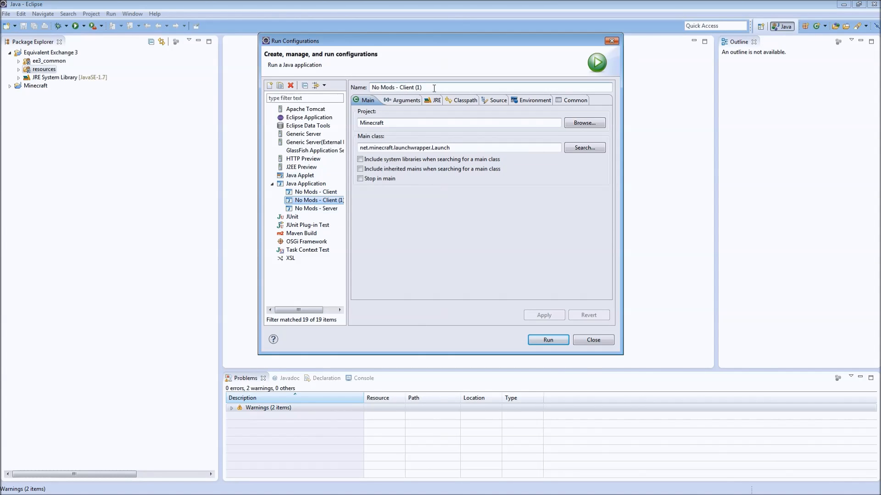
pyautogui.write('Mod')
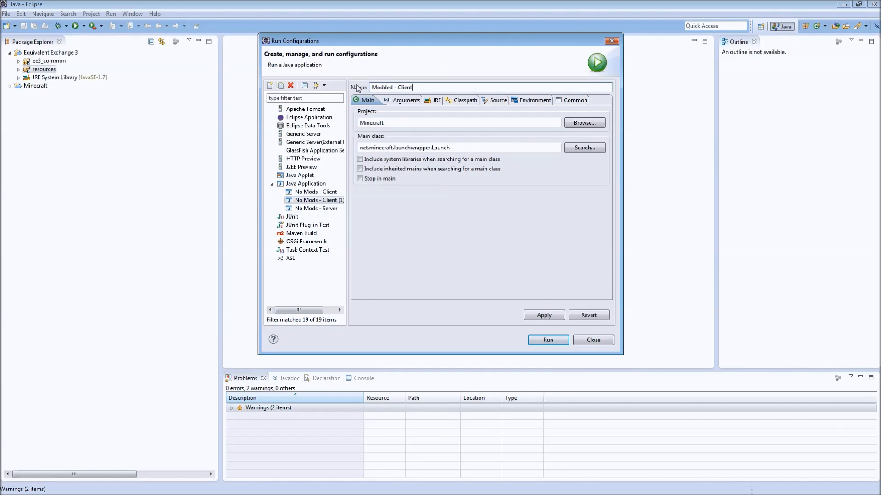
pyautogui.moveTo(498, 106)
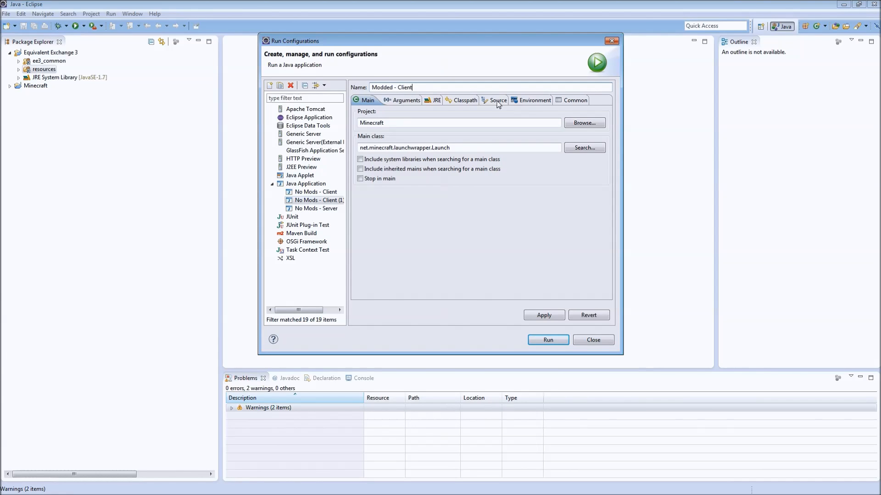
# - Add the Equivalent Exchange 3 project to the copy's classpath User Entries
pyautogui.click(461, 100)
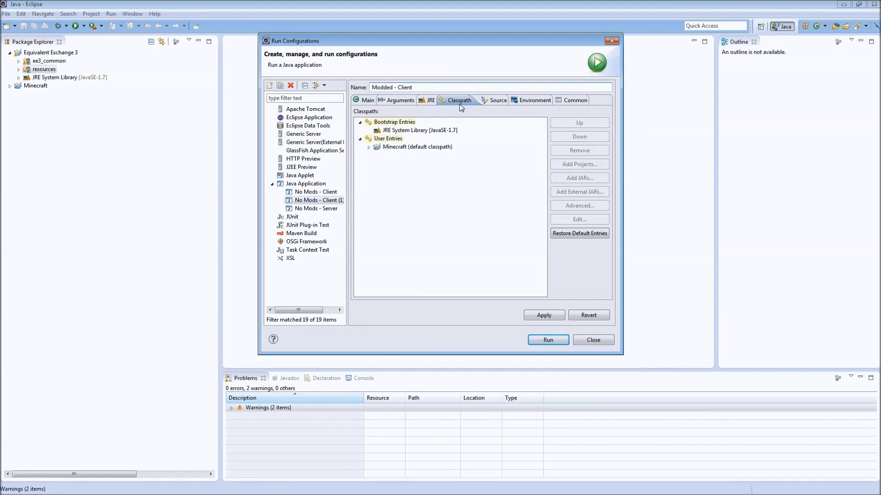
pyautogui.click(387, 139)
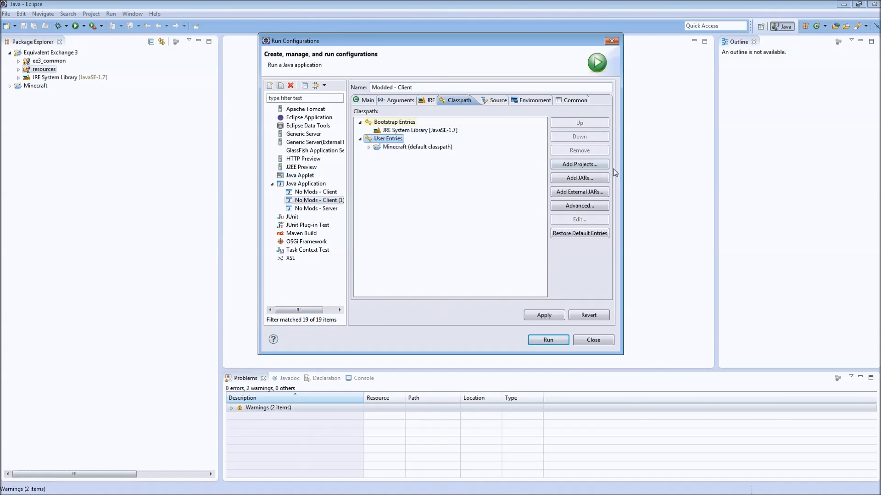
pyautogui.click(579, 164)
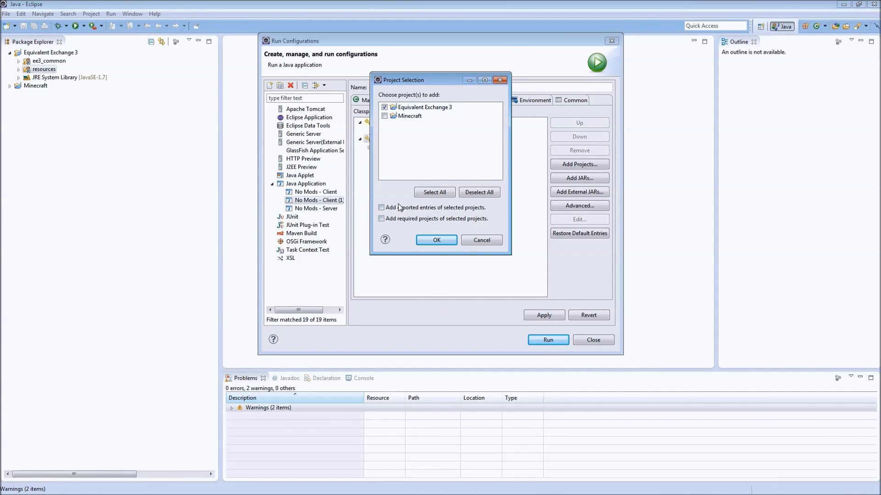
pyautogui.click(436, 240)
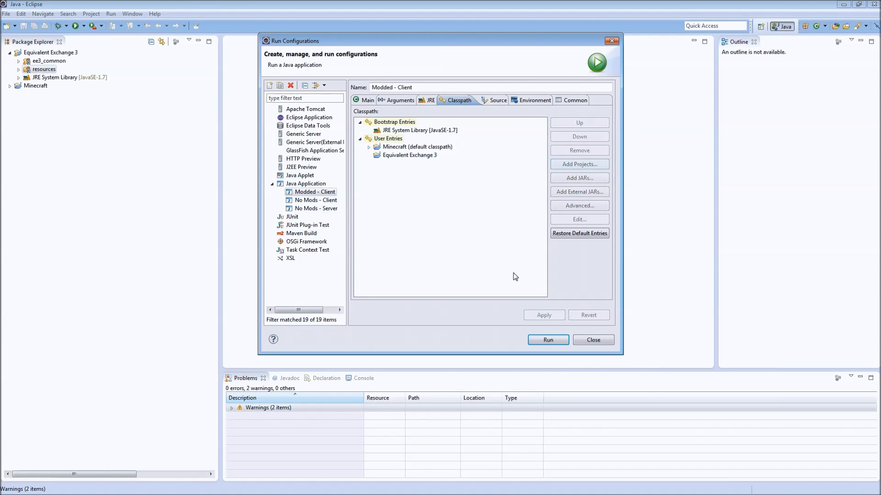
# - Duplicate the No Mods - Server configuration and name the copy Modded - Server
pyautogui.rightClick(316, 208)
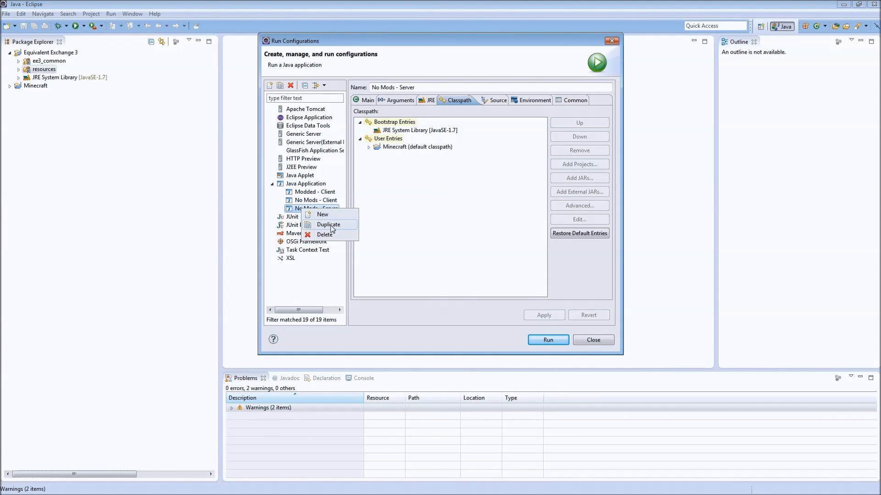
pyautogui.click(328, 225)
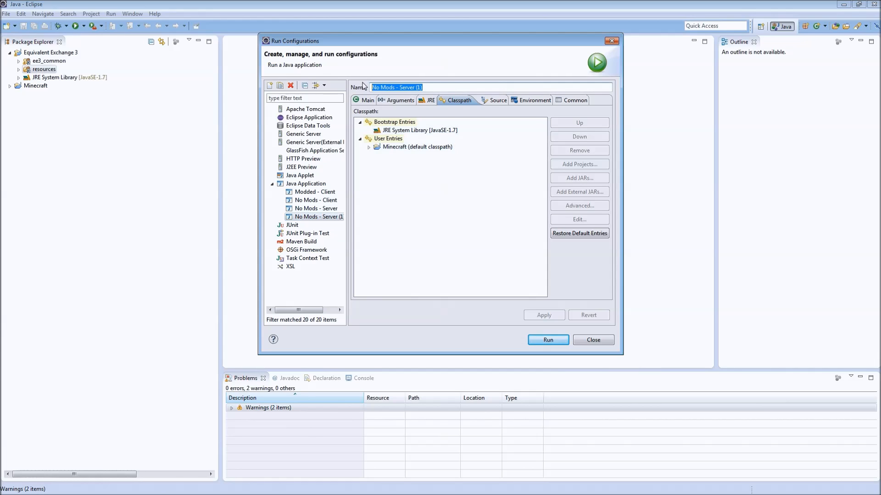
pyautogui.write('Modded - S')
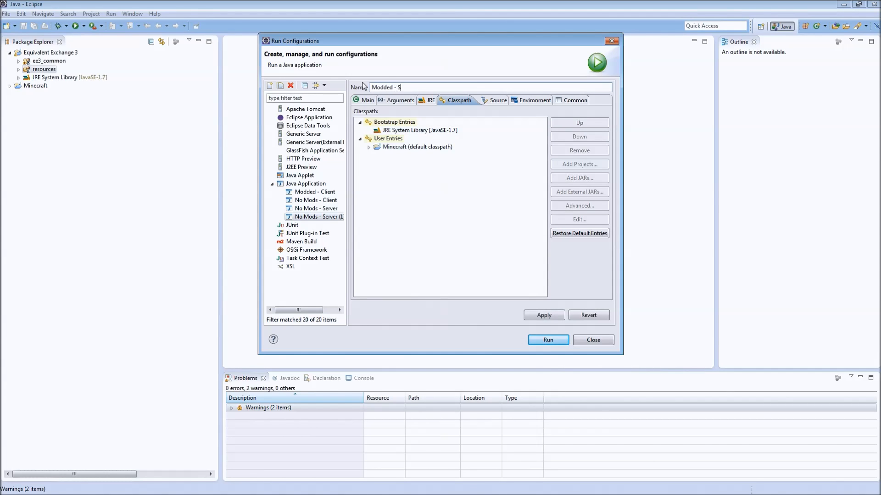
pyautogui.write('erver')
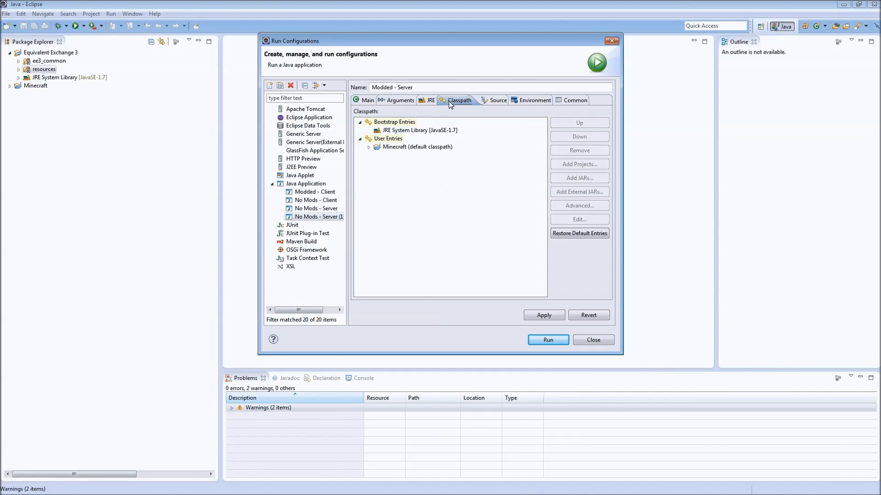
# - Add the Equivalent Exchange 3 project to Modded - Server's classpath
pyautogui.click(579, 165)
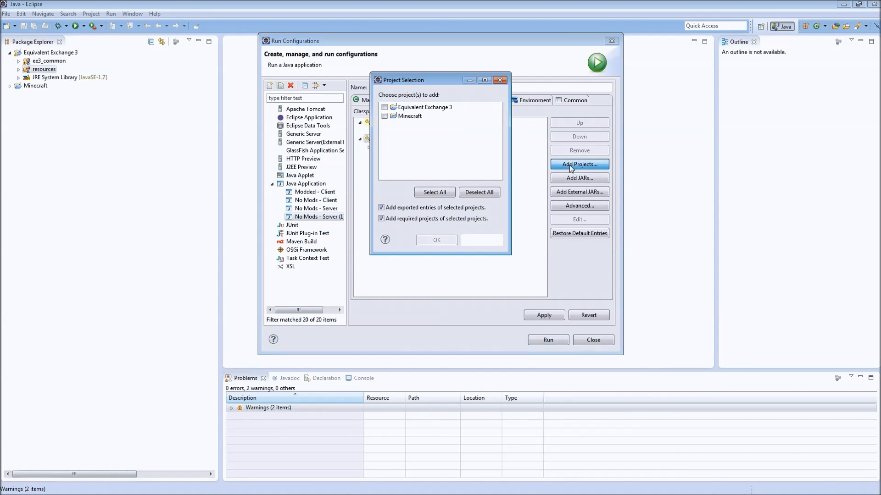
pyautogui.click(384, 107)
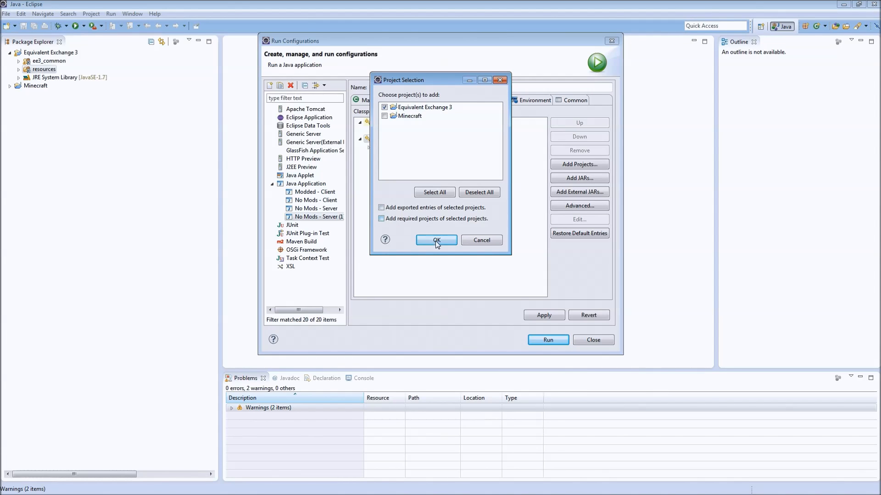
pyautogui.click(436, 240)
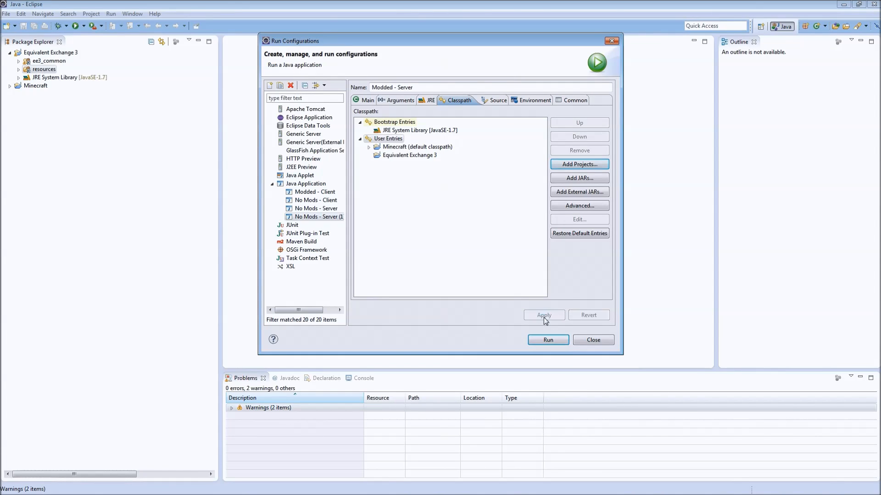
pyautogui.click(314, 192)
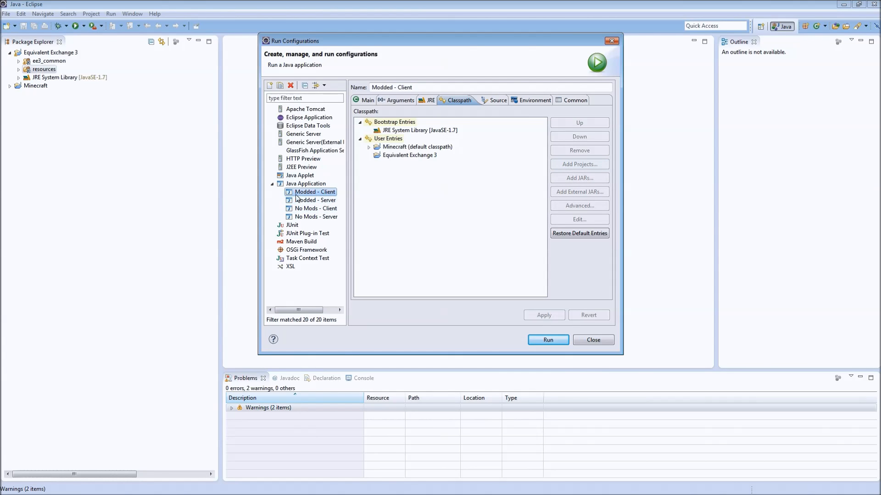
pyautogui.moveTo(420, 224)
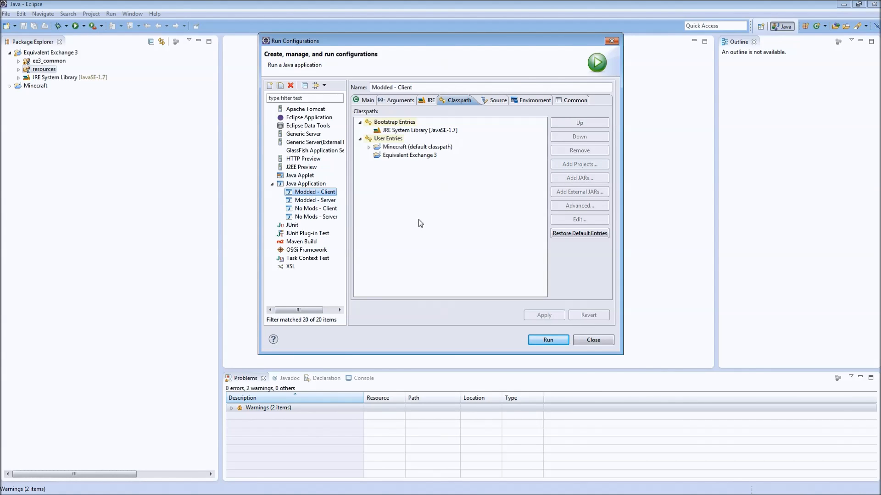
# - Launch Modded - Client and confirm Equivalent Exchange 3 appears in the Mods list
pyautogui.click(548, 340)
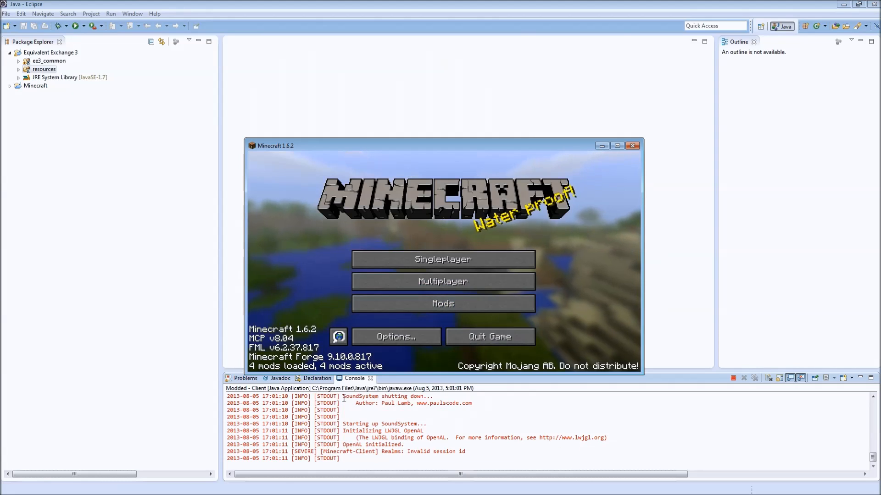
pyautogui.click(443, 304)
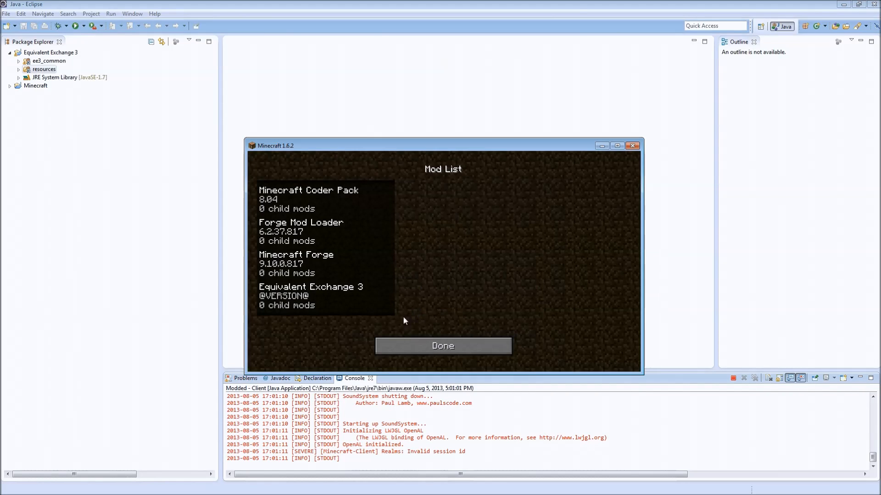
pyautogui.click(443, 346)
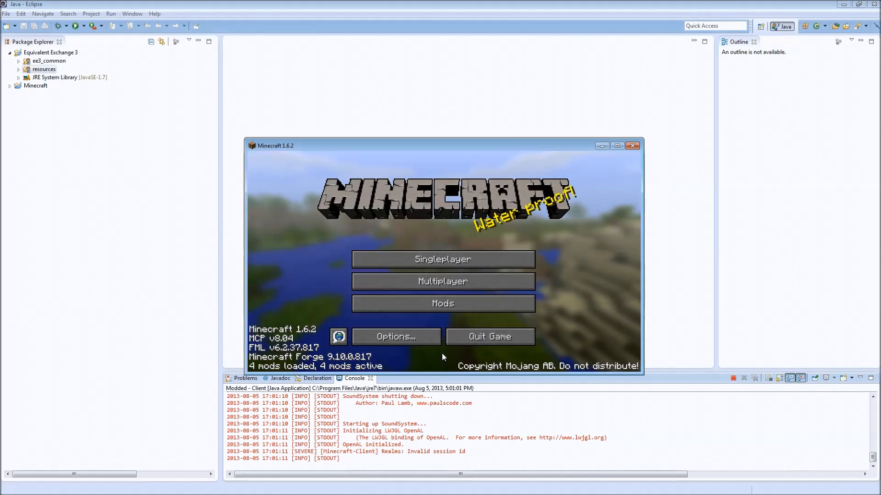
# - Create a new creative world and view the EE3 items in the creative inventory
pyautogui.click(443, 260)
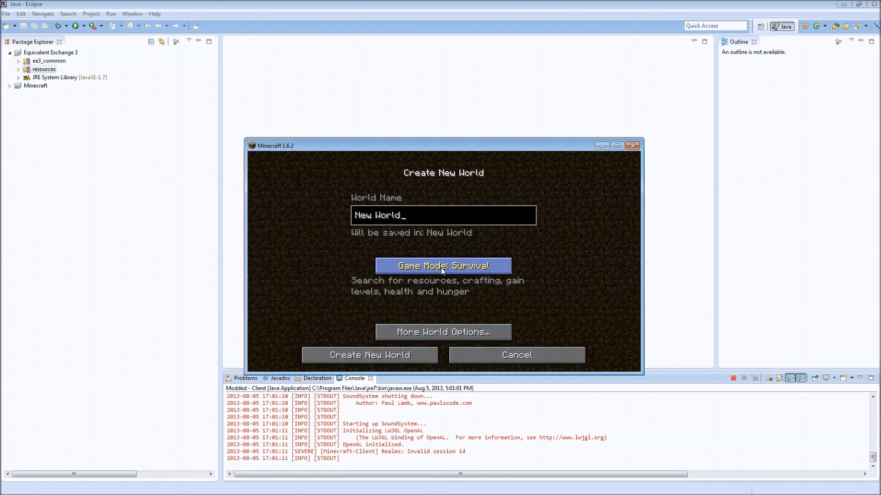
pyautogui.click(369, 355)
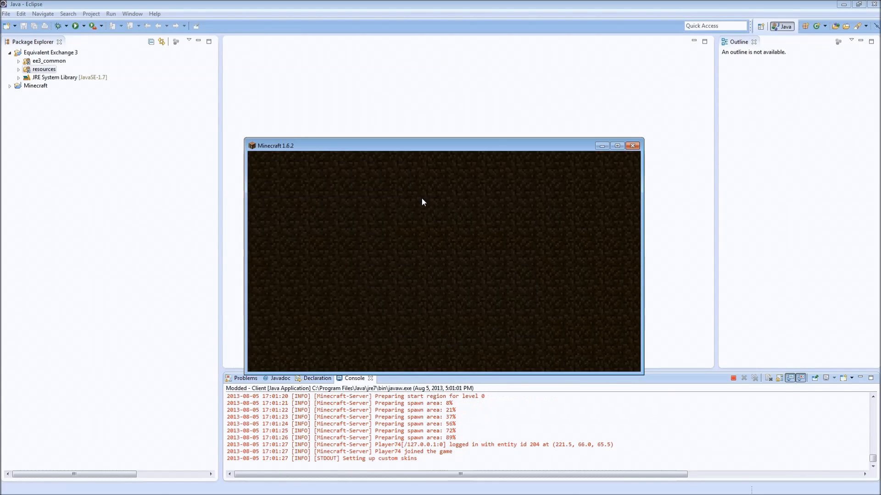
pyautogui.press('e')
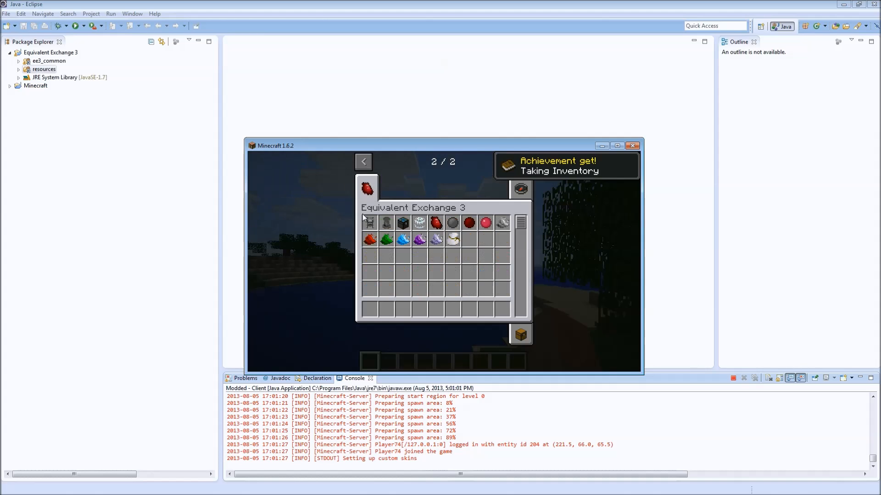
pyautogui.moveTo(401, 239)
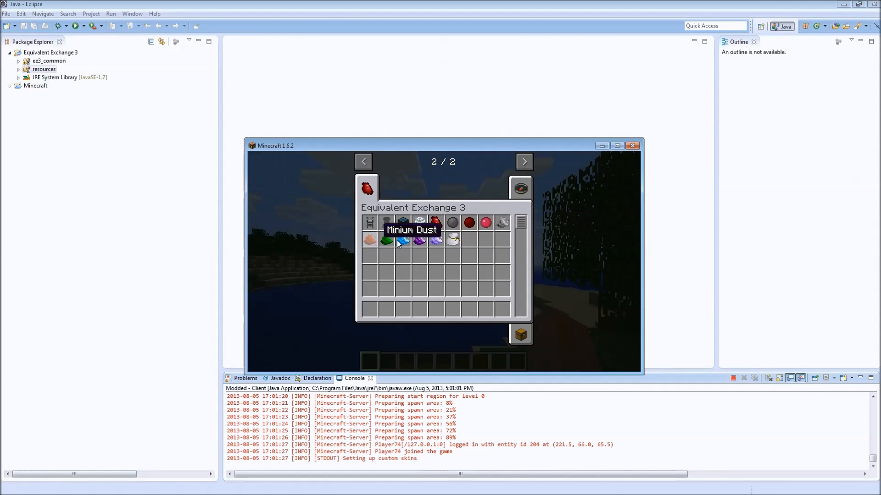
pyautogui.click(364, 162)
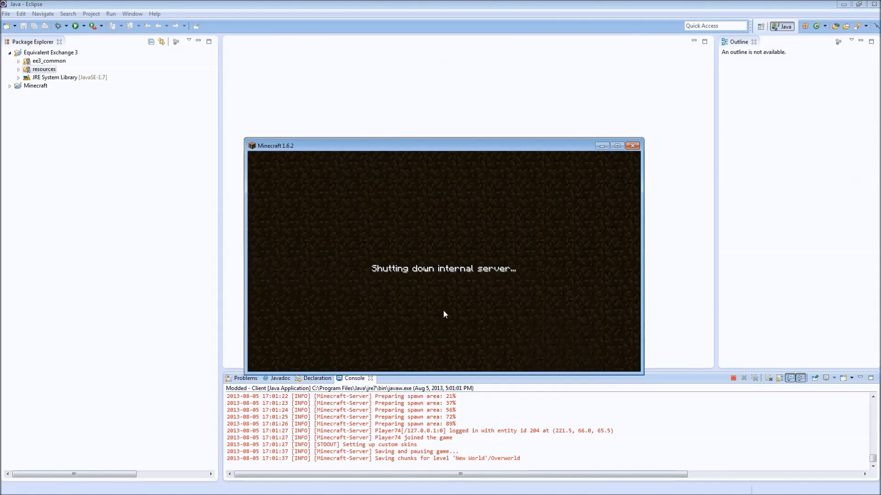
pyautogui.moveTo(484, 348)
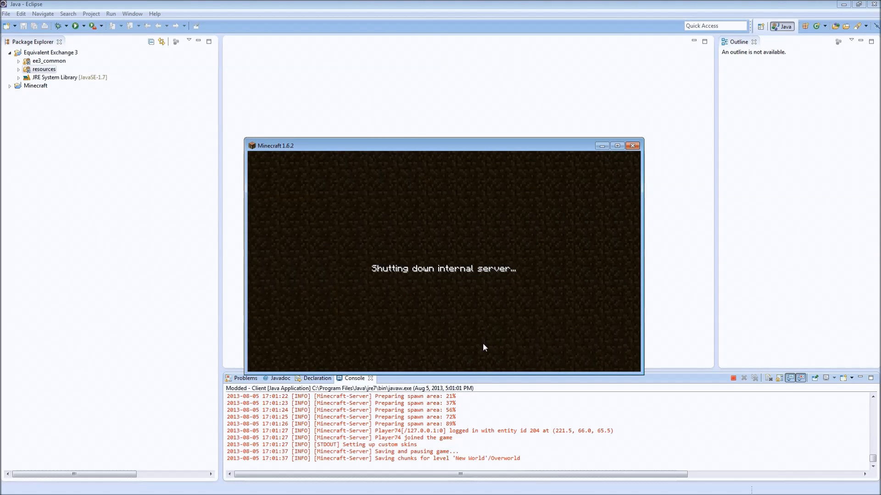
# - Close the Minecraft game window
pyautogui.click(632, 146)
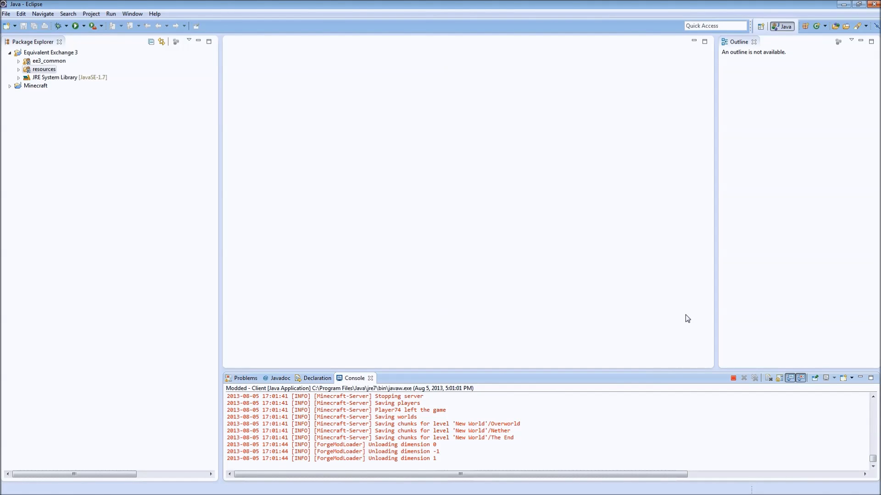
pyautogui.moveTo(682, 316)
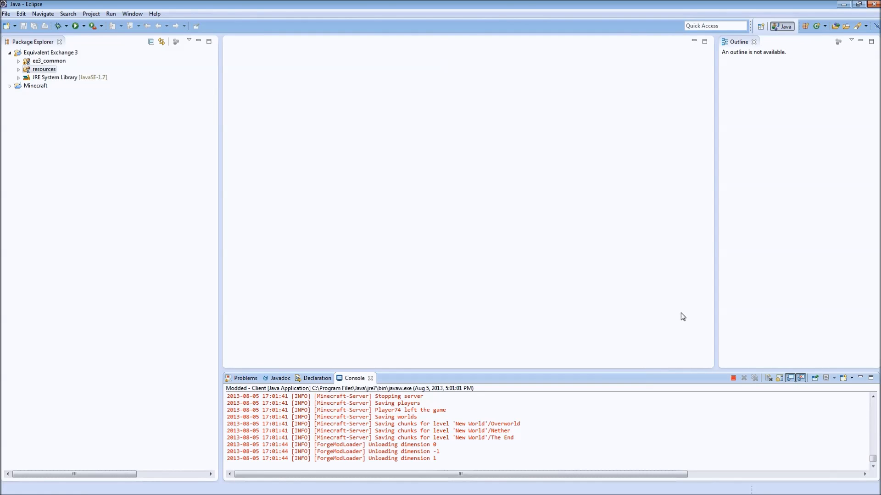
pyautogui.moveTo(770, 319)
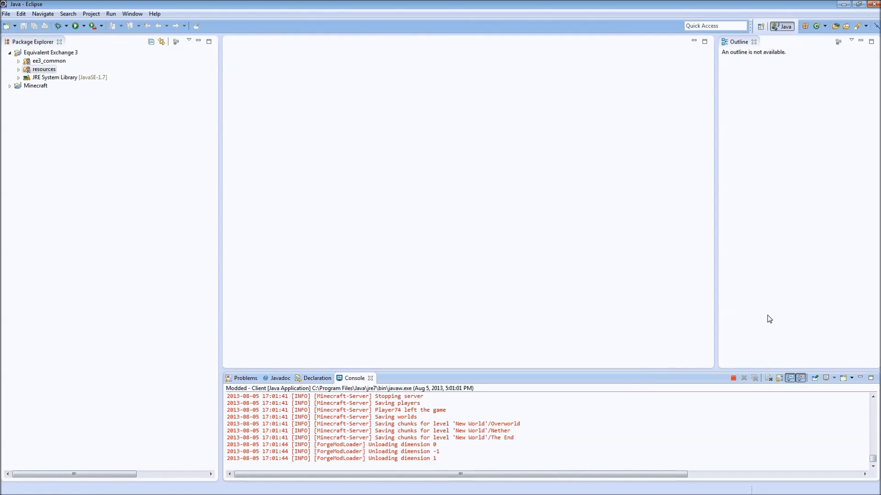